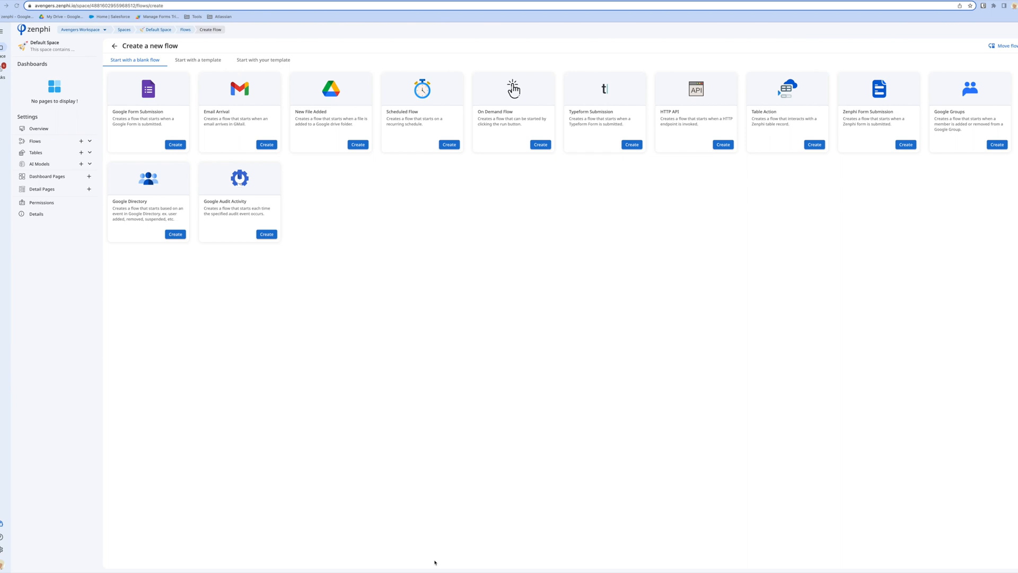
pyautogui.moveTo(425, 520)
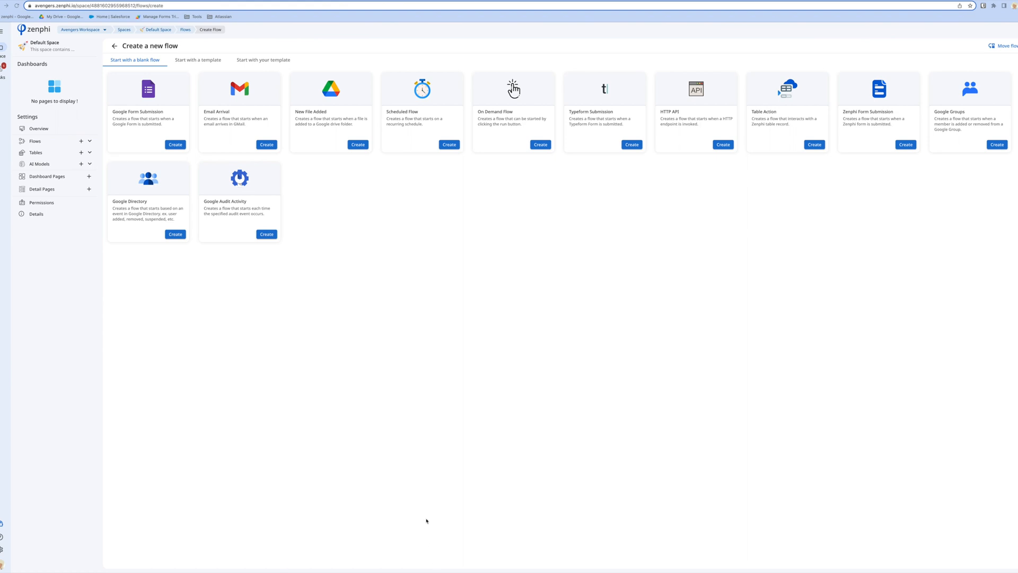
pyautogui.moveTo(286, 184)
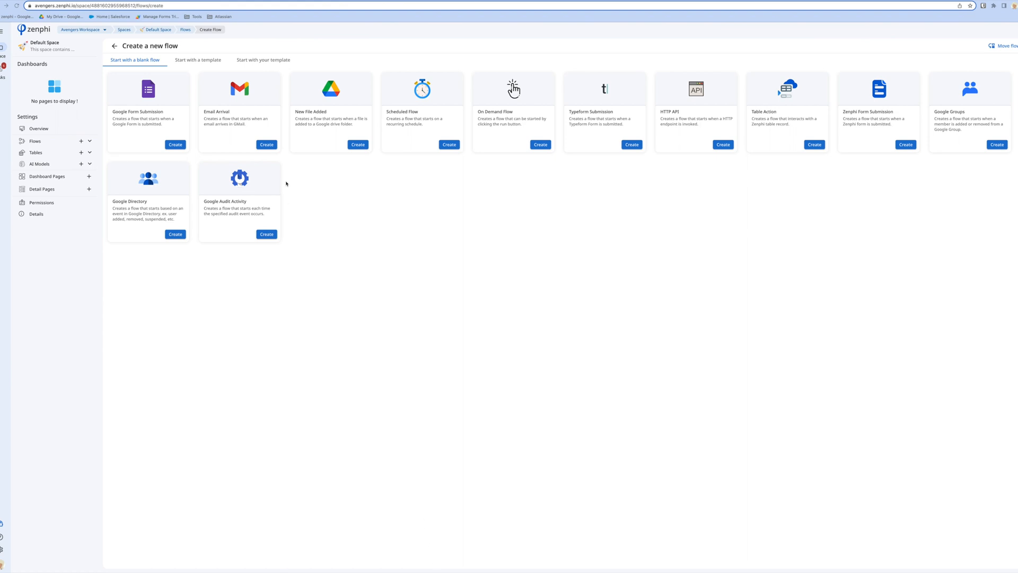
pyautogui.moveTo(271, 139)
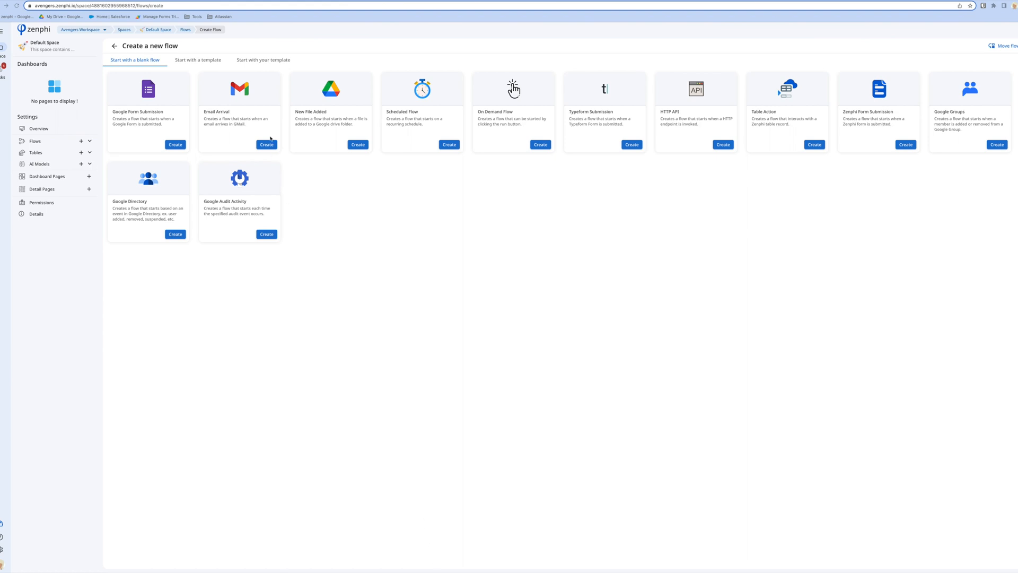
pyautogui.moveTo(222, 106)
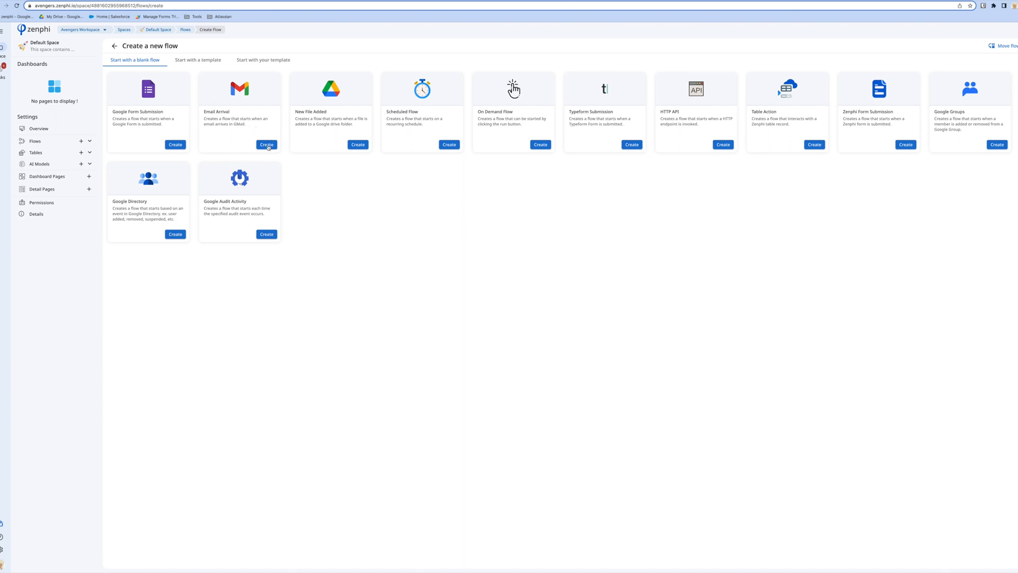
# Step: Create an email-arrival flow and rename it 'Convert email body to html'
pyautogui.click(266, 144)
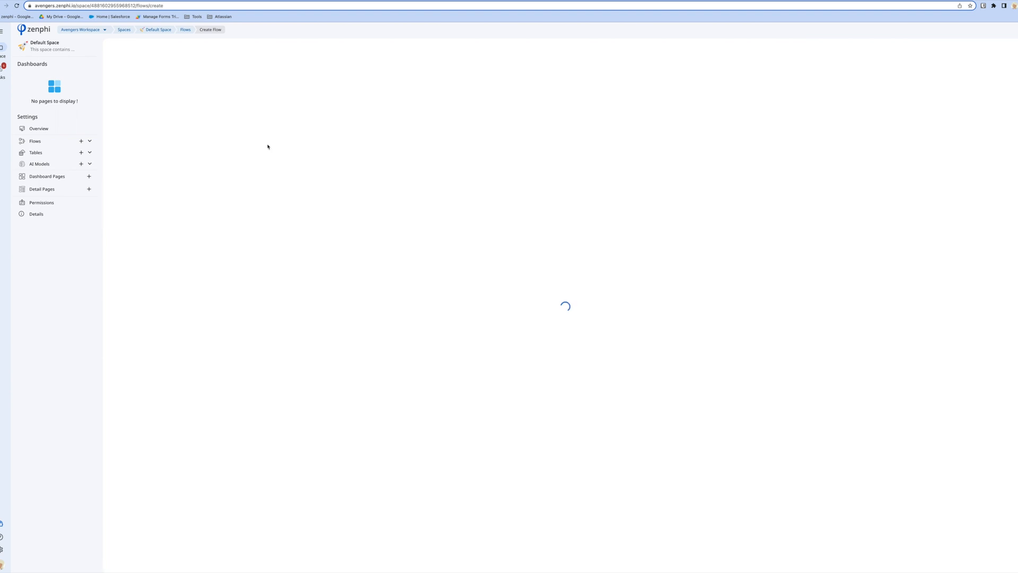
pyautogui.click(210, 30)
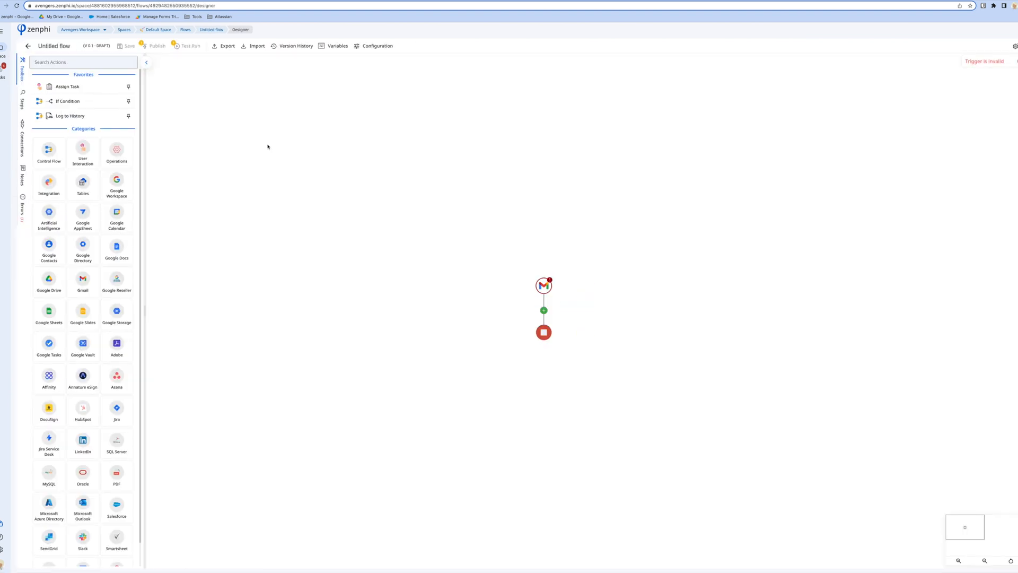
pyautogui.click(54, 46)
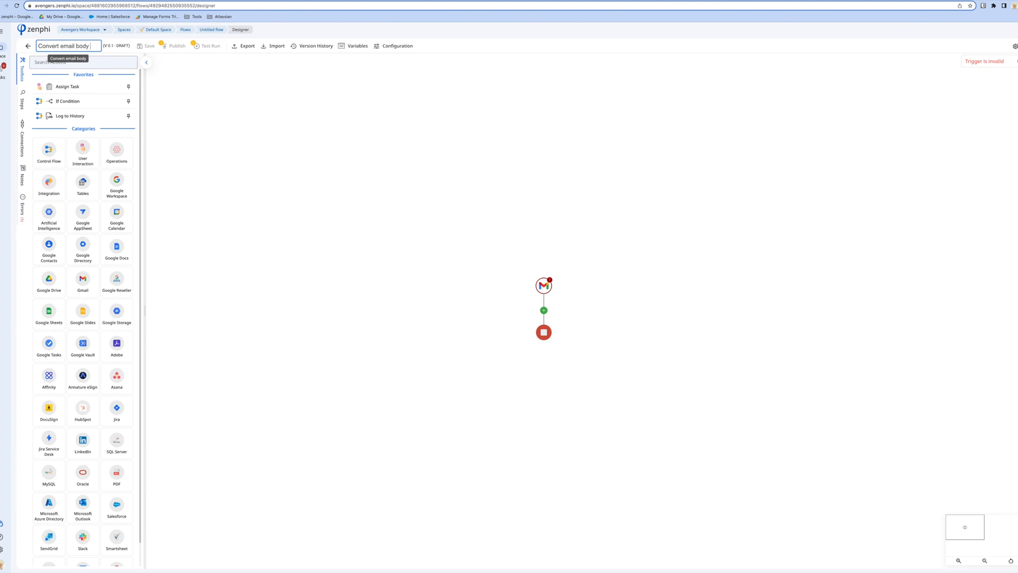
pyautogui.write('to html')
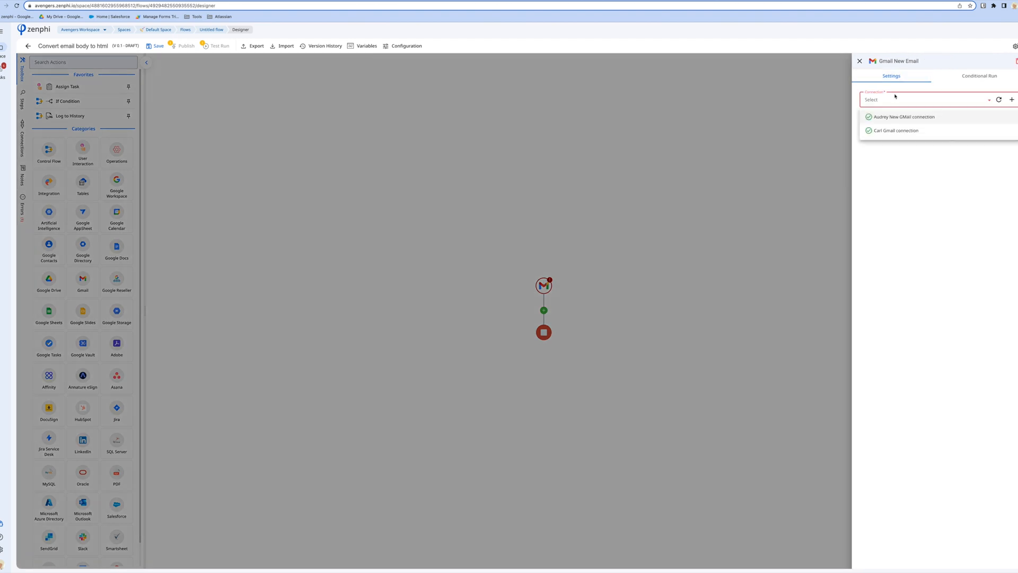
# Step: Set the Gmail trigger to use the existing Audrey Gmail connection
pyautogui.click(904, 116)
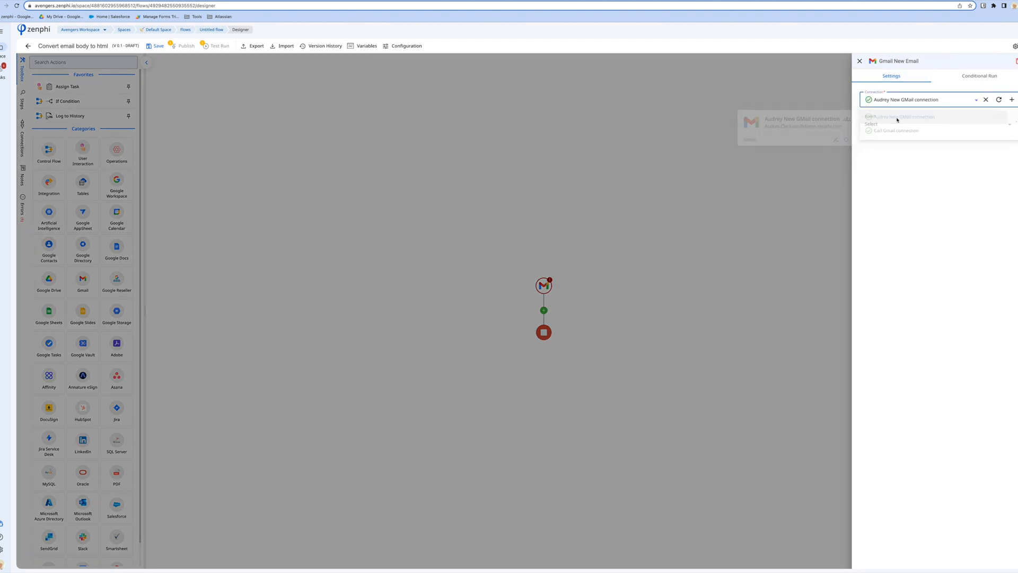
pyautogui.click(900, 117)
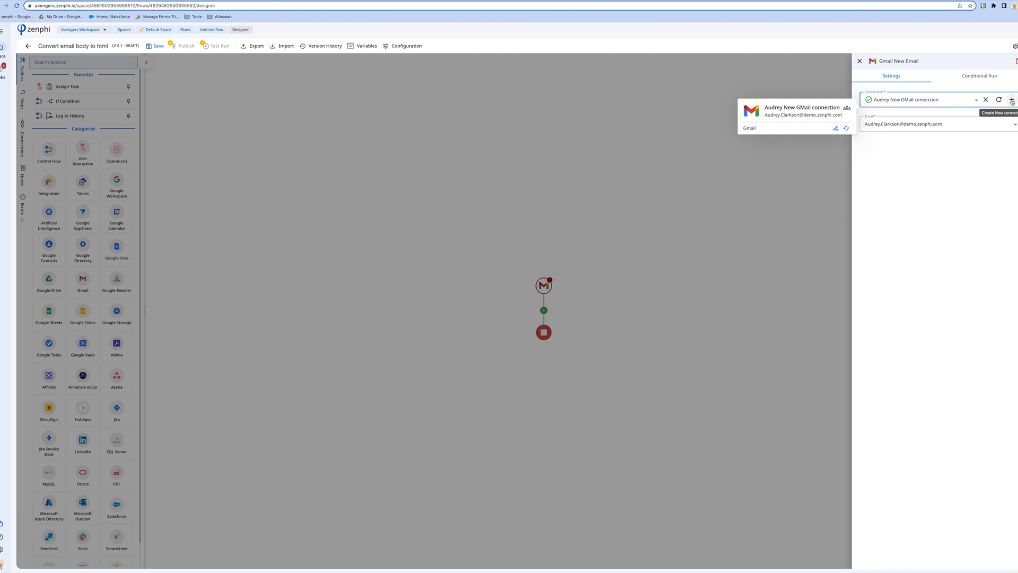
pyautogui.click(860, 61)
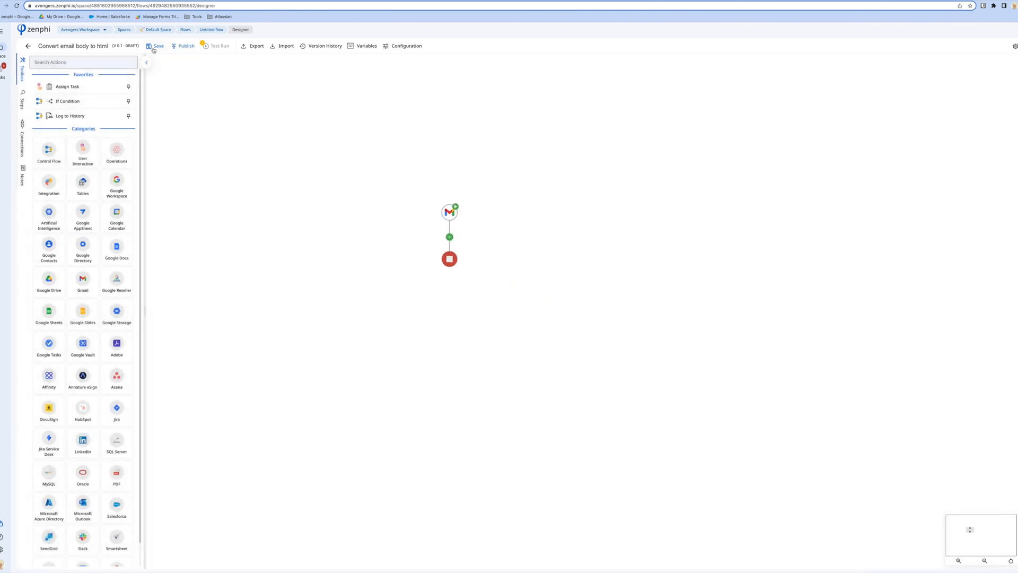
# Step: Save the draft and add a Convert HTML to PDF step after the trigger
pyautogui.click(156, 46)
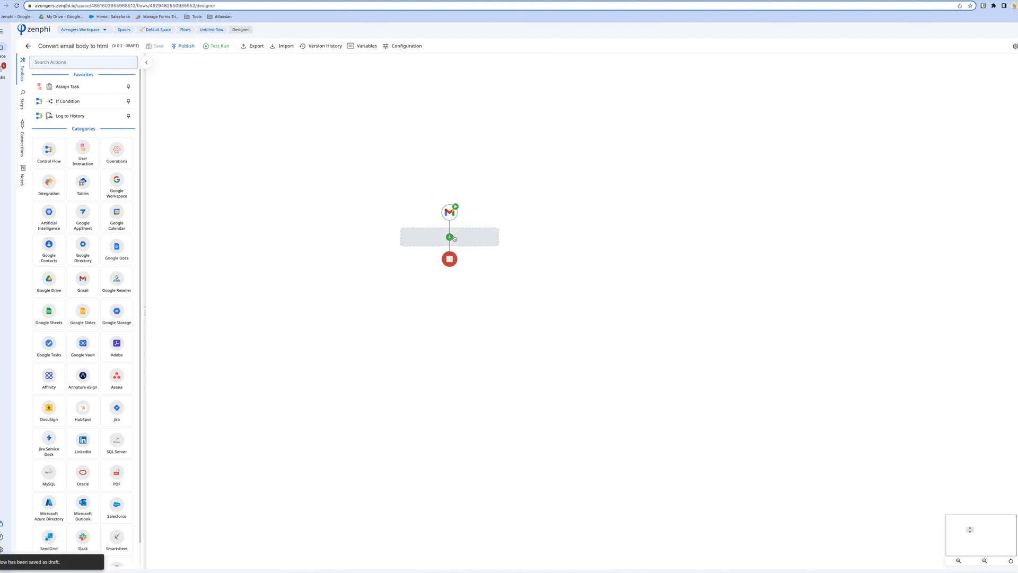
pyautogui.click(449, 237)
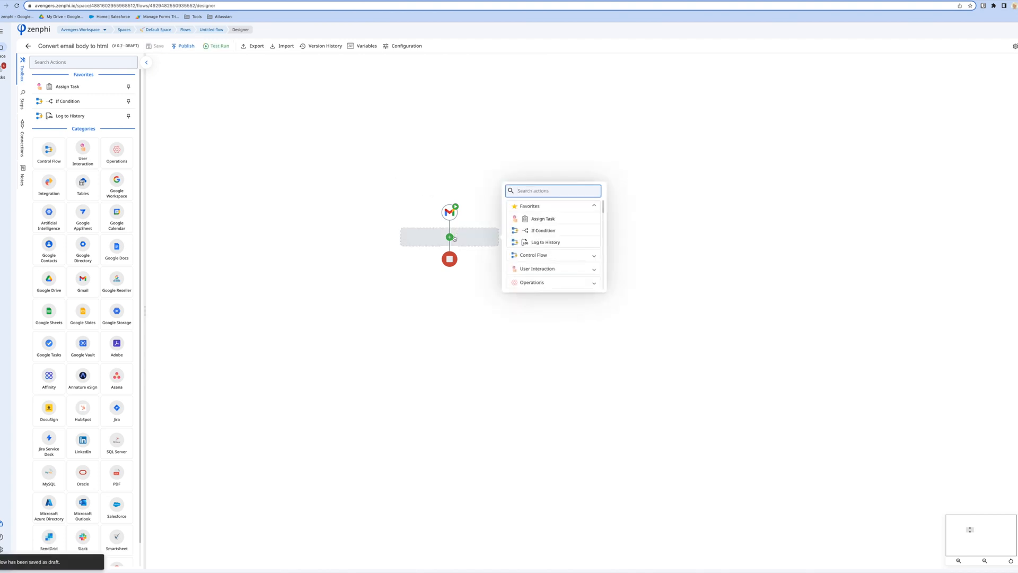
pyautogui.write('pdf')
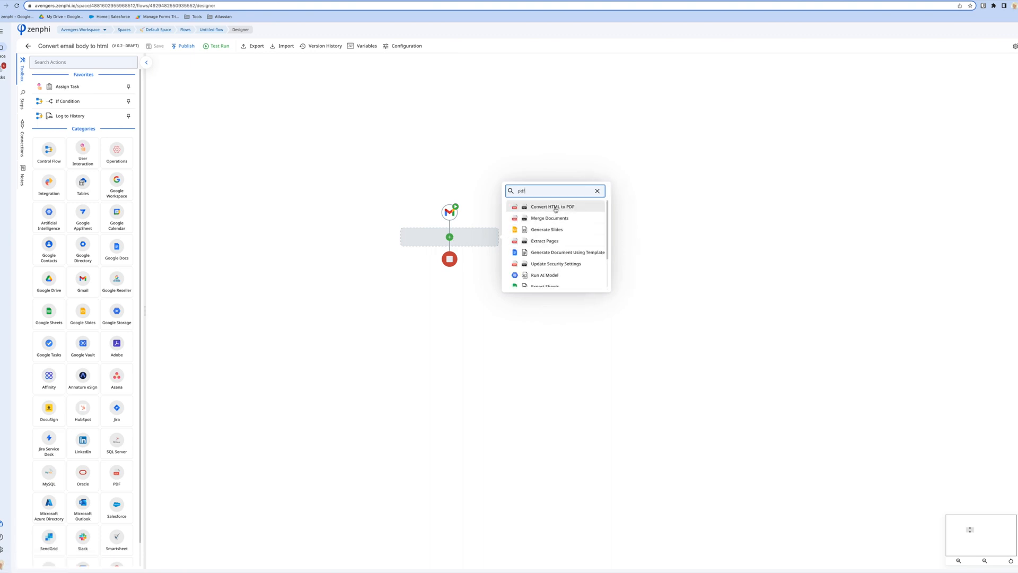
pyautogui.click(552, 206)
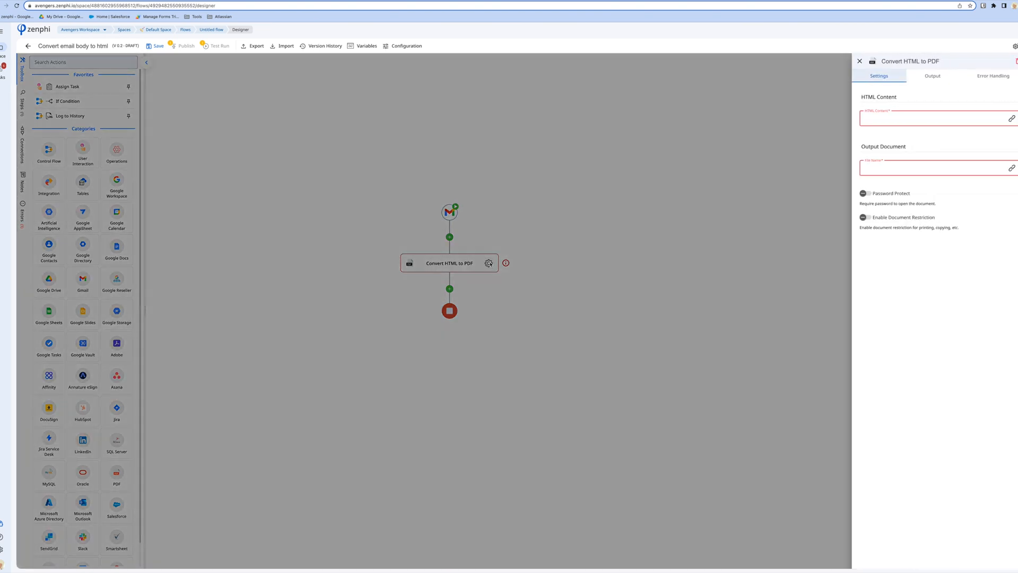
# Step: Use the email's HTML Body as content and its Subject as the file name
pyautogui.click(942, 118)
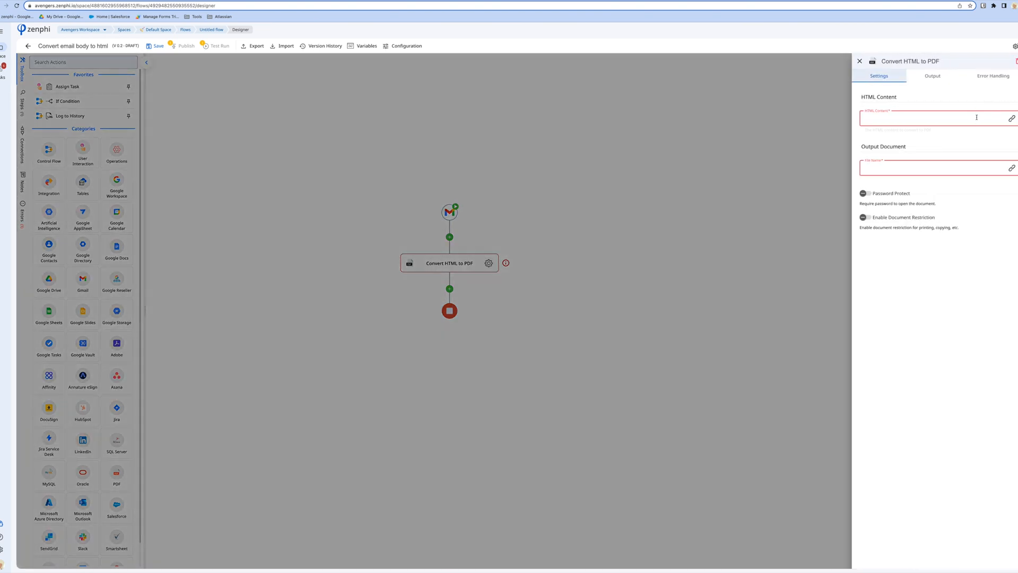
pyautogui.click(1012, 119)
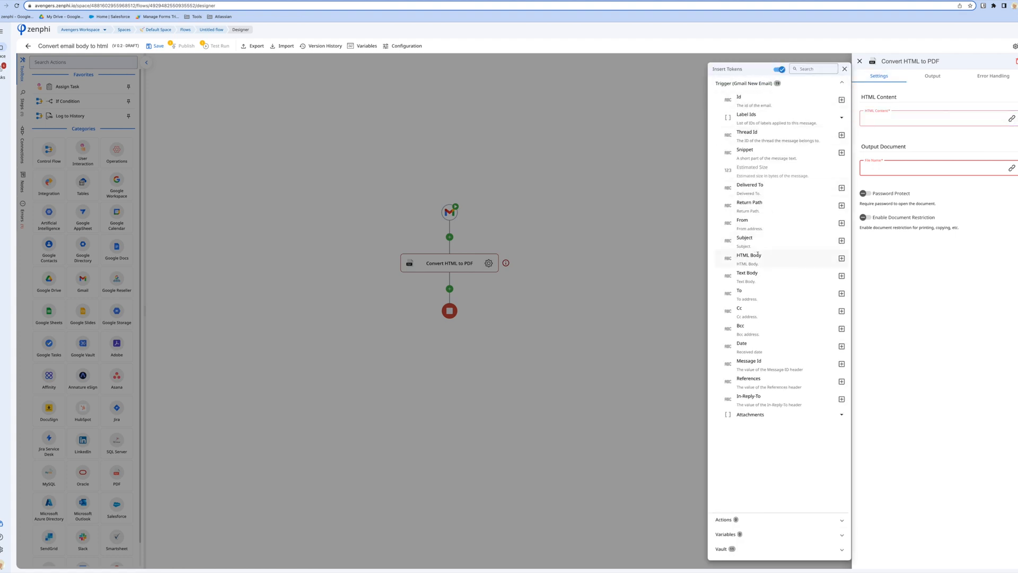
pyautogui.click(842, 258)
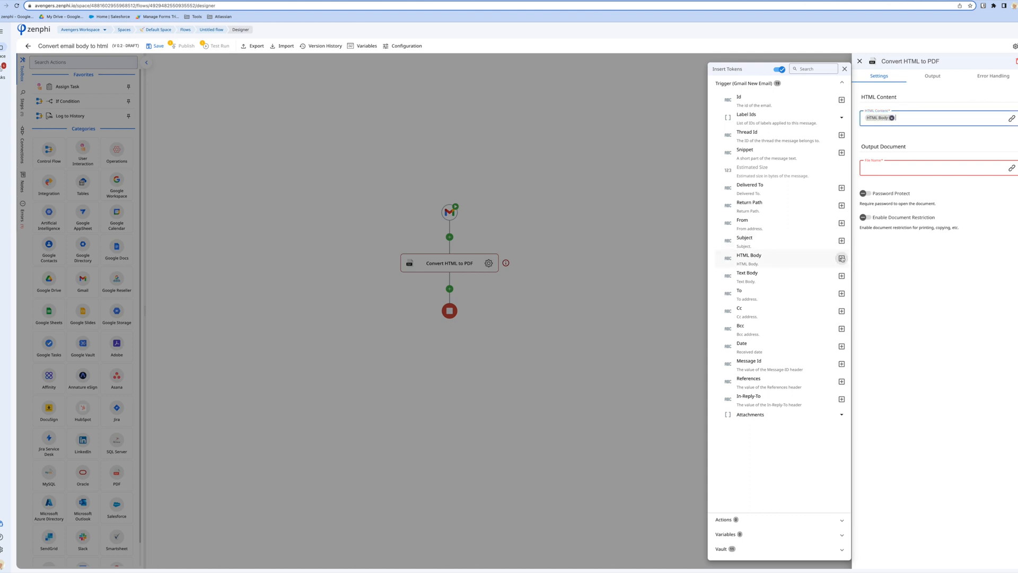
pyautogui.click(935, 167)
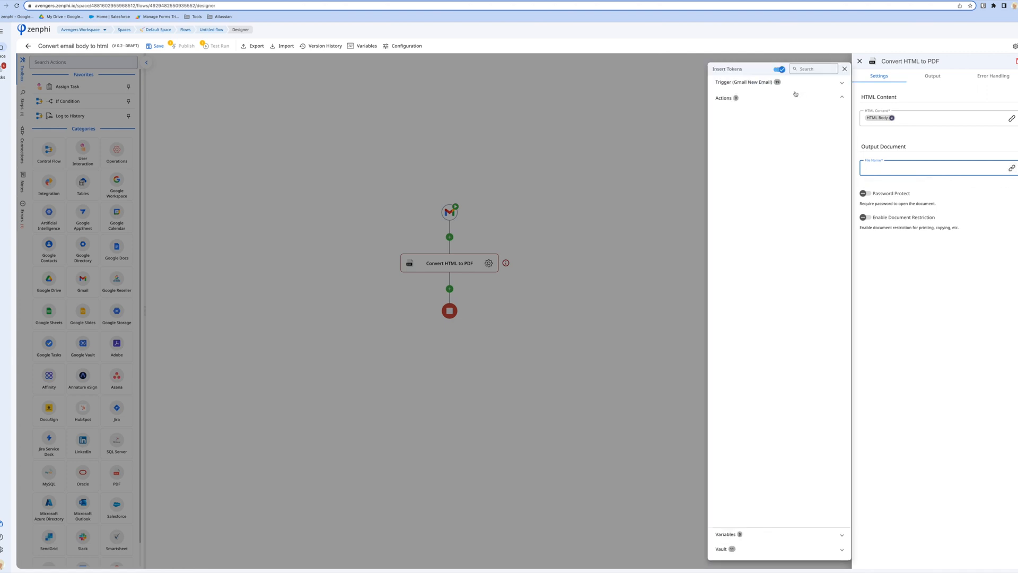
pyautogui.click(745, 83)
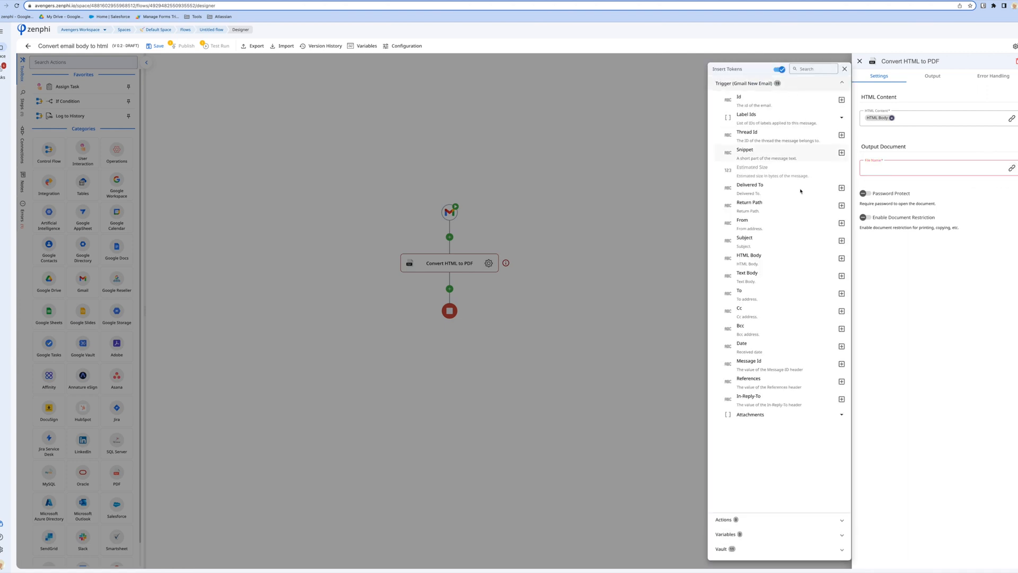
pyautogui.click(841, 240)
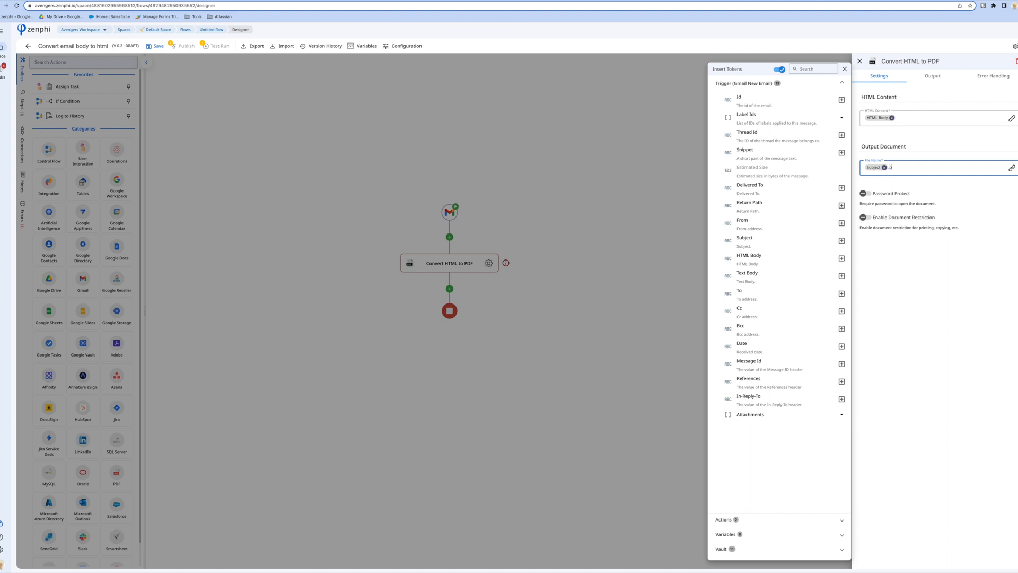
pyautogui.click(844, 69)
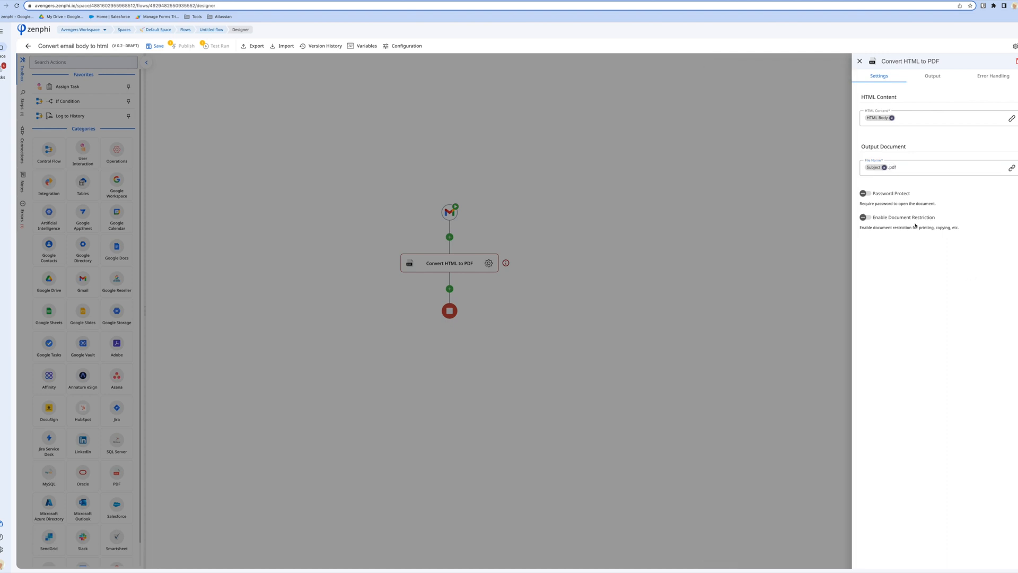
# Step: Leave password protection off and rename the step 'Convert HTML body to PDF'
pyautogui.click(864, 193)
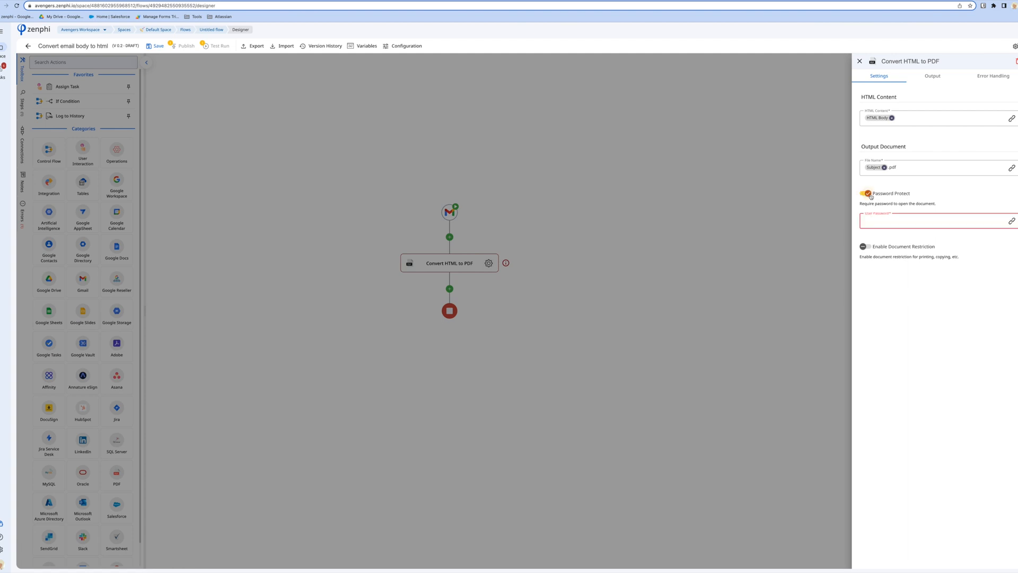
pyautogui.click(863, 193)
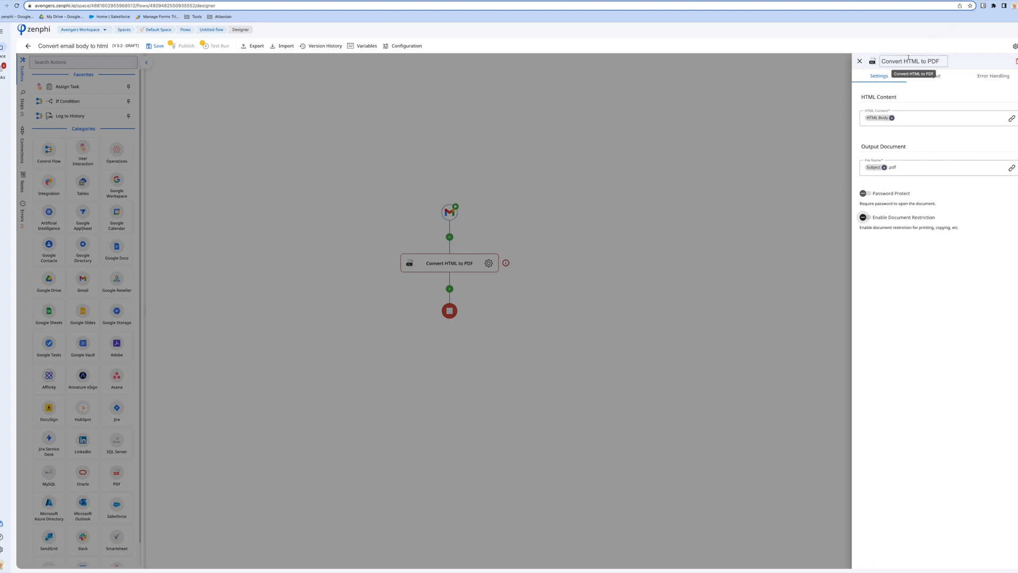
pyautogui.click(912, 60)
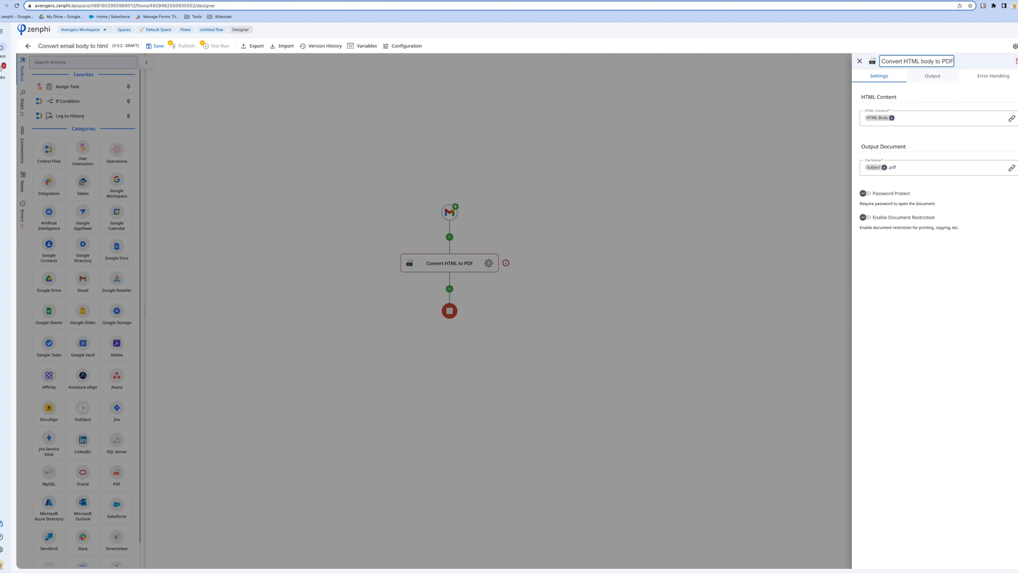
pyautogui.click(859, 61)
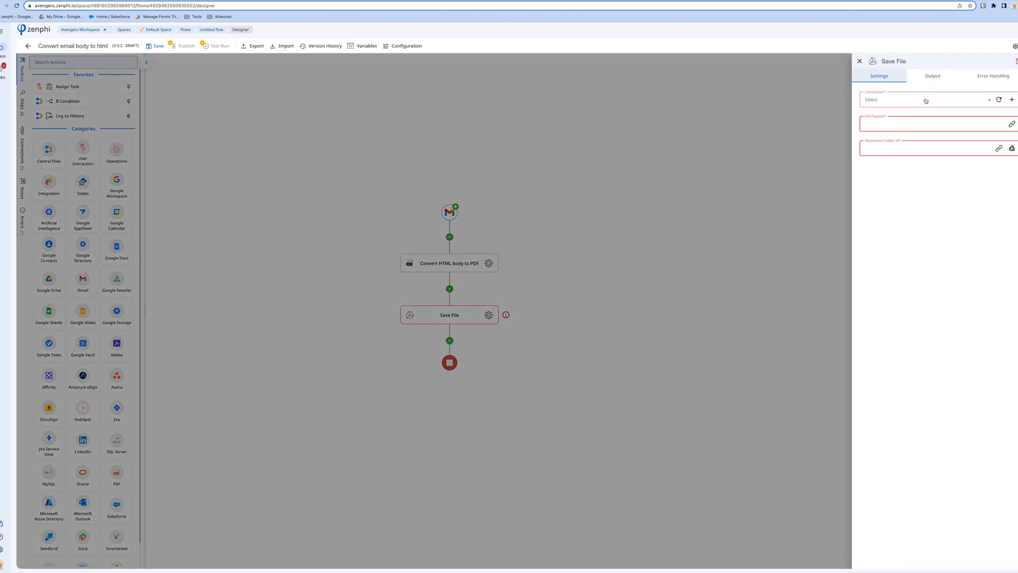
# Step: Save the PDF Document to Drive's 'Convert Email Body to PDF' folder and save the flow
pyautogui.click(928, 99)
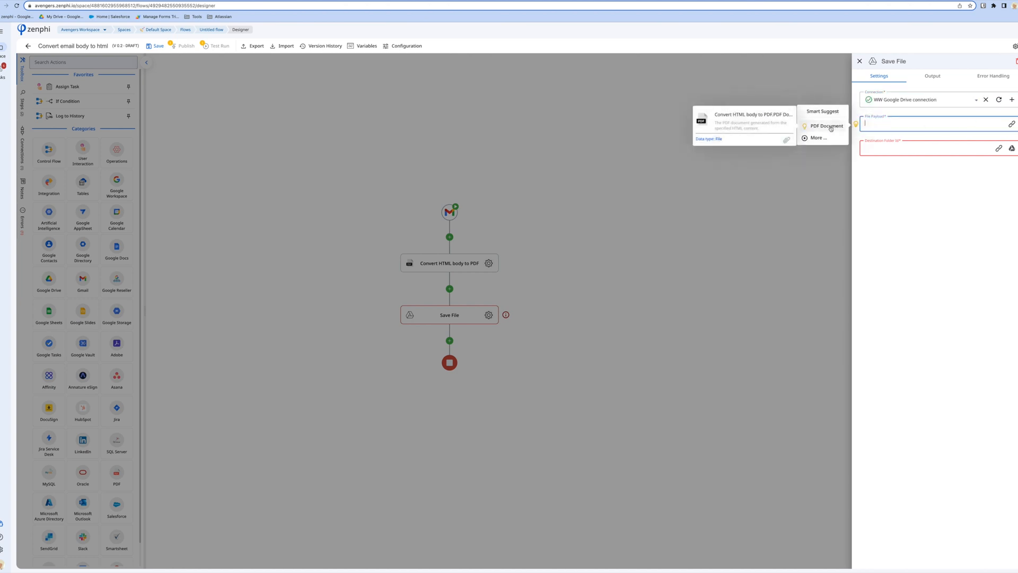
pyautogui.click(826, 125)
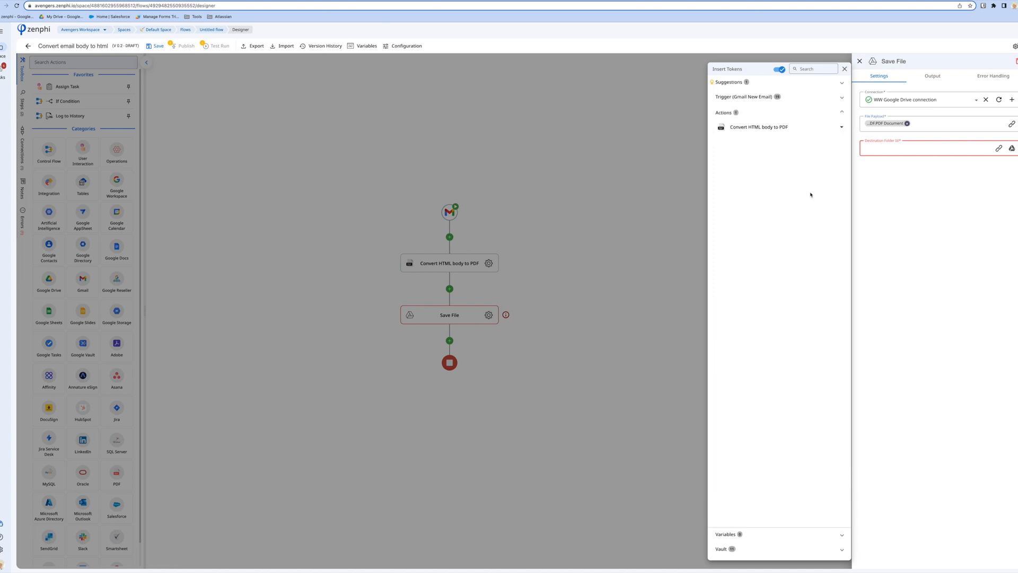
pyautogui.click(758, 127)
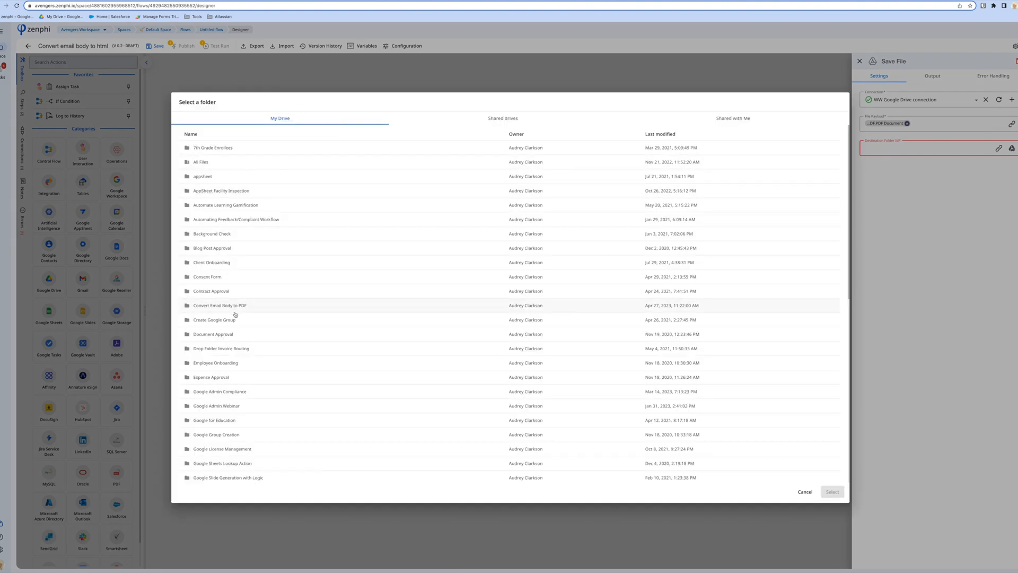
pyautogui.click(219, 306)
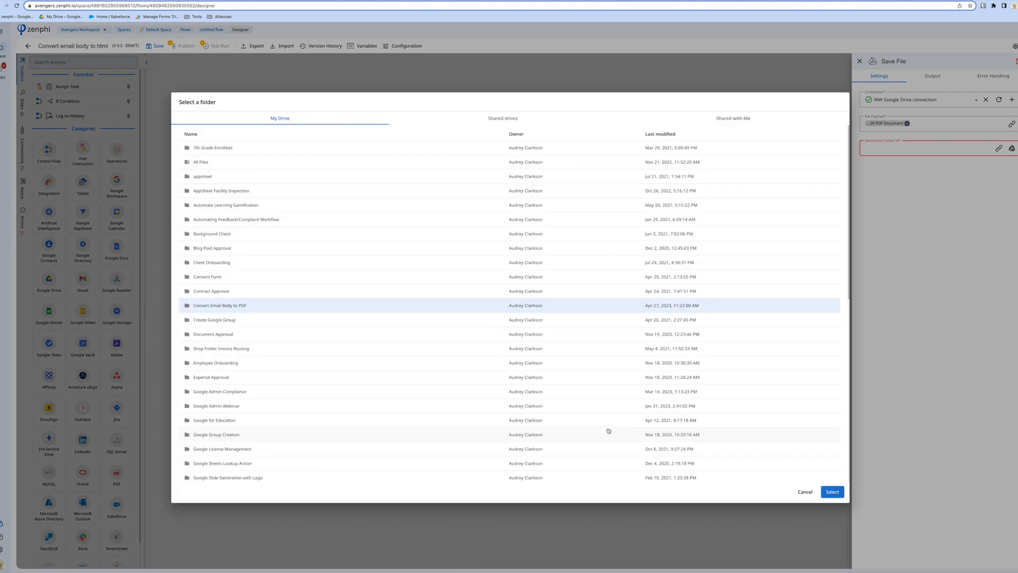
pyautogui.click(833, 492)
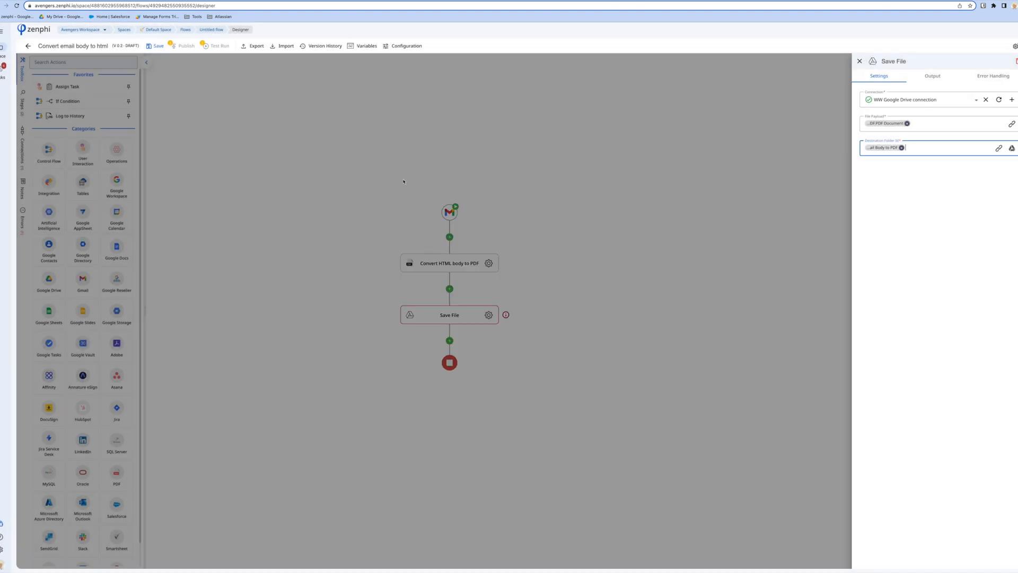
pyautogui.moveTo(518, 294)
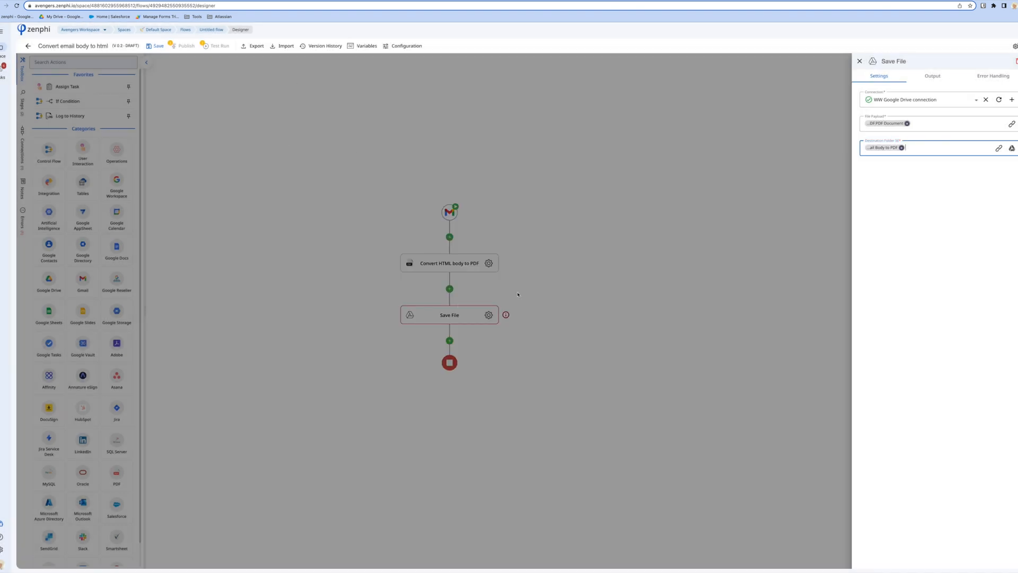
pyautogui.click(859, 61)
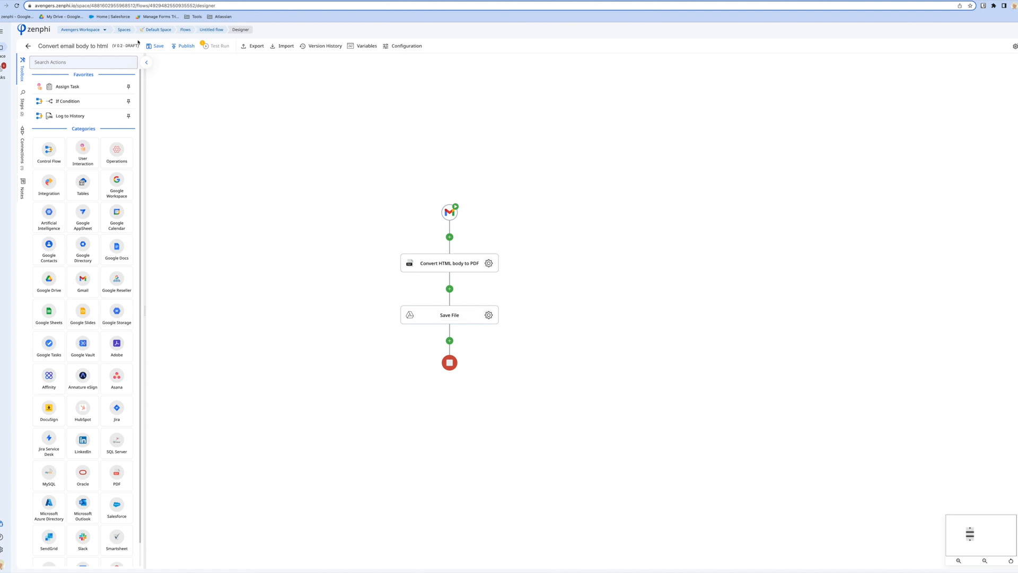
pyautogui.click(158, 46)
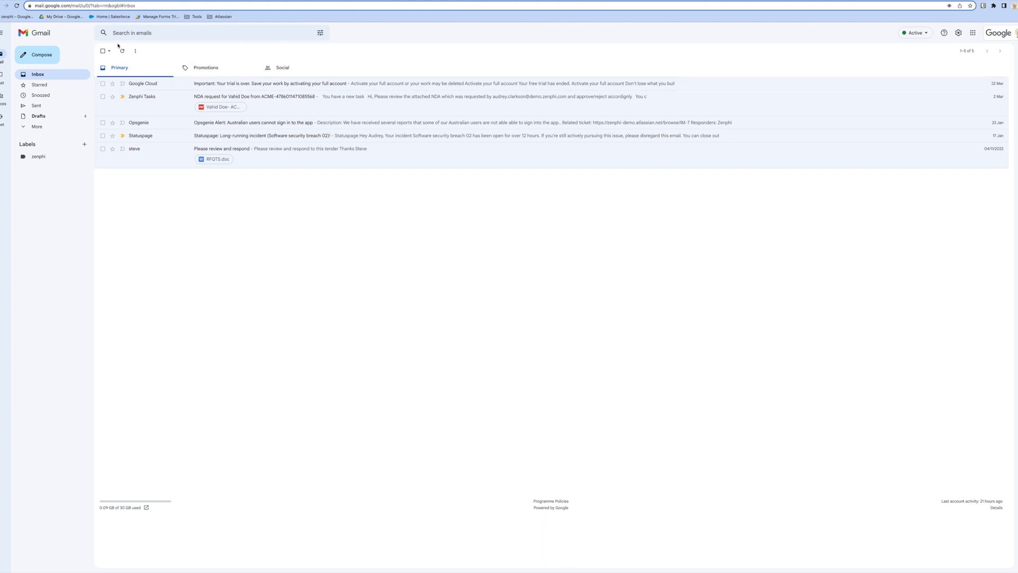
# Step: Open the NDA request email in Gmail, then bring up Zenphi's test-run email picker
pyautogui.click(260, 96)
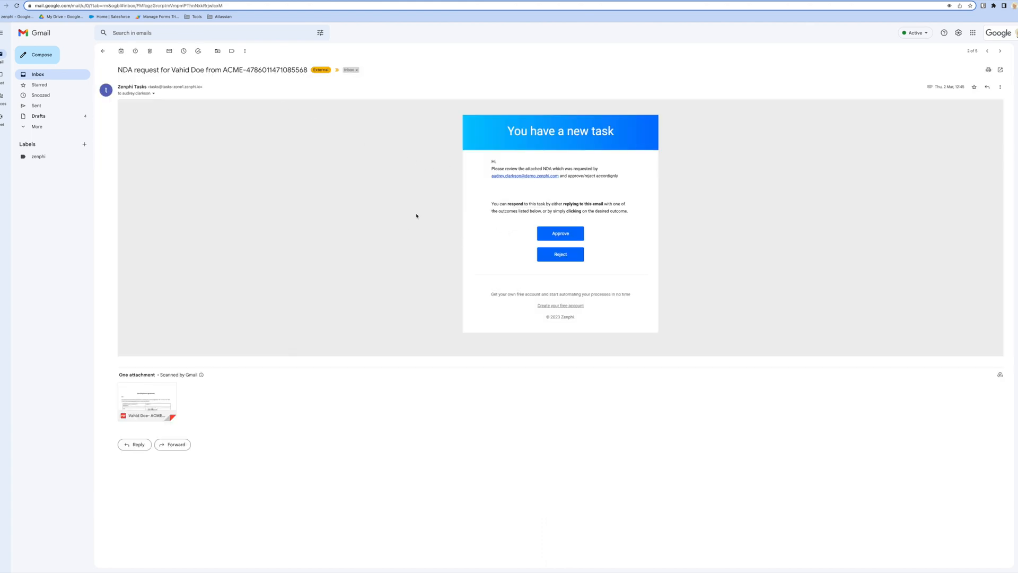
pyautogui.click(103, 51)
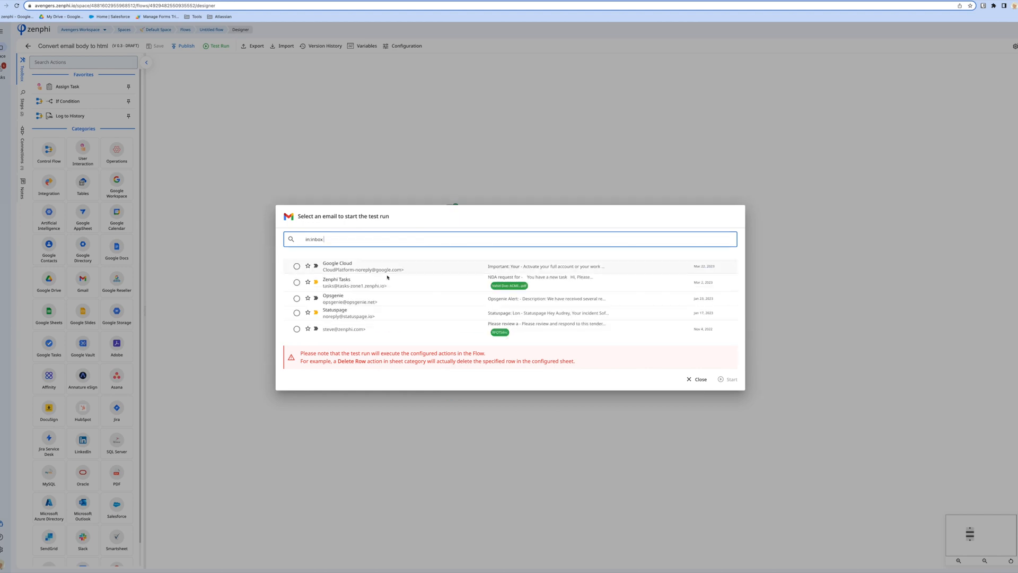
# Step: Start the test run using the Zenphi Tasks NDA request email
pyautogui.click(297, 282)
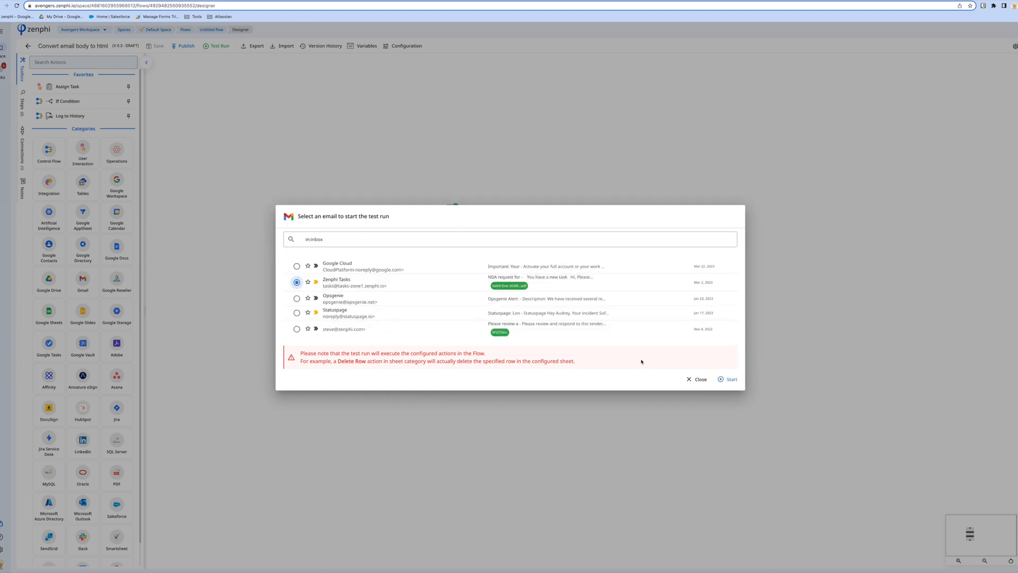
pyautogui.click(730, 379)
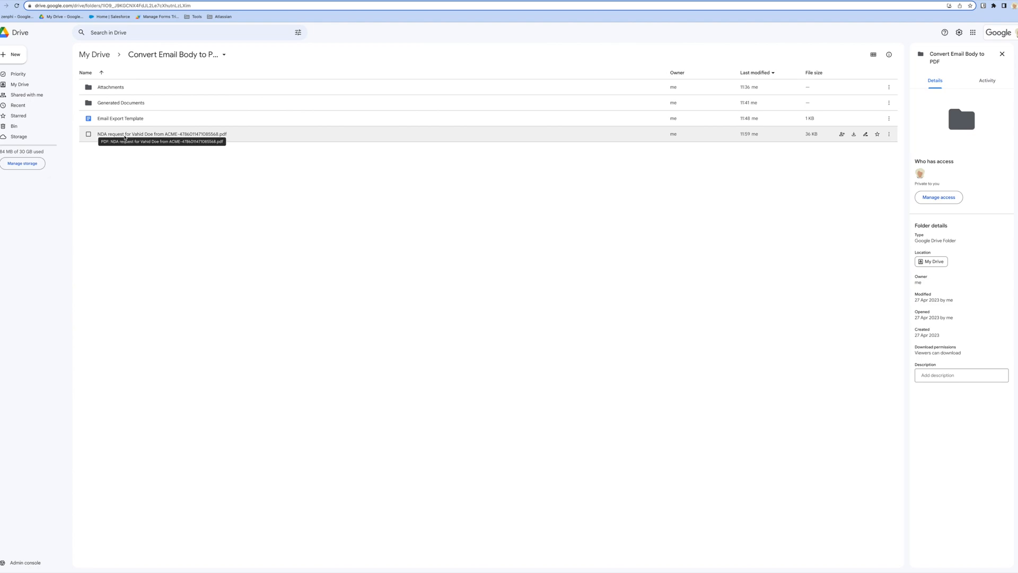
# Step: Preview the NDA request PDF saved in the Convert Email Body to PDF folder
pyautogui.doubleClick(163, 134)
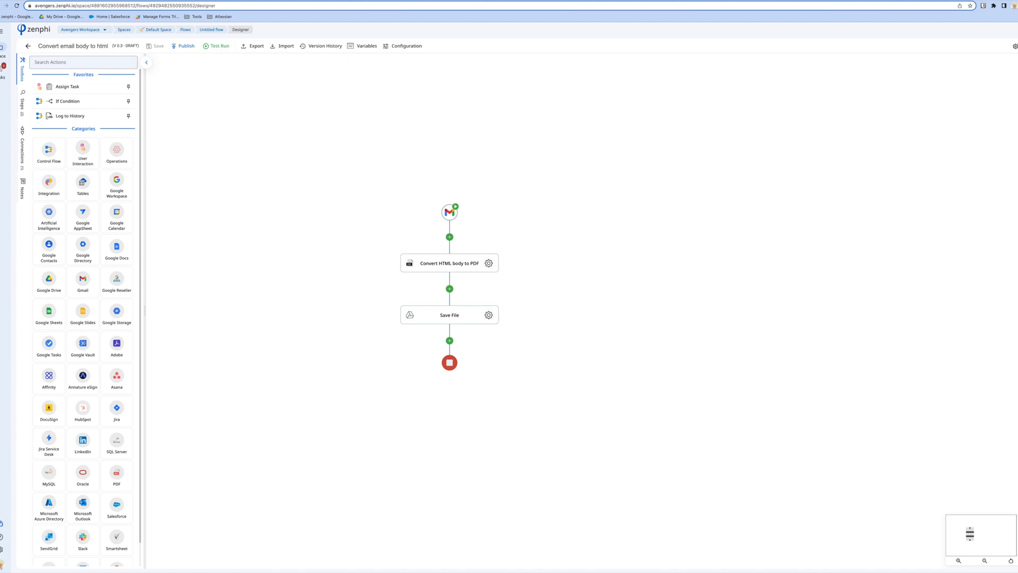
pyautogui.moveTo(529, 317)
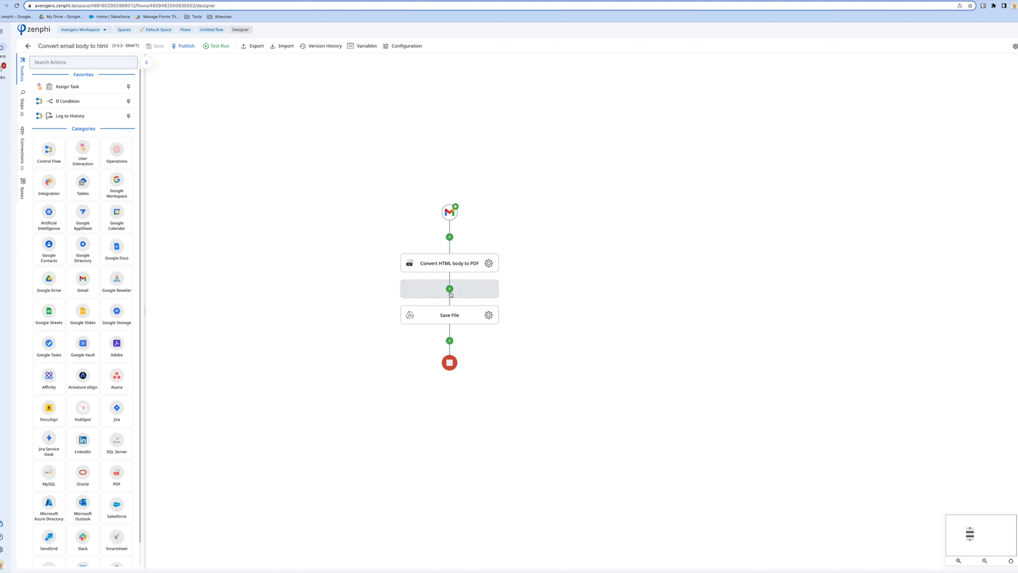
# Step: Add a Merge Documents step combining the PDF Document with attachments' File Contents
pyautogui.click(449, 289)
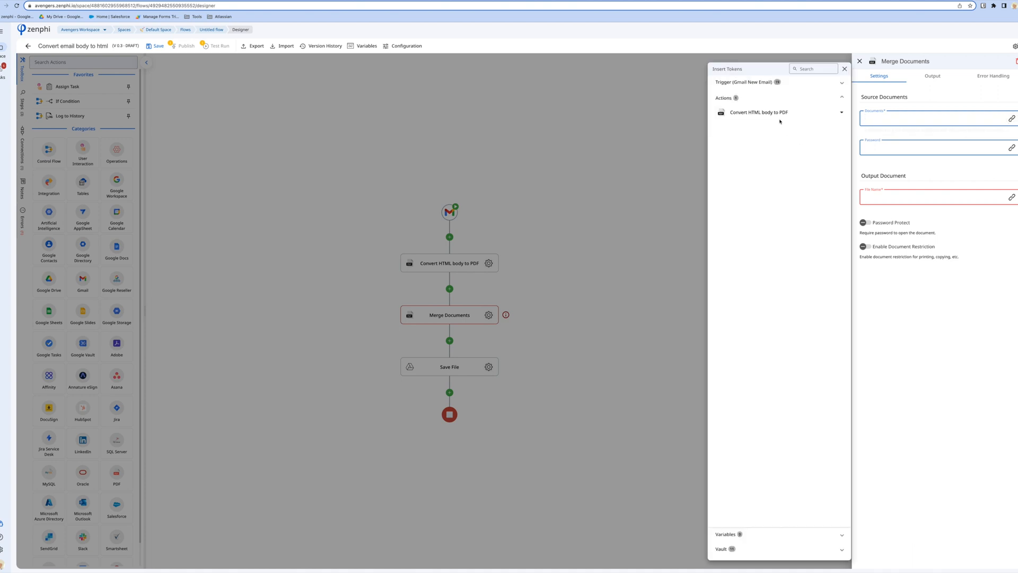
pyautogui.click(759, 112)
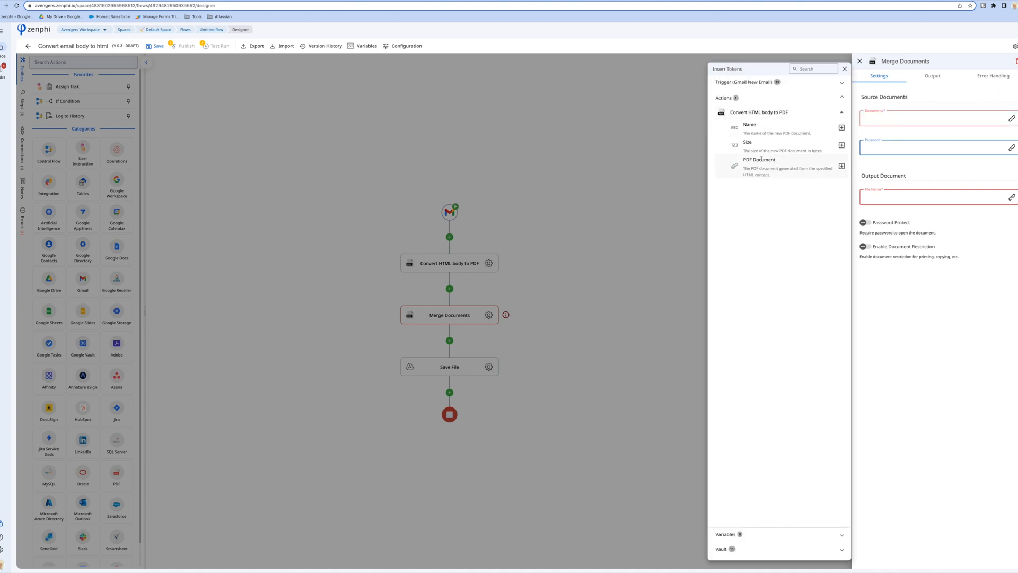
pyautogui.click(842, 166)
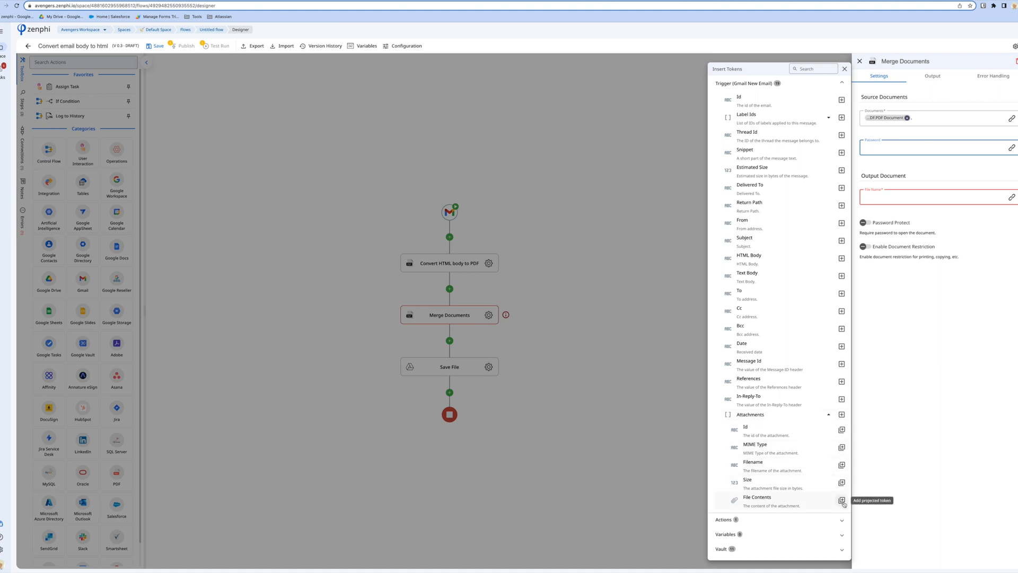
pyautogui.click(841, 501)
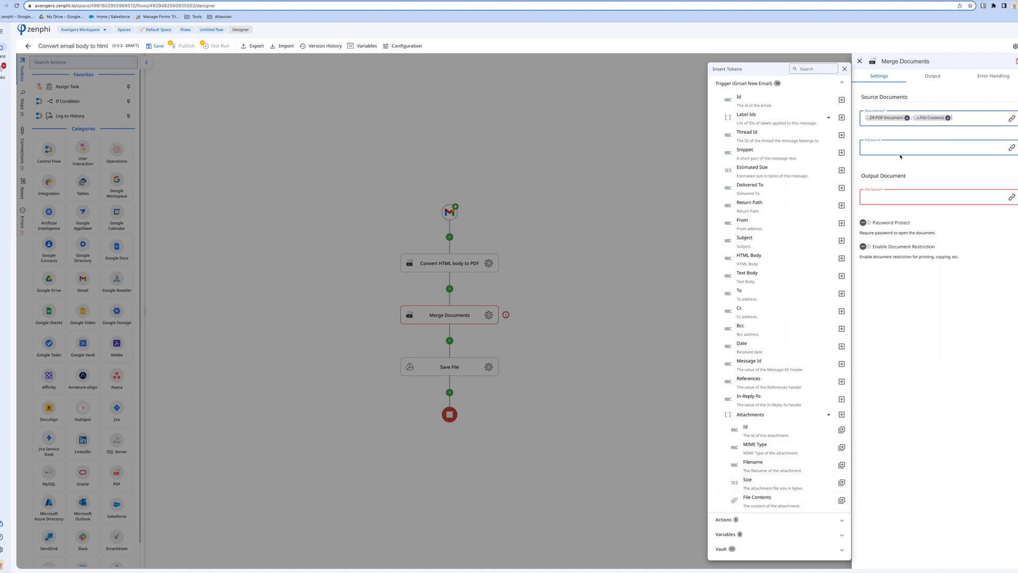
# Step: Name the merged file 'Merged-' followed by the email Subject
pyautogui.click(923, 196)
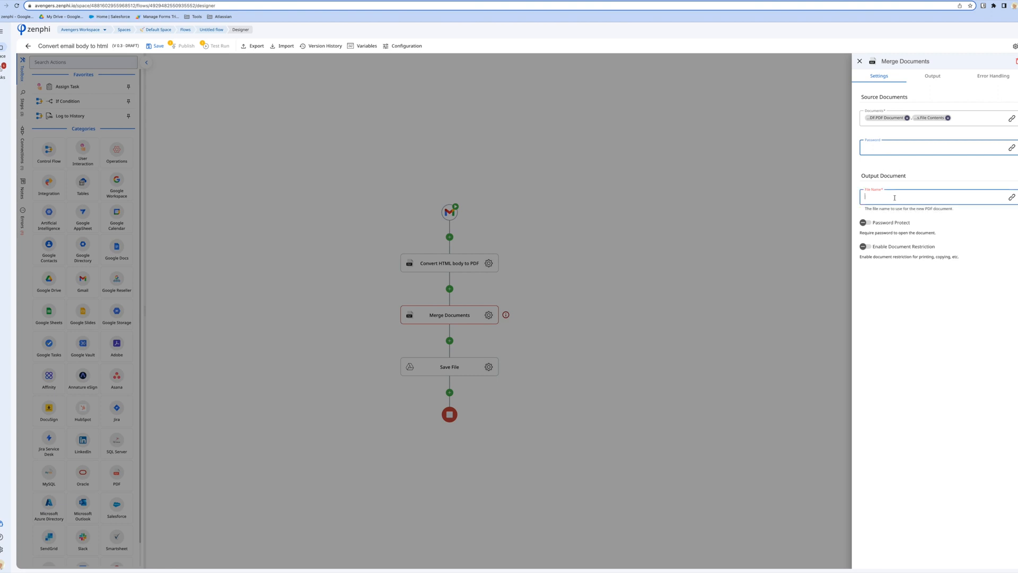
pyautogui.write('Merged')
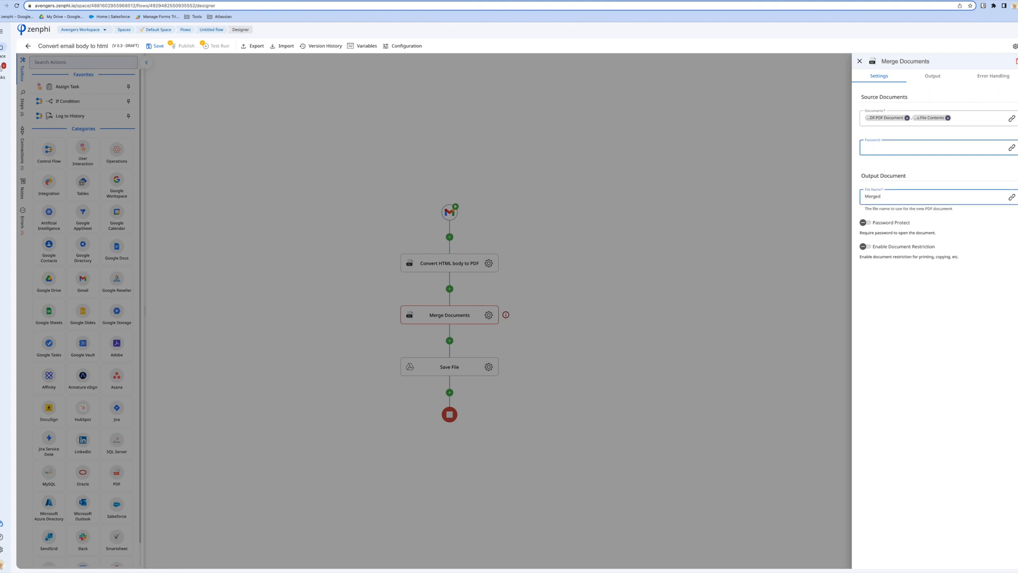
pyautogui.write('-')
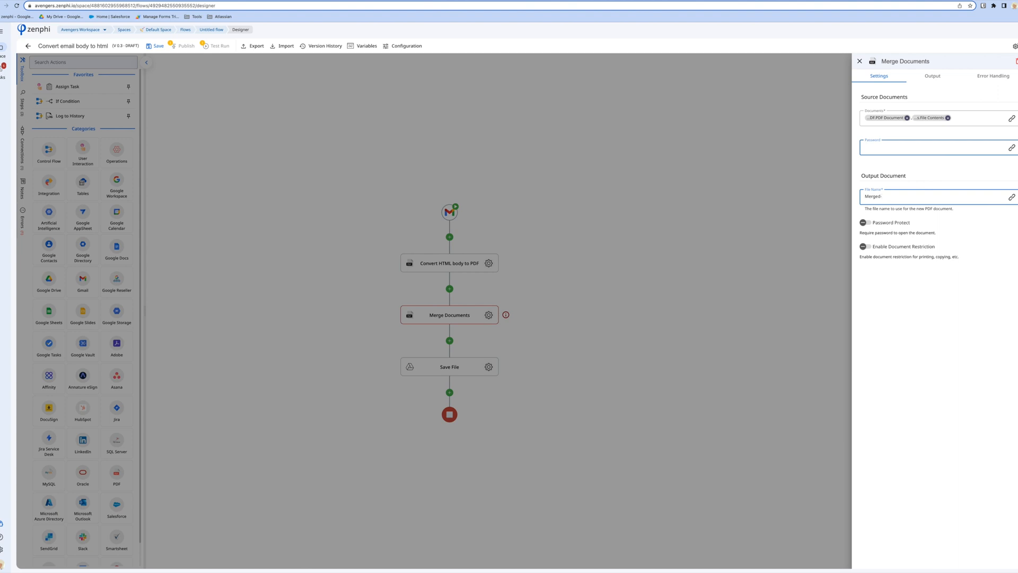
pyautogui.click(937, 197)
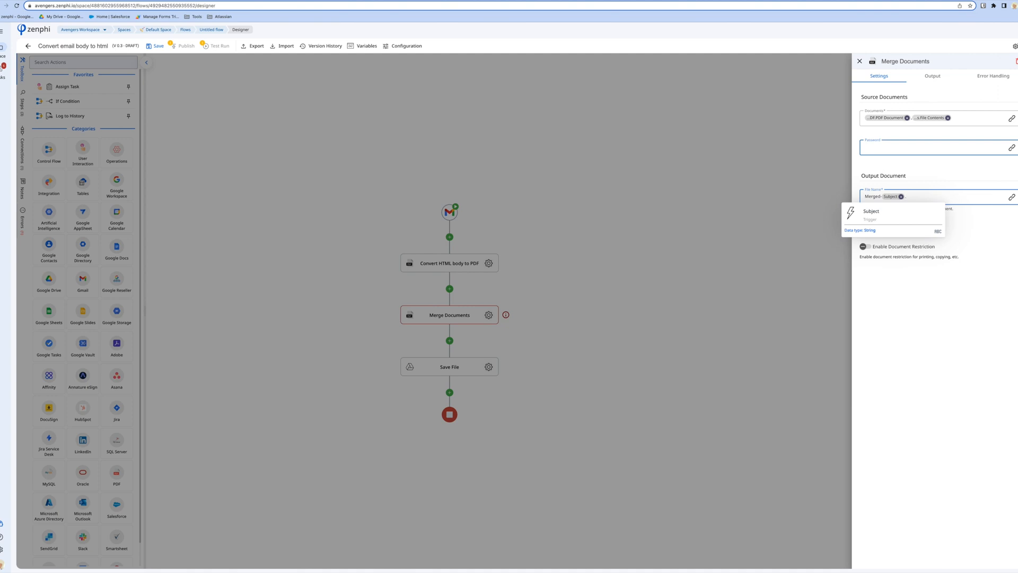
pyautogui.click(860, 61)
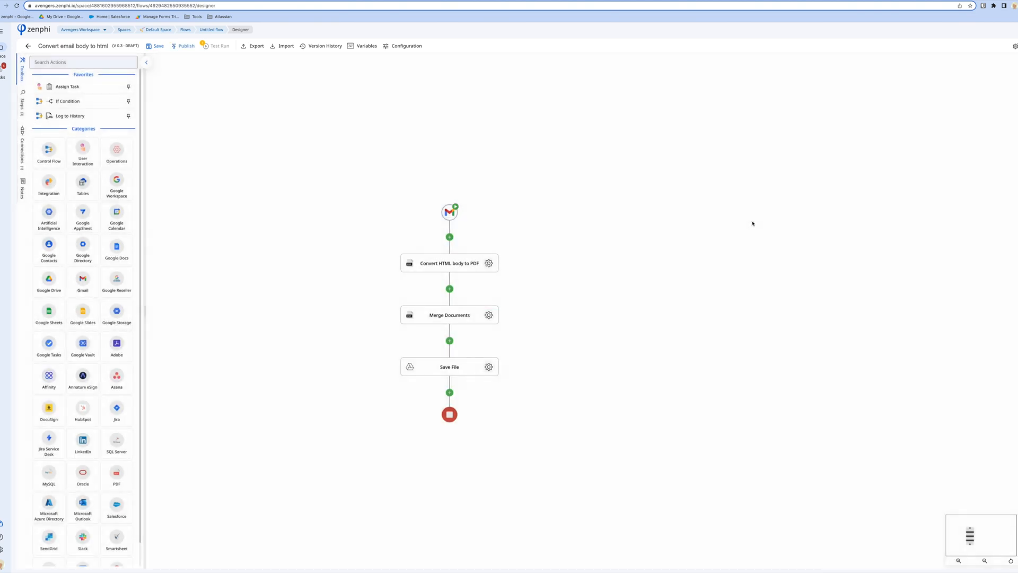
pyautogui.moveTo(482, 312)
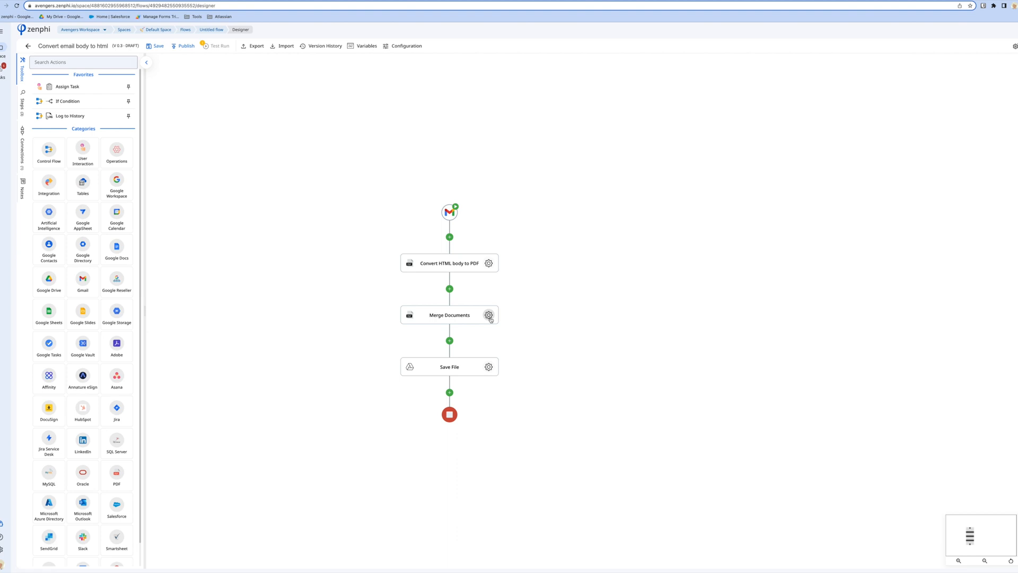
pyautogui.moveTo(482, 307)
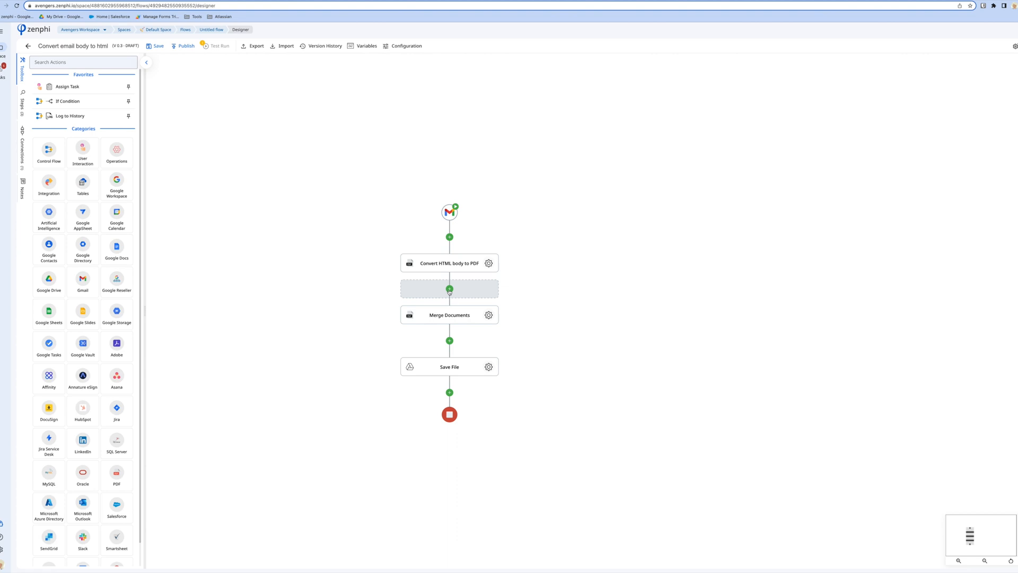
# Step: Add a Query collection step over the email Attachments
pyautogui.write('query col')
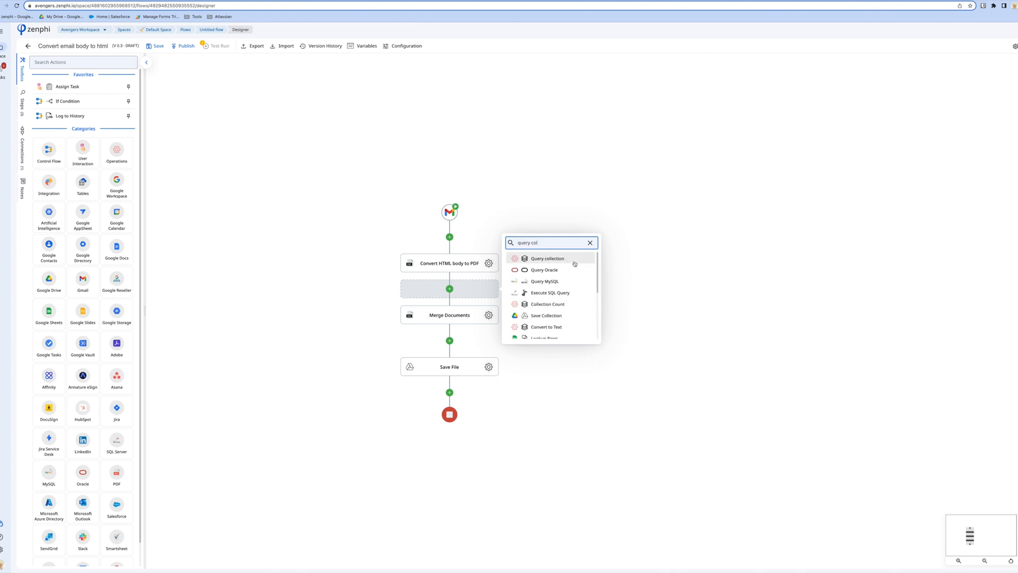
pyautogui.click(547, 258)
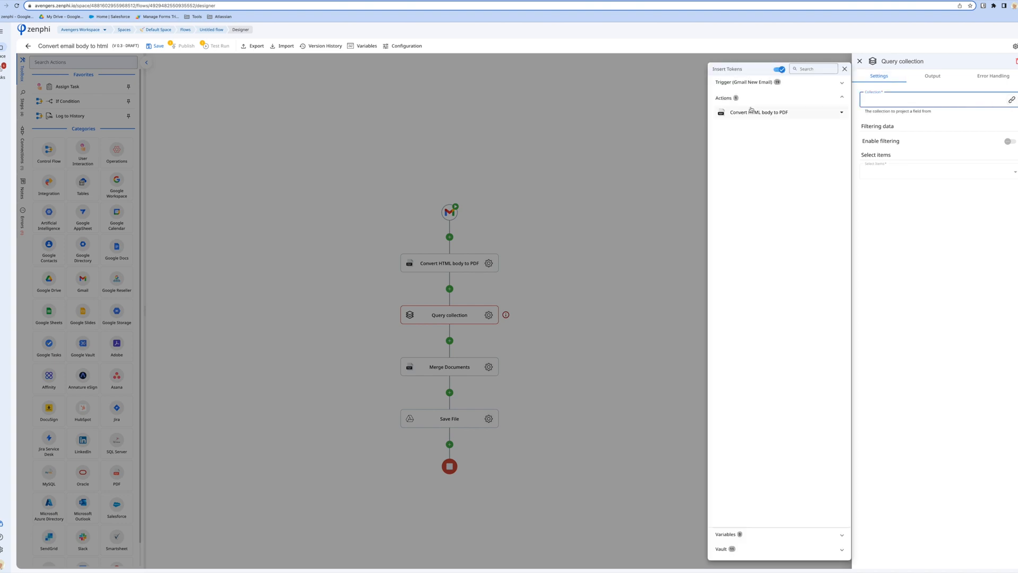
pyautogui.click(744, 83)
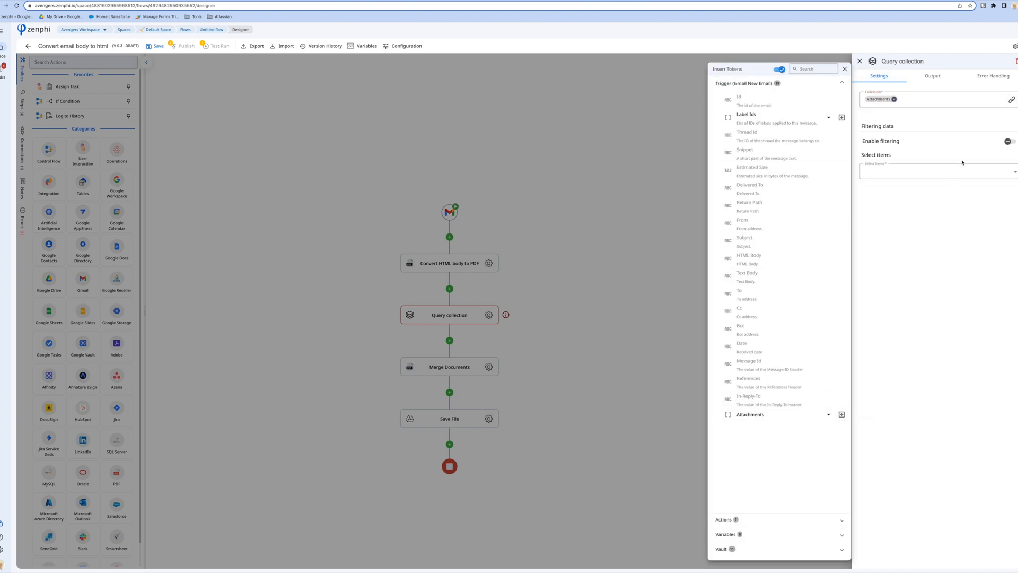
# Step: Filter attachments to those whose MIME Type equals application/pdf
pyautogui.click(1007, 141)
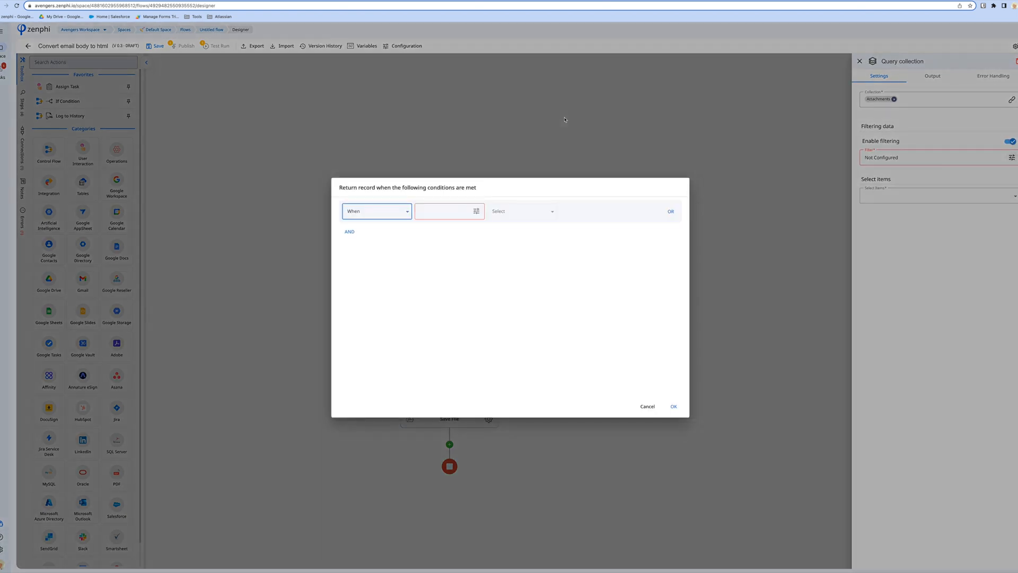
pyautogui.click(449, 211)
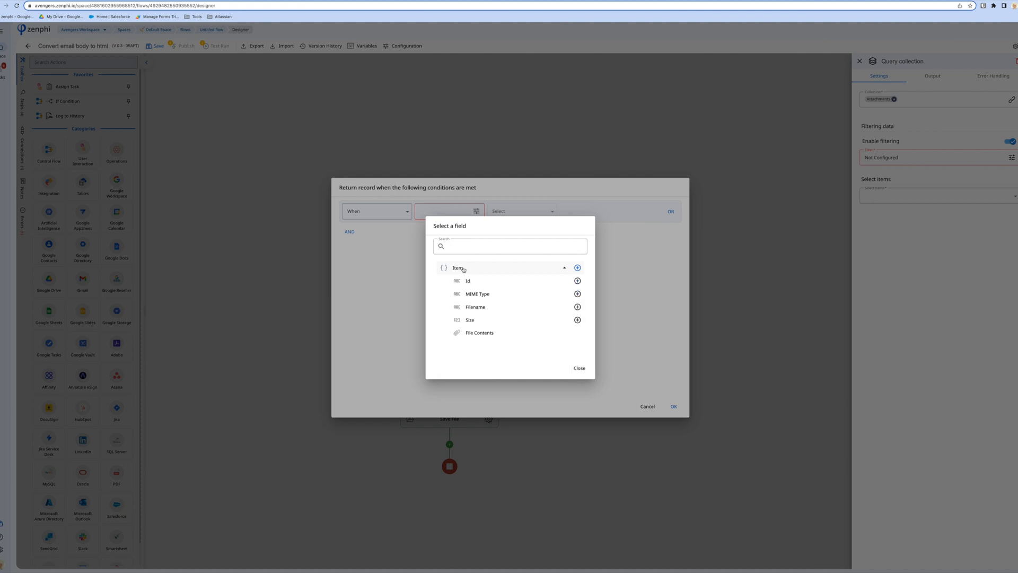
pyautogui.click(478, 293)
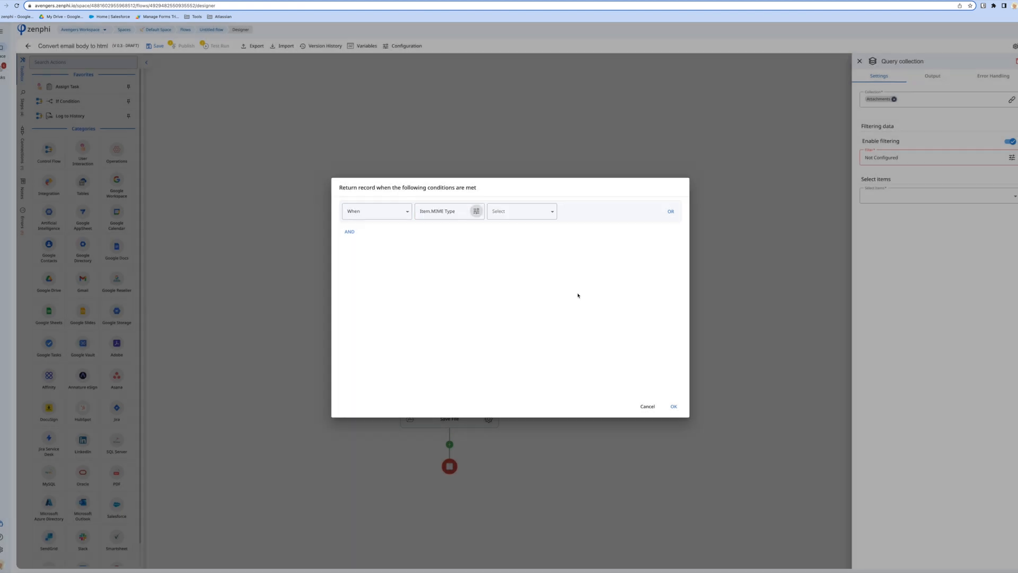
pyautogui.click(521, 211)
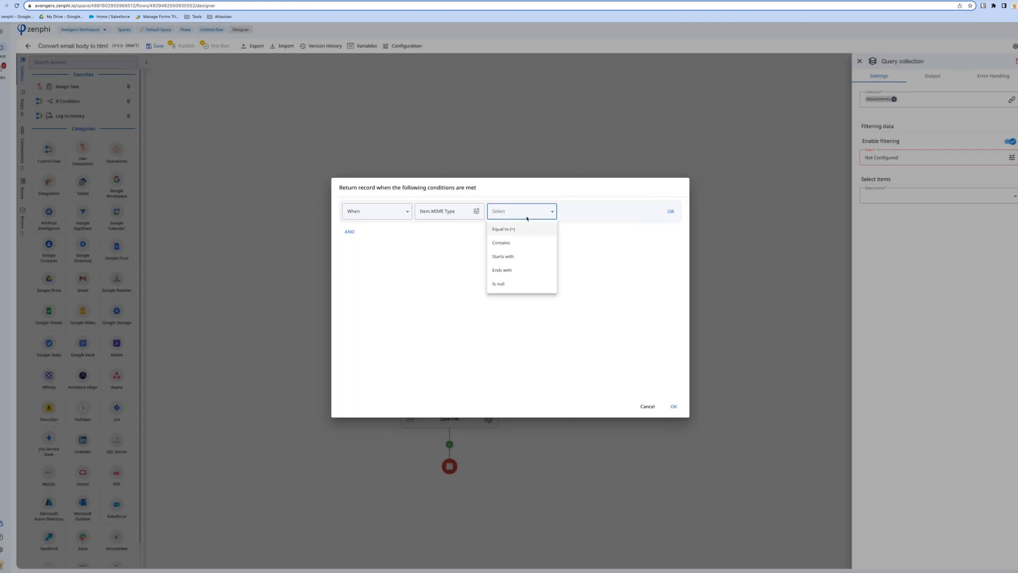
pyautogui.click(503, 229)
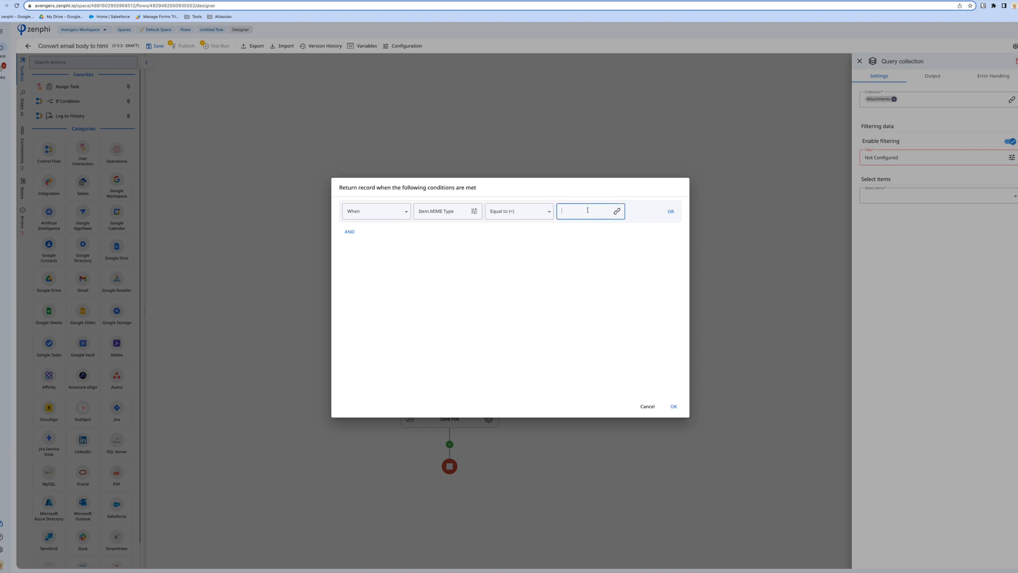
pyautogui.write('application')
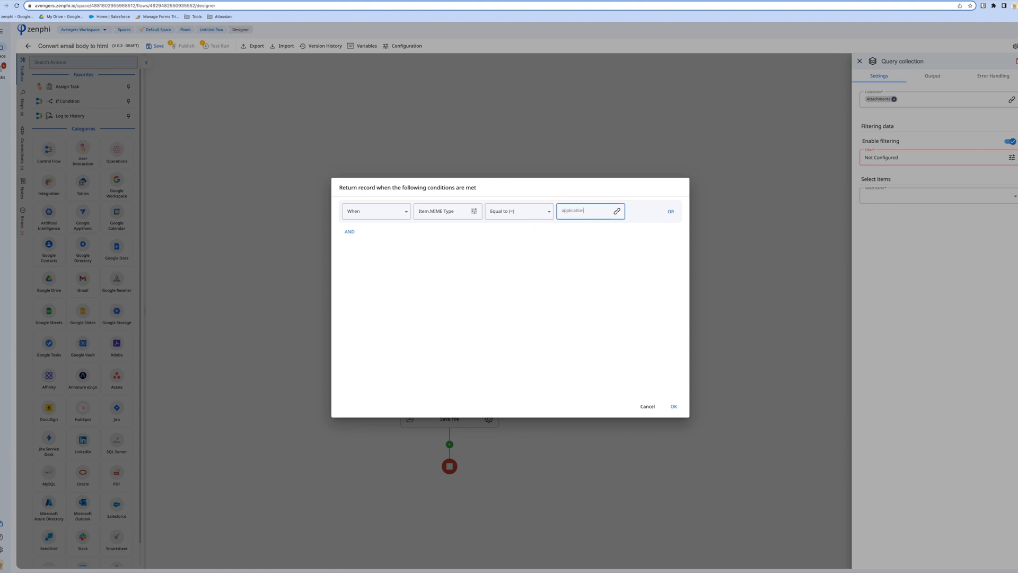
pyautogui.write('/d')
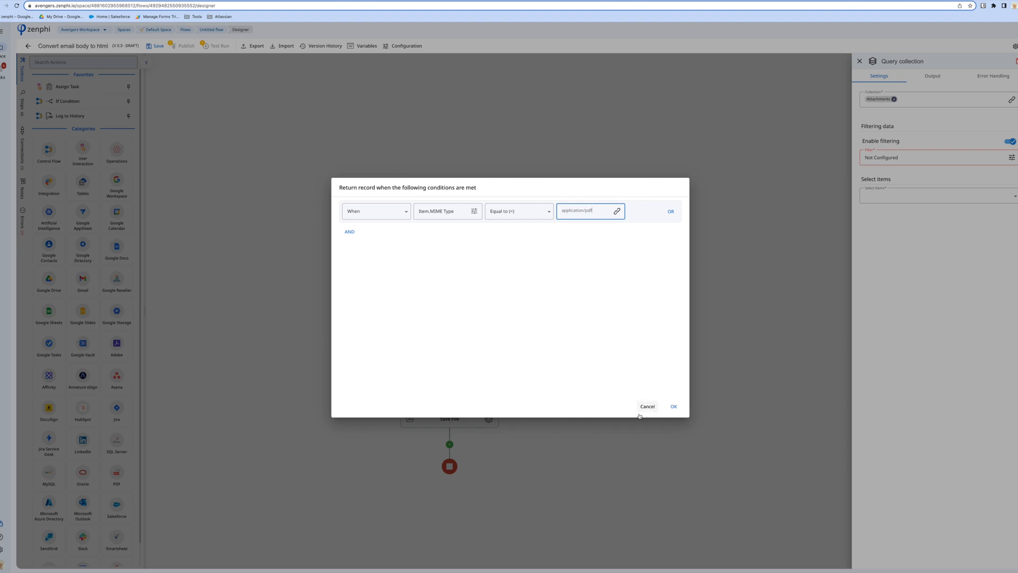
pyautogui.click(674, 406)
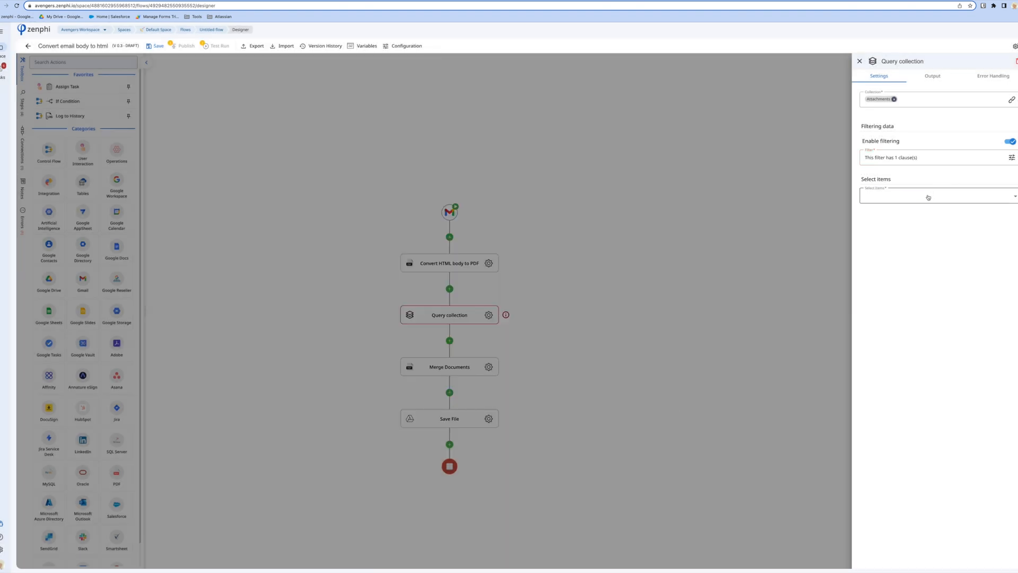
# Step: Return all matching attachments and name the step 'Get all pdf attachments'
pyautogui.click(929, 195)
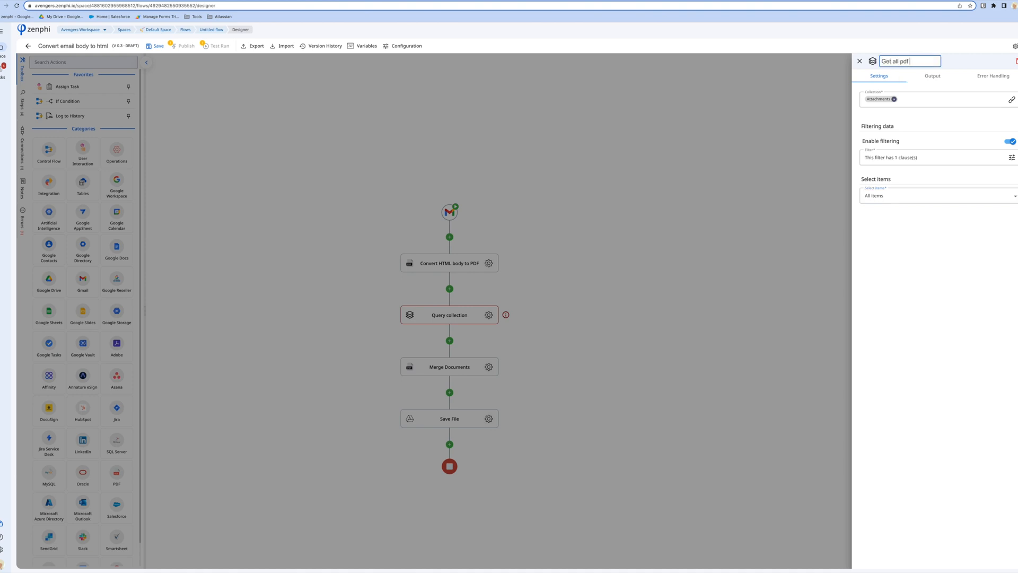
pyautogui.write('attachments')
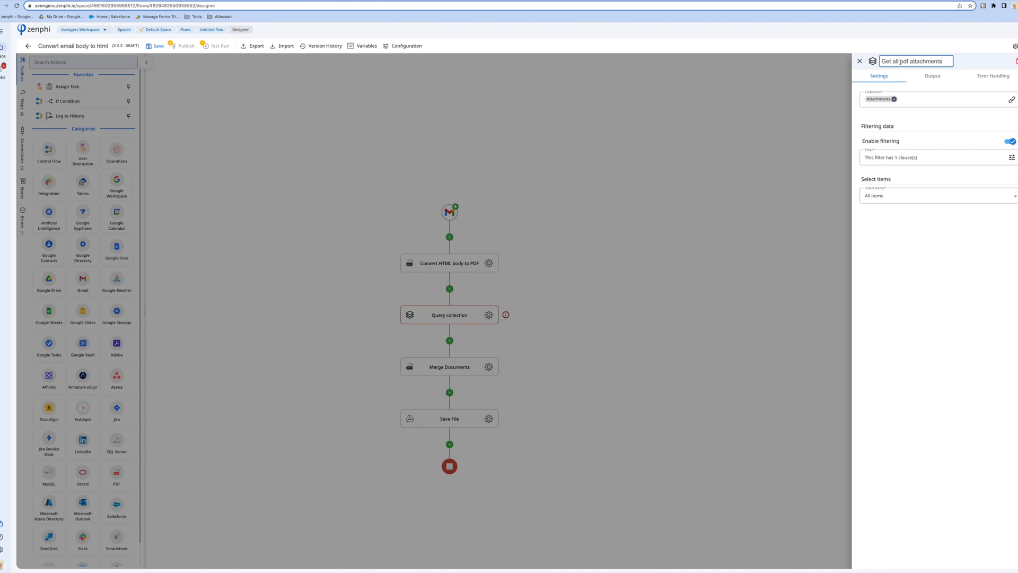
pyautogui.click(860, 60)
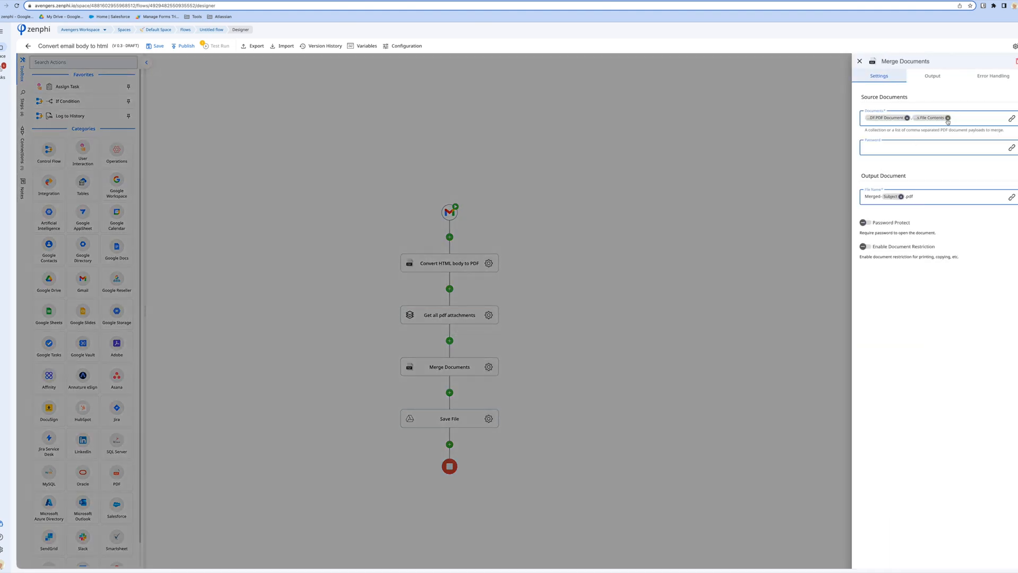
# Step: Replace Merge Documents' source with File Contents from Get all pdf attachments
pyautogui.click(948, 118)
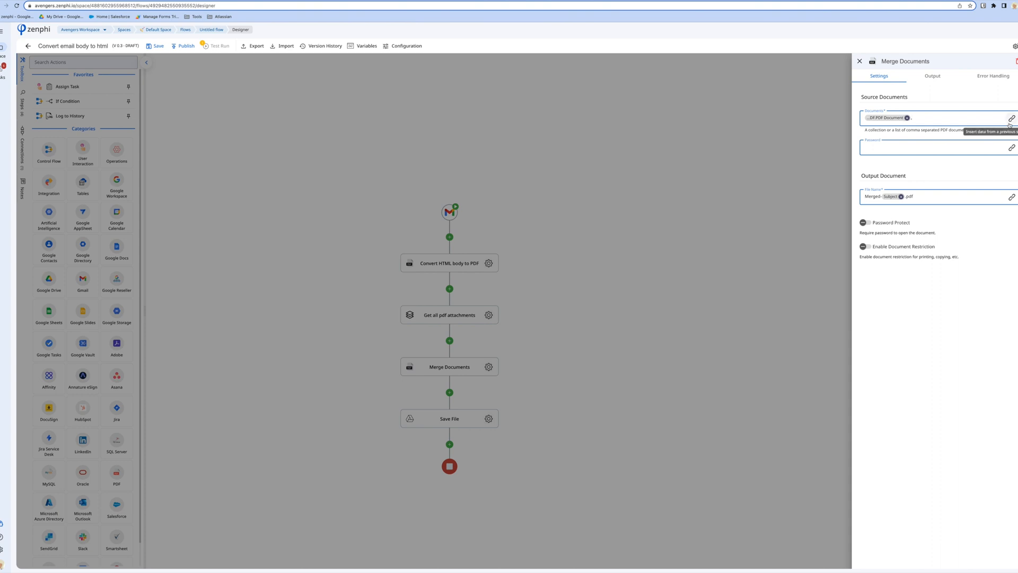
pyautogui.click(1011, 117)
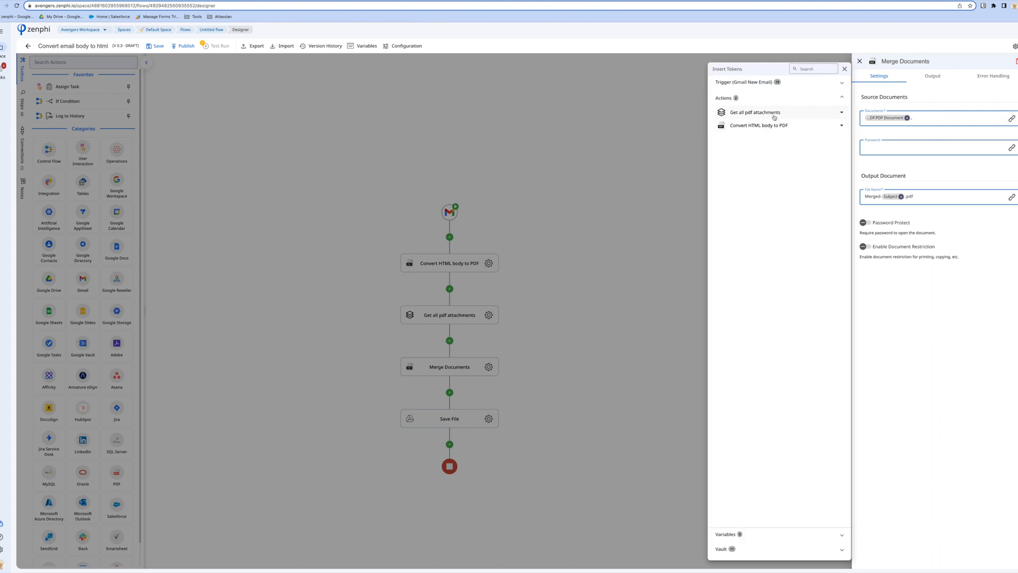
pyautogui.click(755, 111)
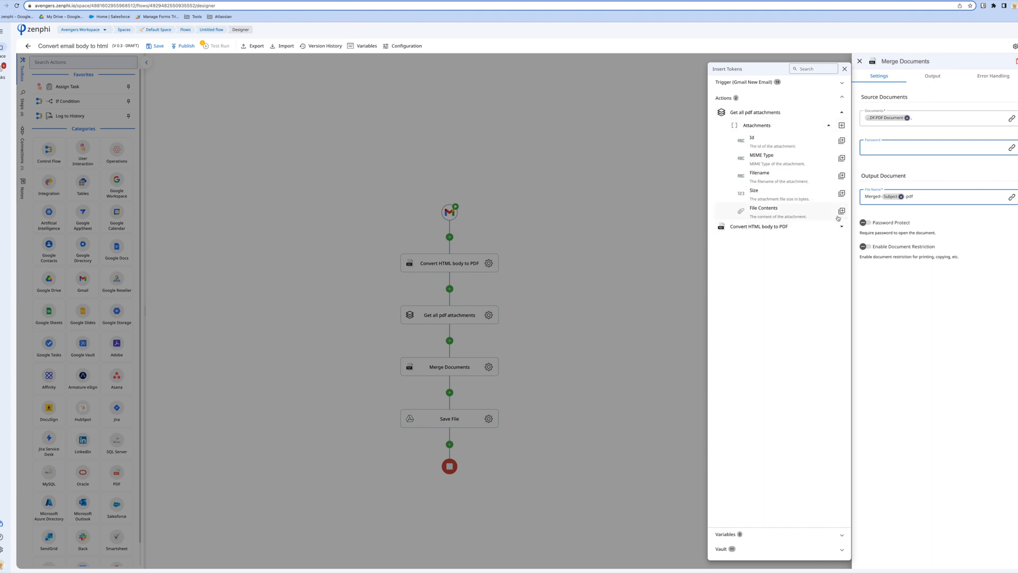
pyautogui.click(841, 211)
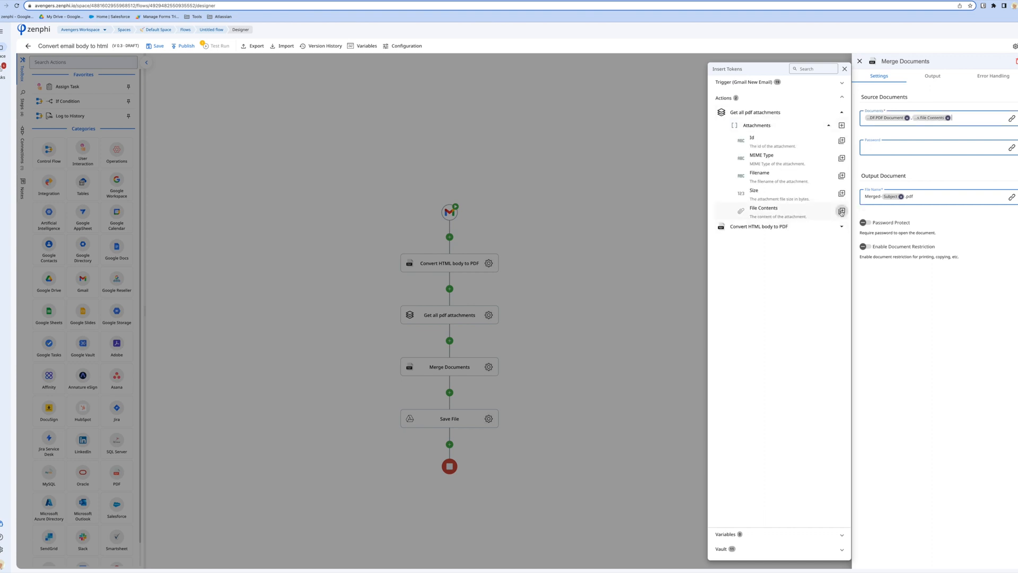
pyautogui.click(844, 69)
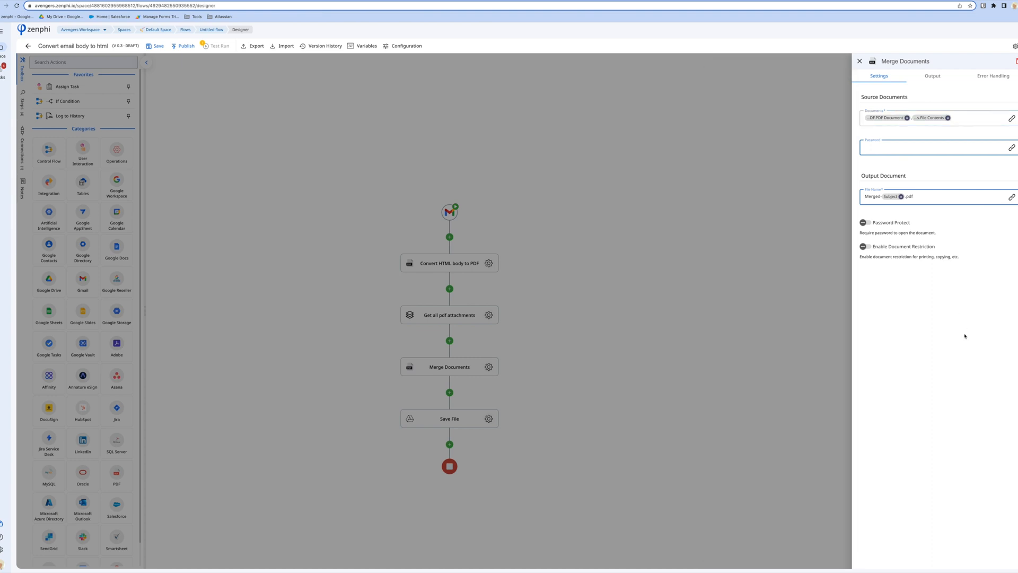
# Step: Make Save File store the Merged PDF Document instead of the body PDF
pyautogui.click(859, 61)
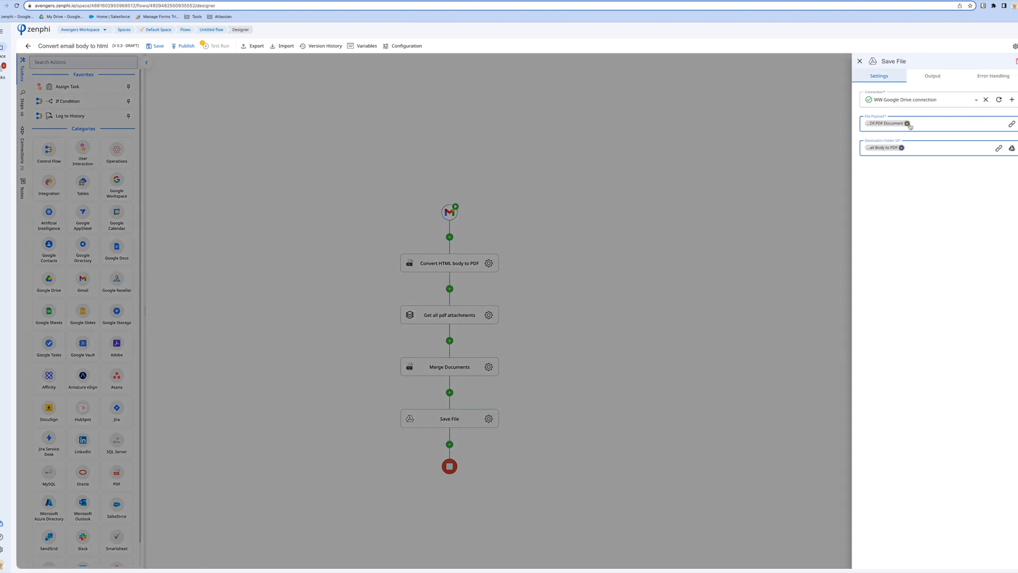
pyautogui.click(907, 123)
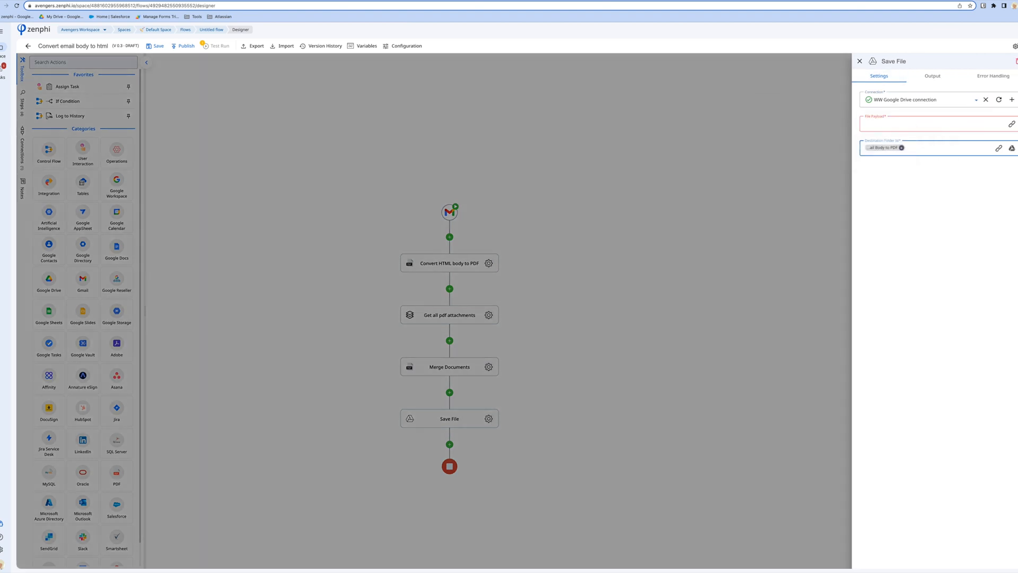
pyautogui.click(1012, 124)
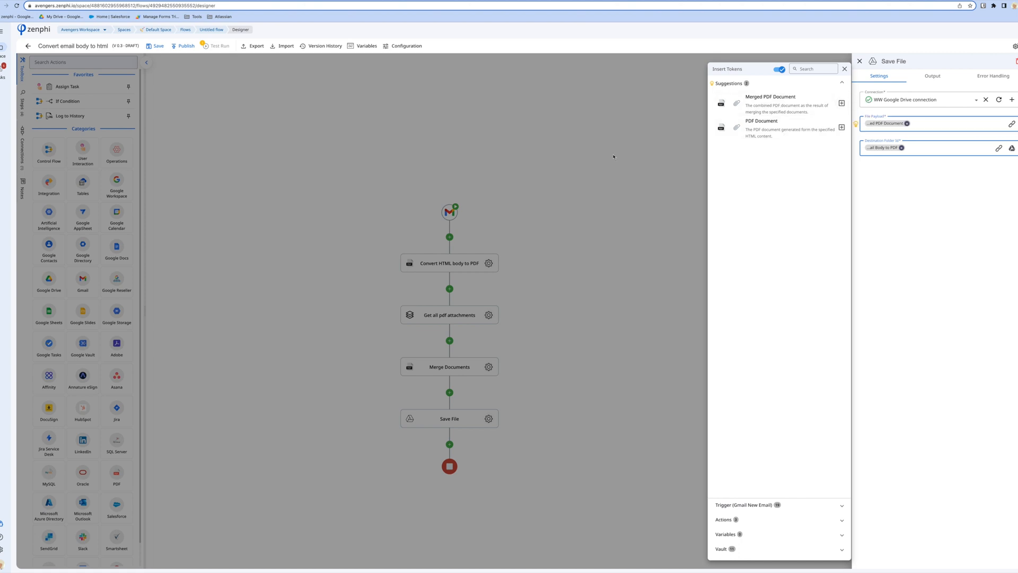
pyautogui.click(844, 69)
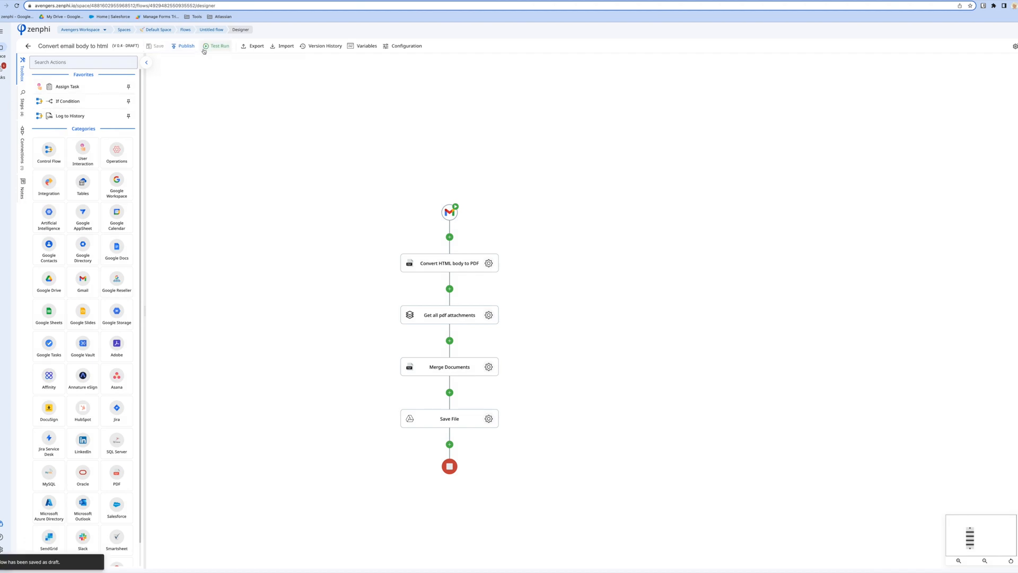
# Step: Test-run the flow again with the Zenphi Tasks NDA request email
pyautogui.click(219, 45)
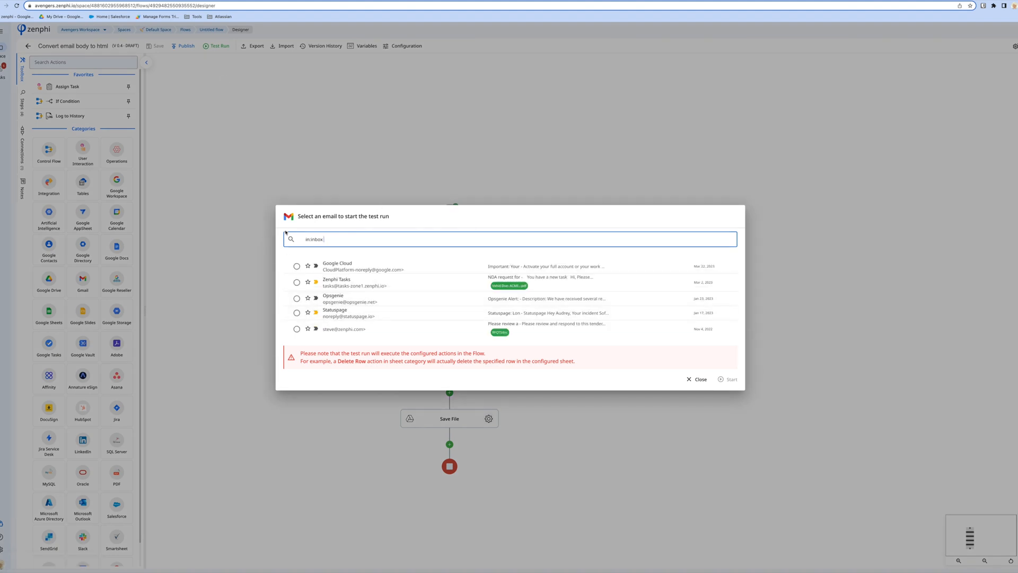
pyautogui.click(297, 282)
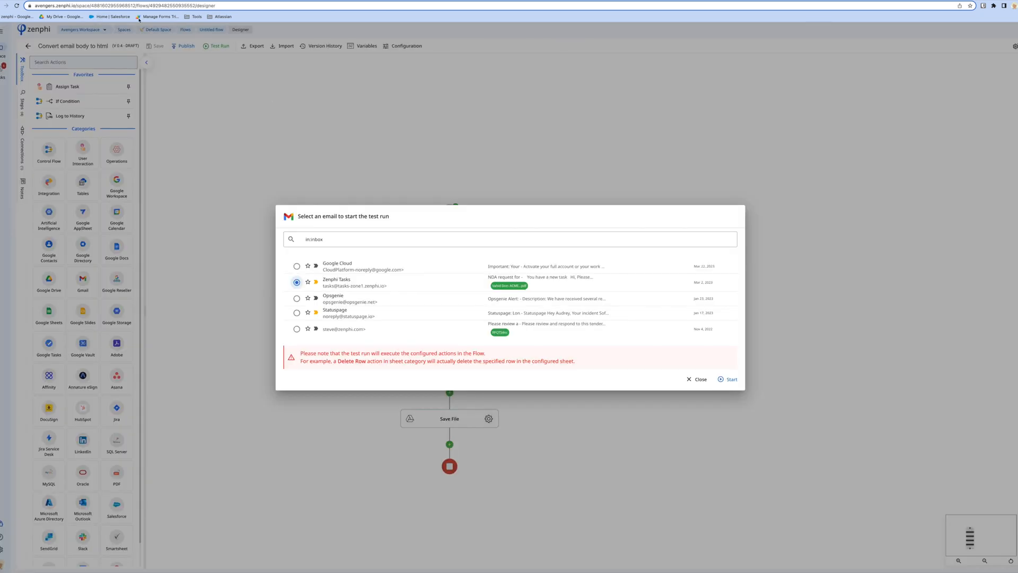
pyautogui.click(730, 379)
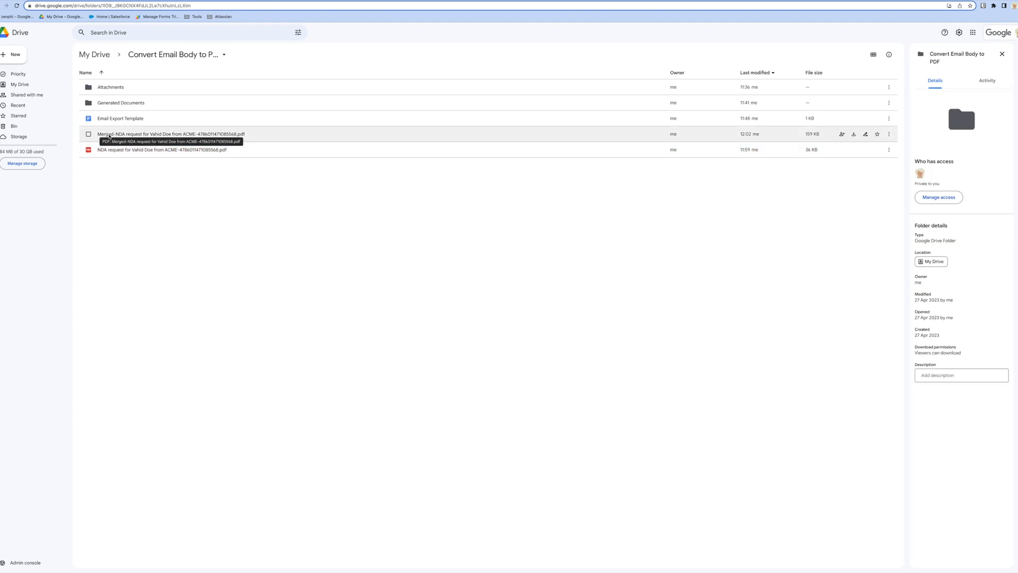
# Step: Open the merged NDA request PDF and scroll to confirm the email body precedes the NDA
pyautogui.doubleClick(172, 133)
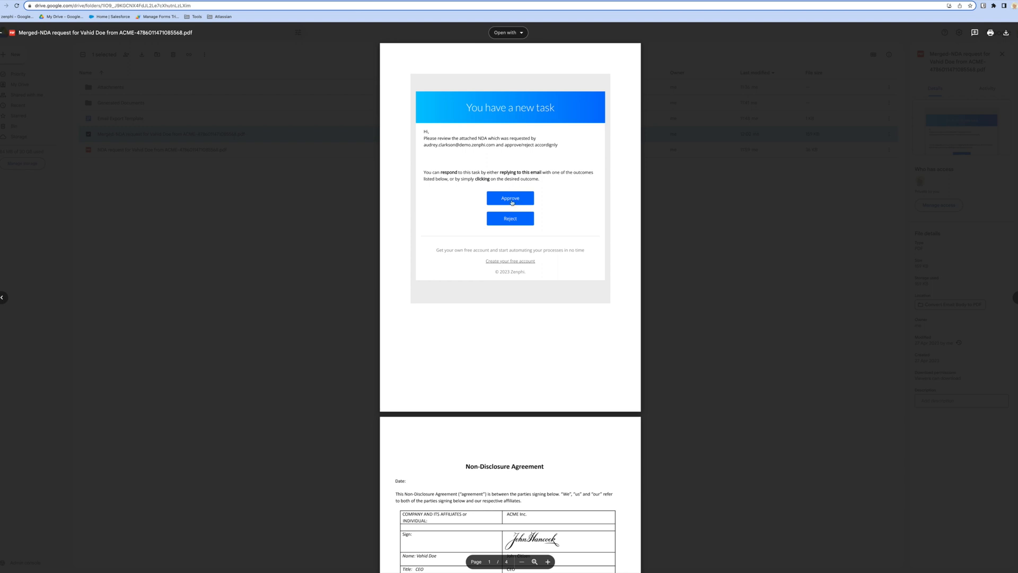
pyautogui.scroll(-3)
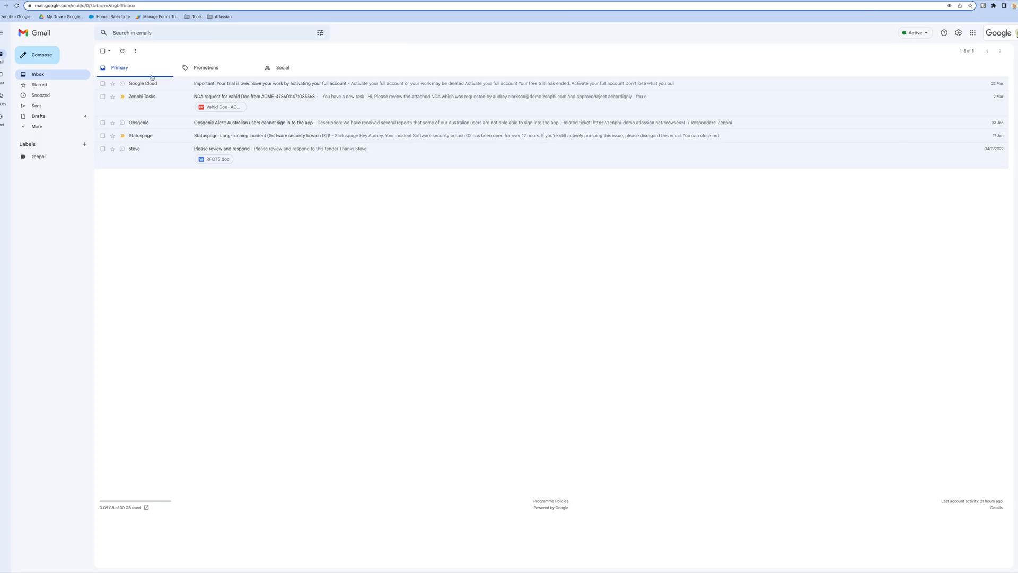
# Step: Preview and scroll through the original NDA attachment on the Zenphi Tasks email
pyautogui.click(220, 107)
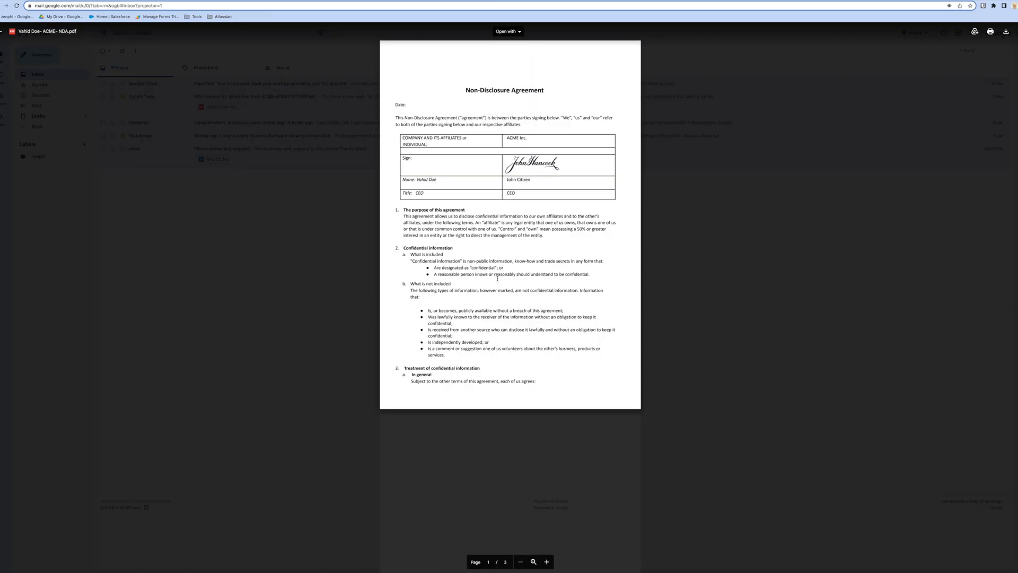
pyautogui.scroll(-3)
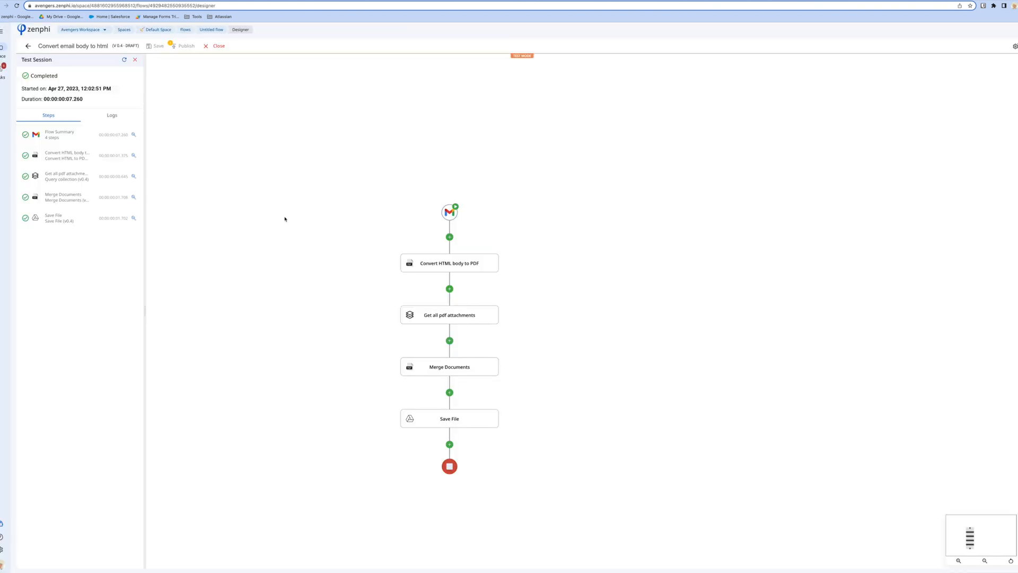
# Step: Close the completed test session and review the Email Export Template placeholders
pyautogui.click(135, 59)
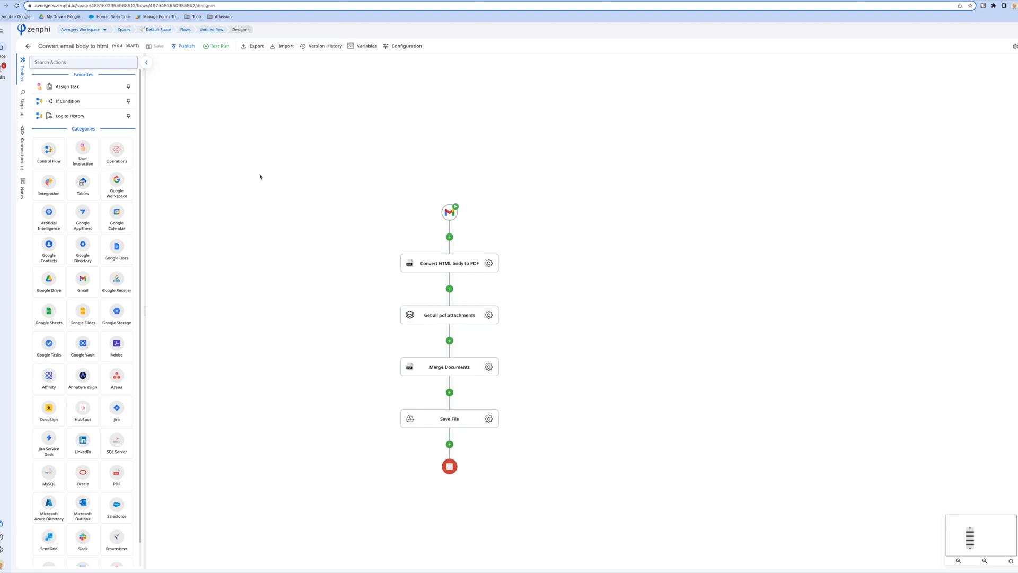
pyautogui.moveTo(283, 206)
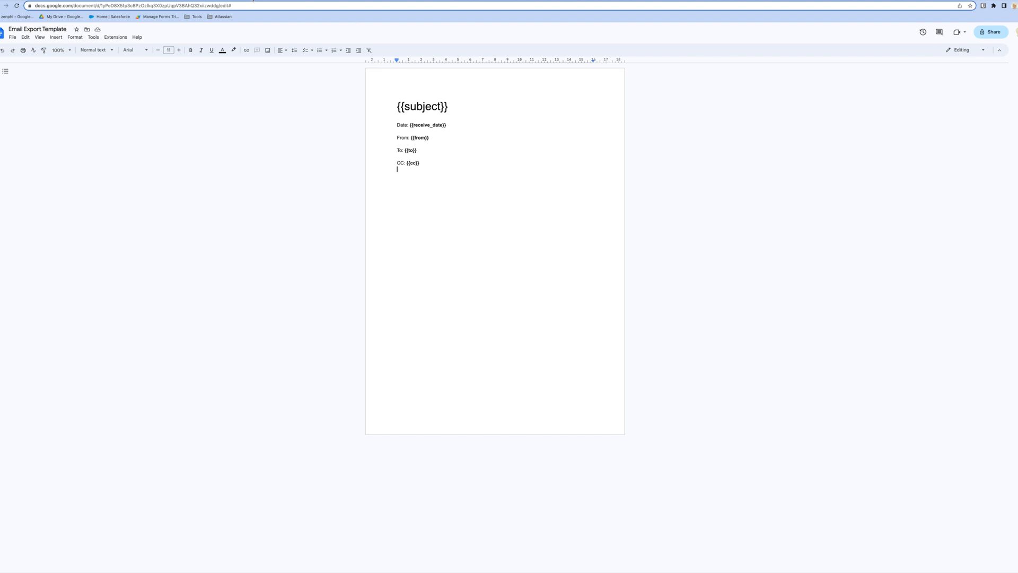
pyautogui.moveTo(388, 124)
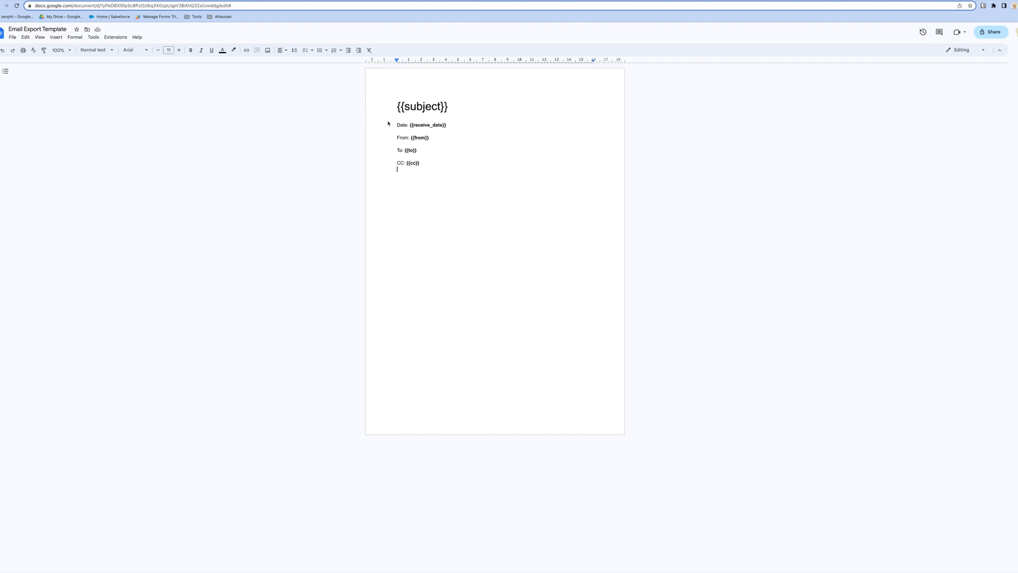
pyautogui.moveTo(419, 163); pyautogui.dragTo(397, 157)
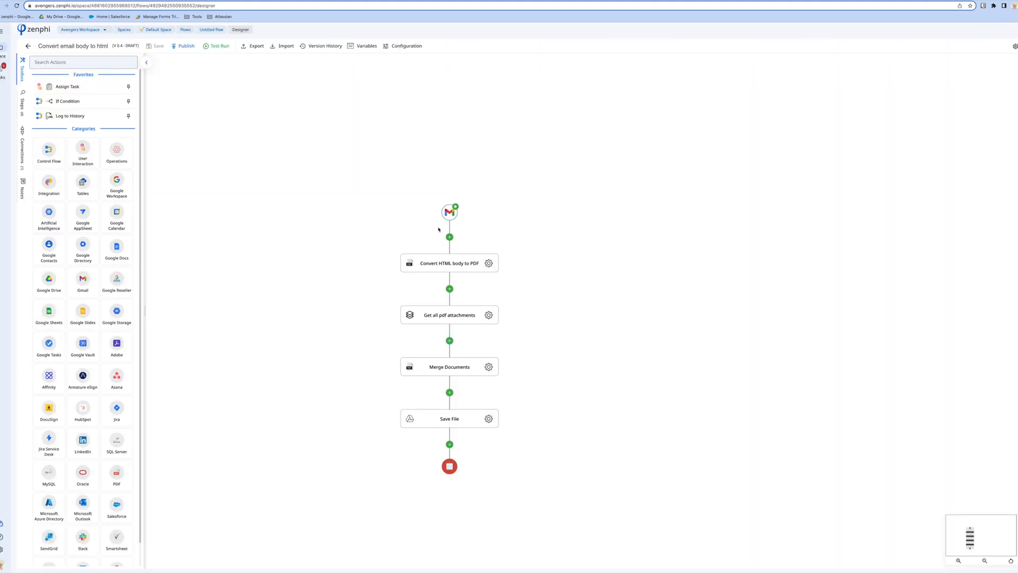
# Step: Insert a Generate Document Using Template step between the trigger and Convert HTML body to PDF
pyautogui.click(449, 236)
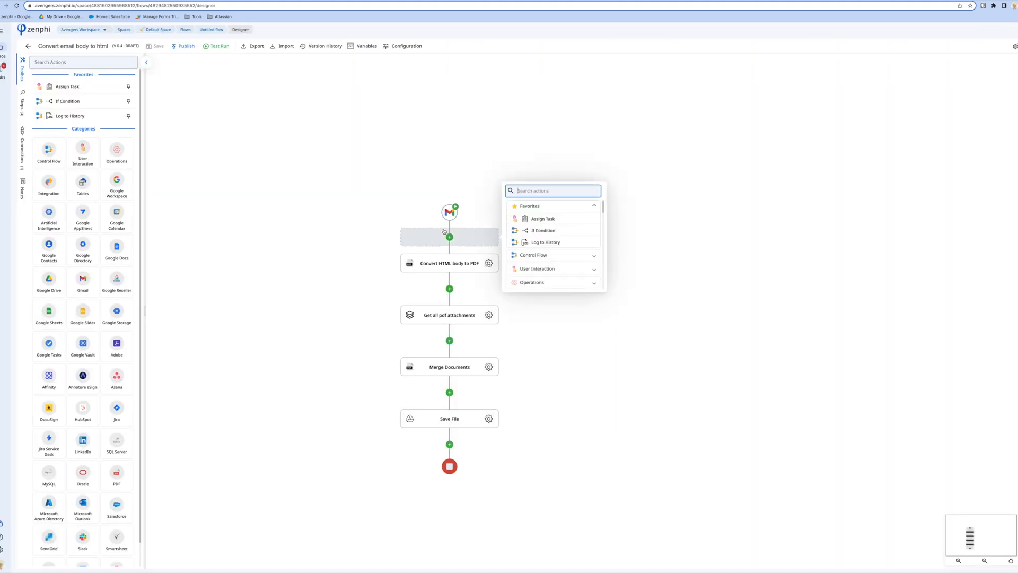
pyautogui.write('generate')
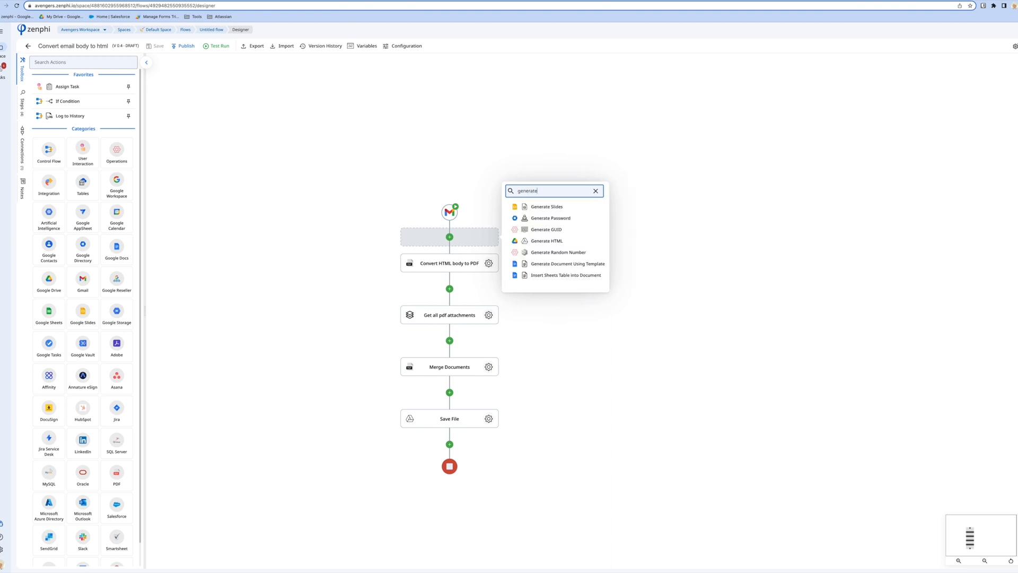
pyautogui.moveTo(557, 252)
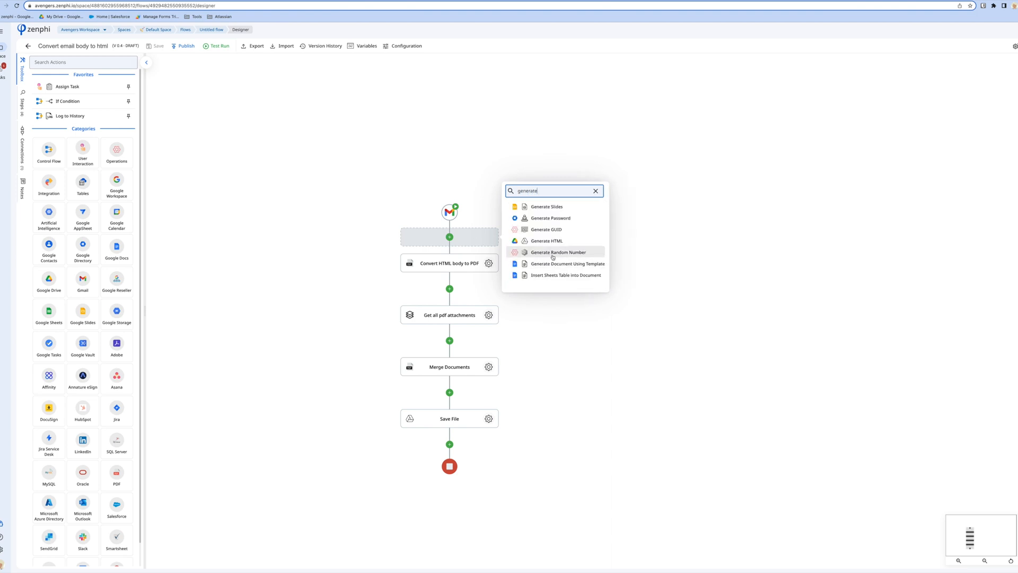
pyautogui.click(567, 263)
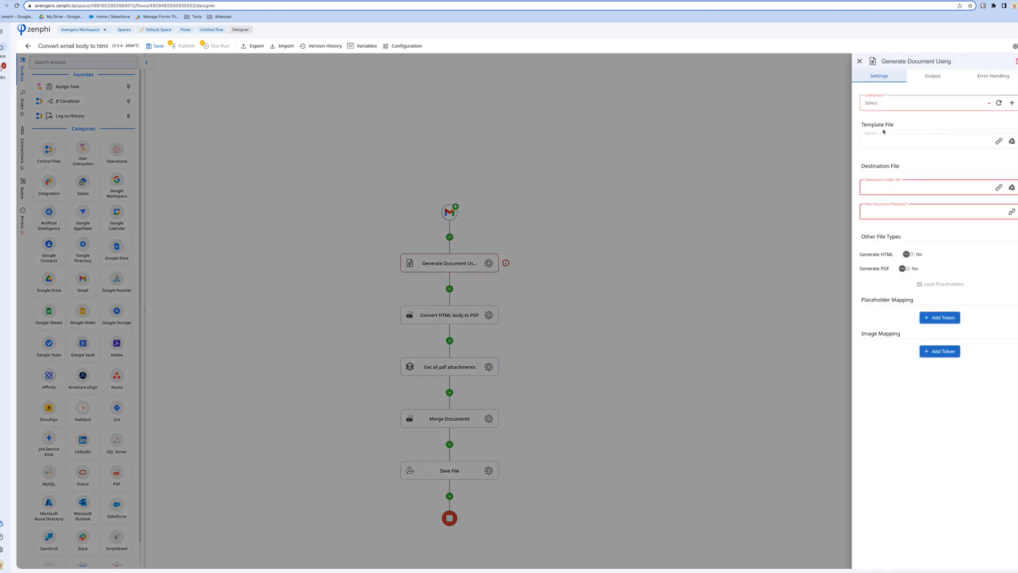
# Step: Choose the Email Export Template from the Convert Email Body to PDF folder as the template
pyautogui.click(922, 103)
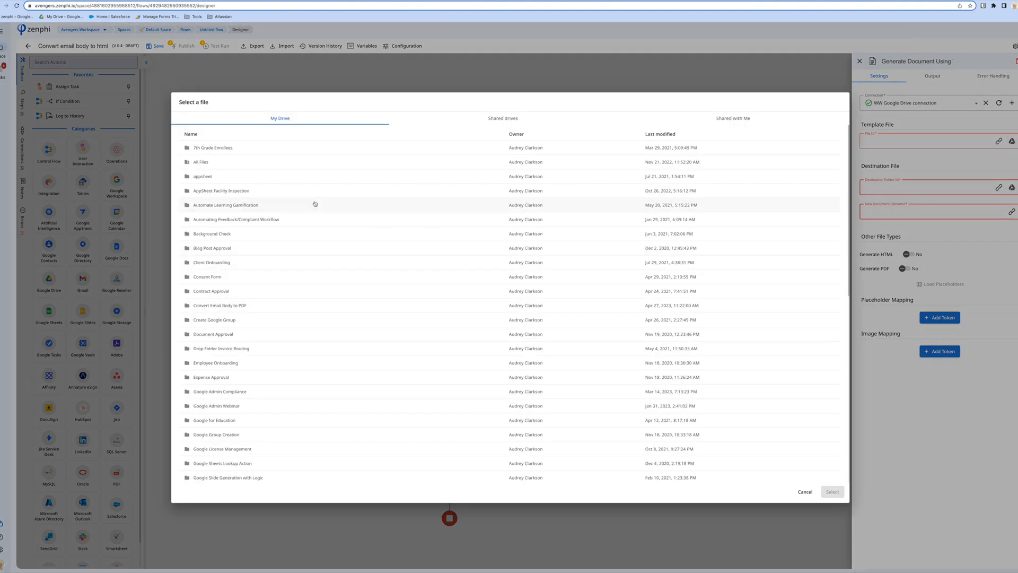
pyautogui.doubleClick(219, 306)
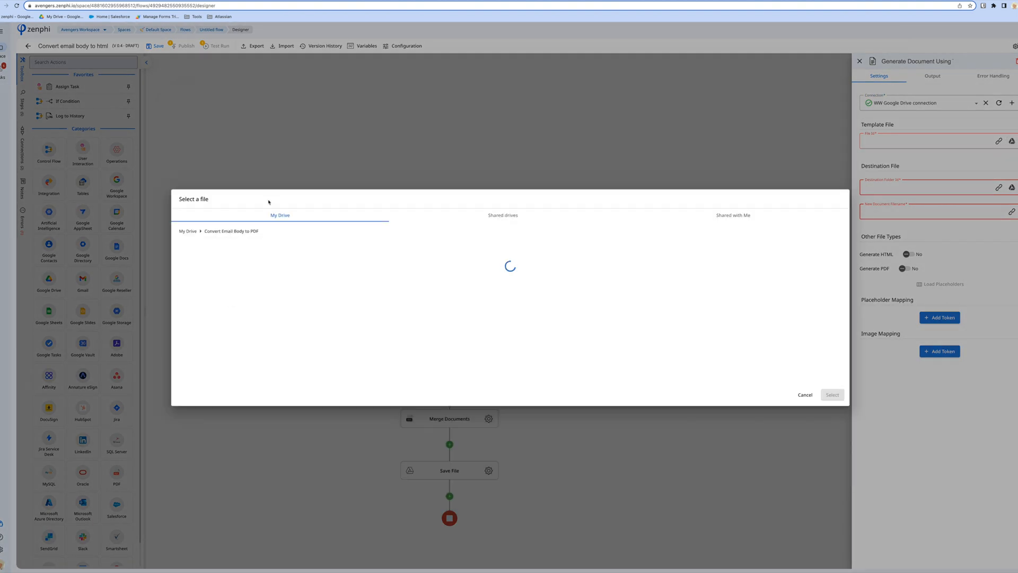
pyautogui.click(215, 286)
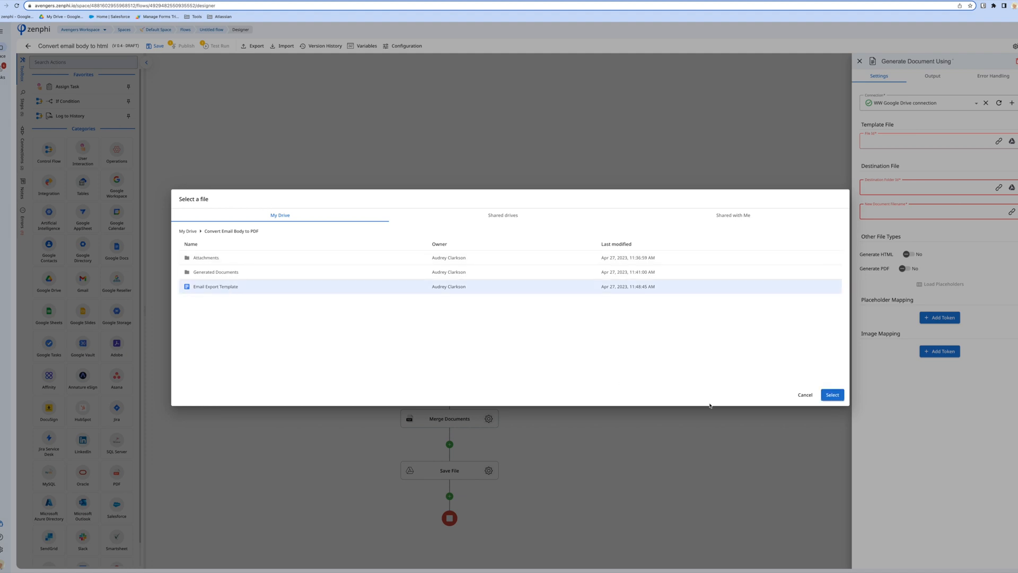
pyautogui.click(832, 394)
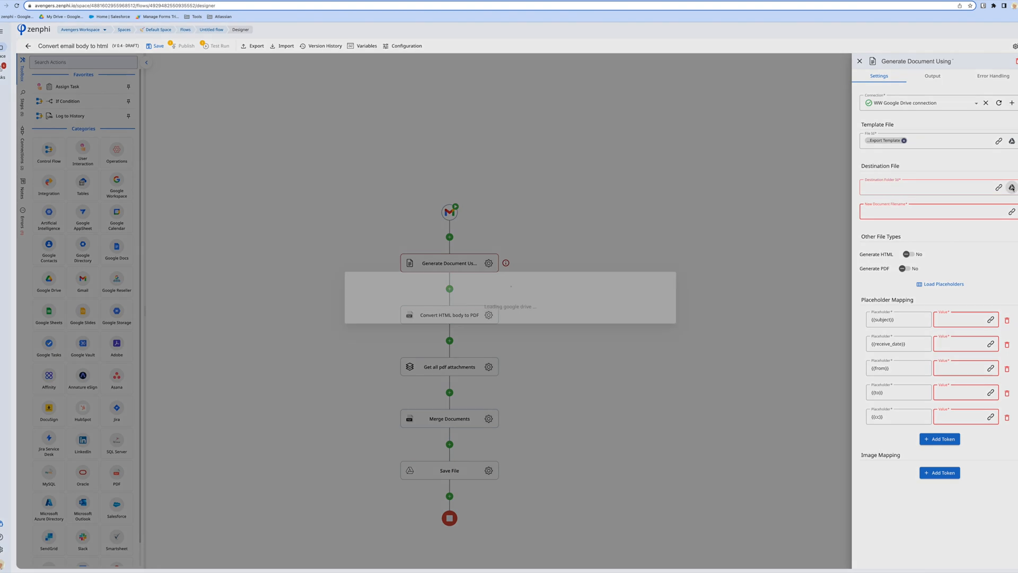
# Step: Set the output destination to the Generated Documents folder
pyautogui.click(1011, 188)
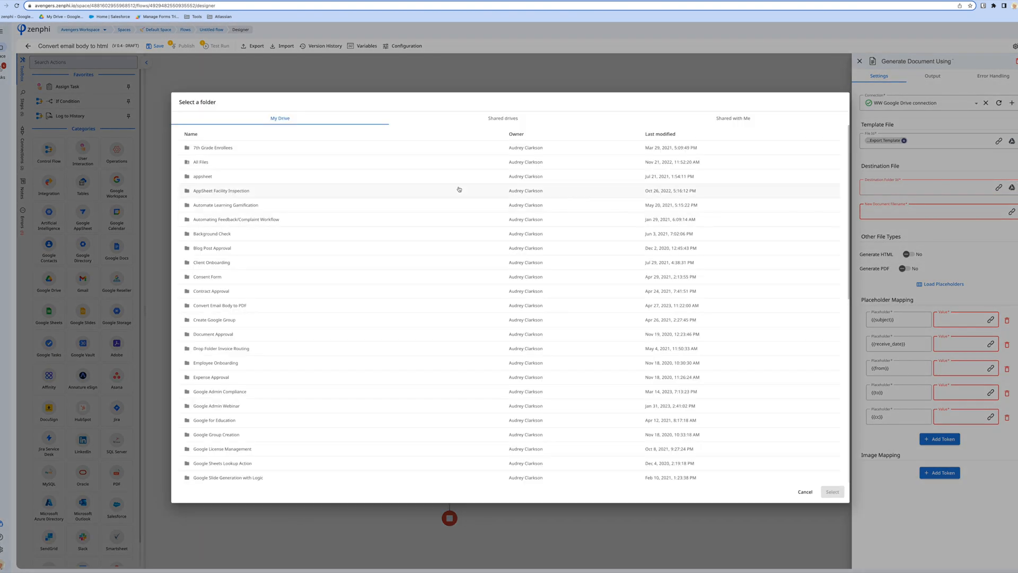
pyautogui.moveTo(241, 313)
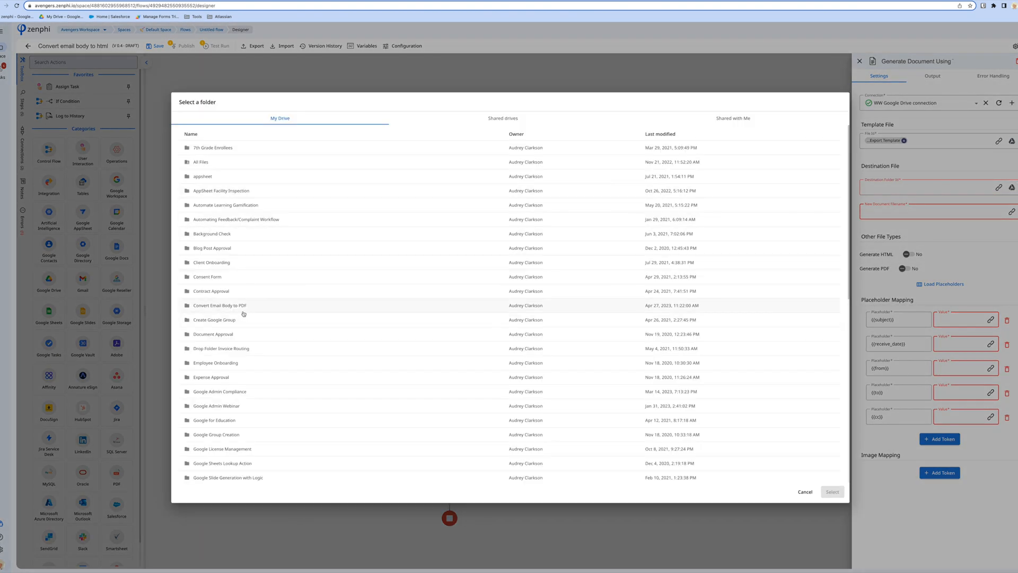
pyautogui.doubleClick(219, 306)
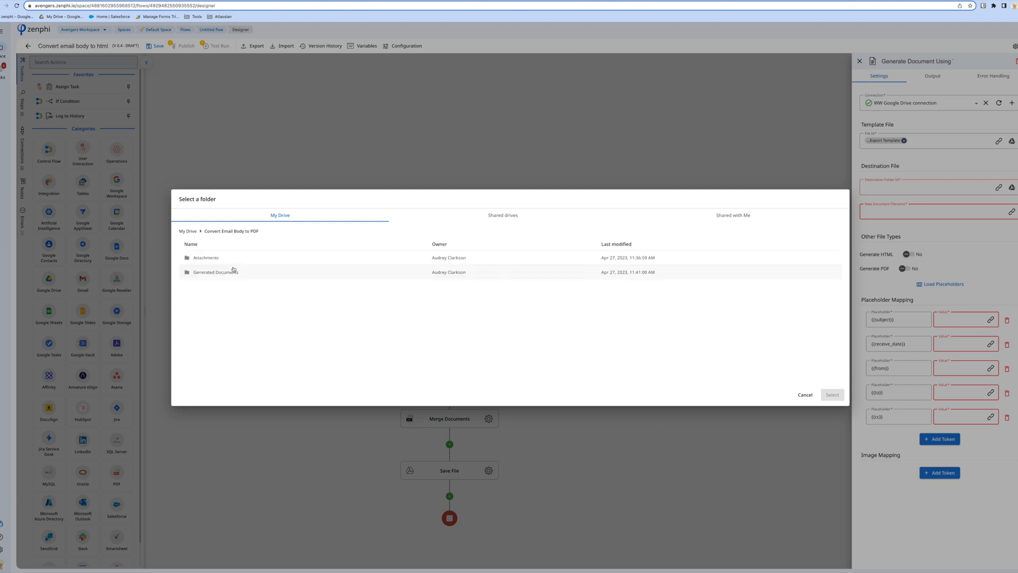
pyautogui.click(216, 272)
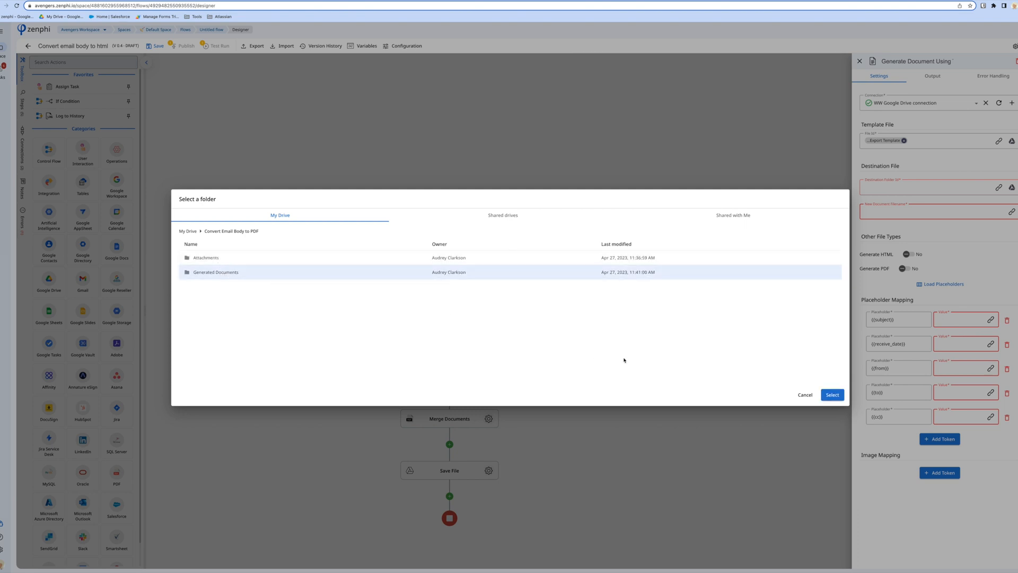
pyautogui.click(833, 395)
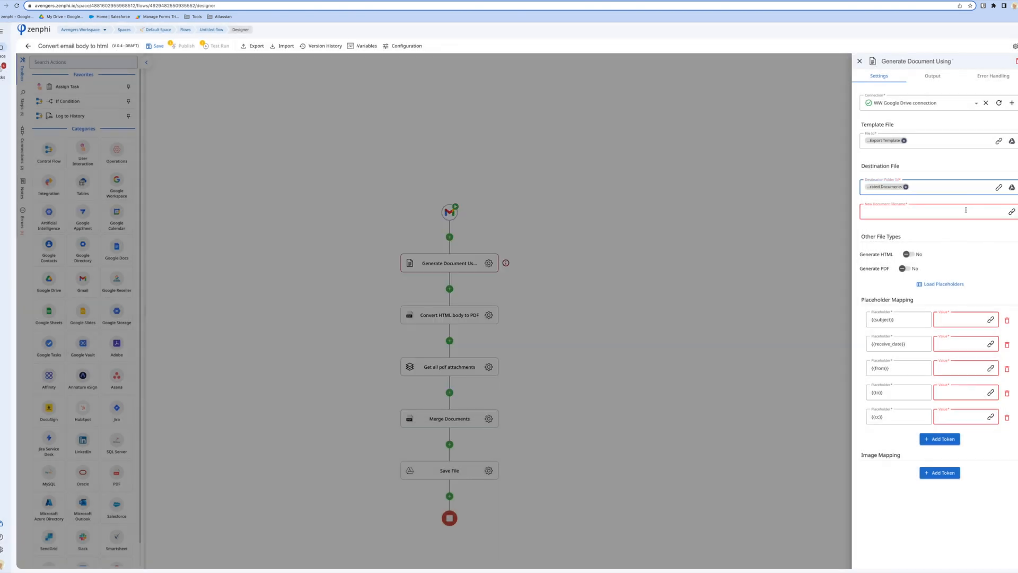
# Step: Name the file after the email subject, enable PDF output, and start mapping the subject placeholder
pyautogui.click(929, 210)
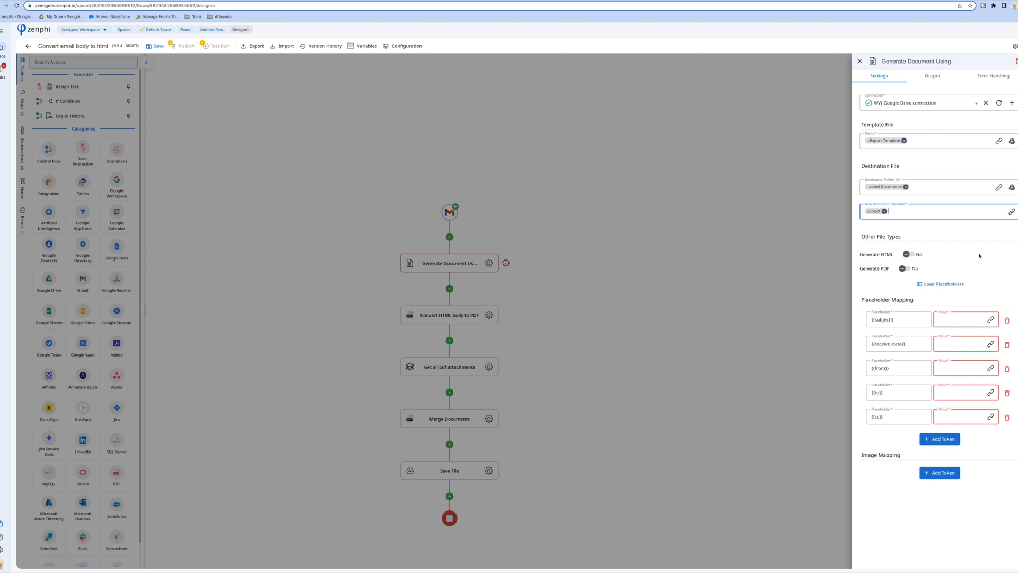
pyautogui.click(908, 268)
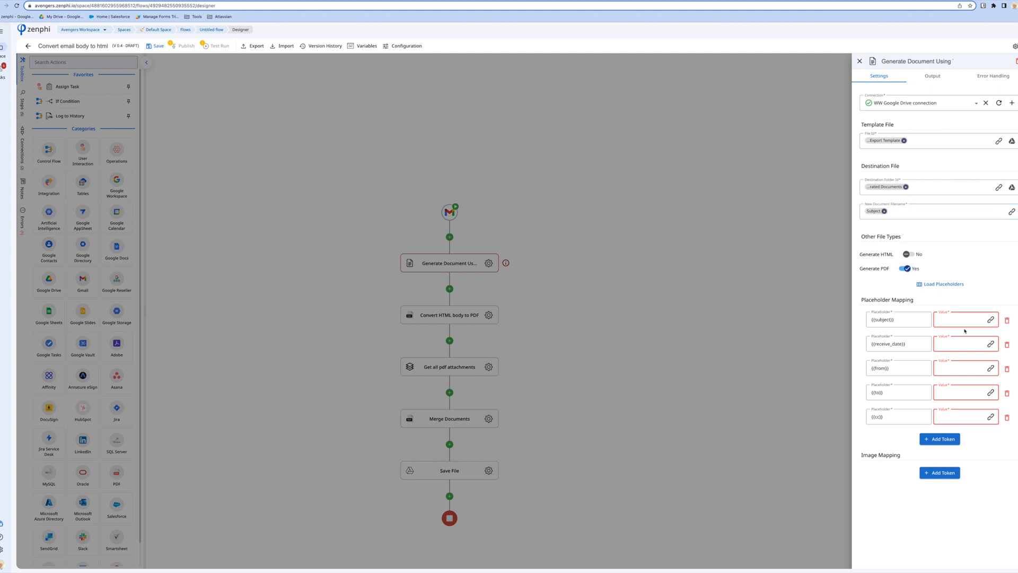
pyautogui.click(964, 318)
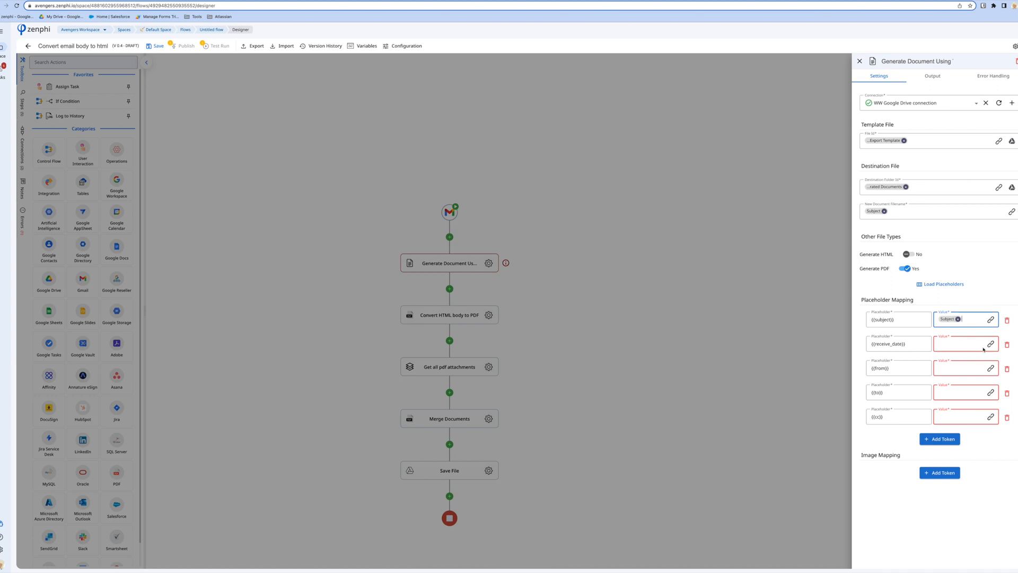
pyautogui.click(989, 344)
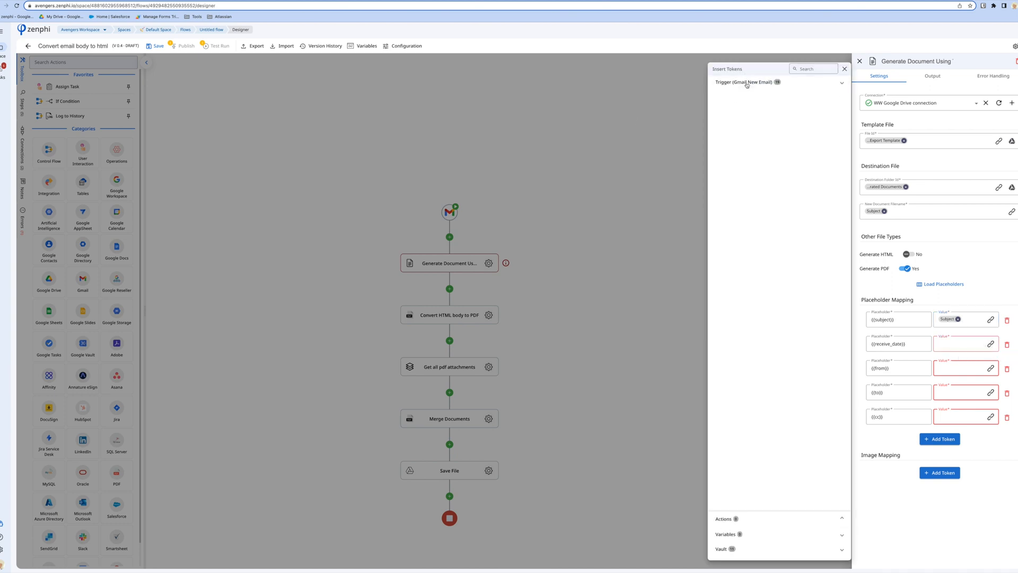
pyautogui.click(746, 82)
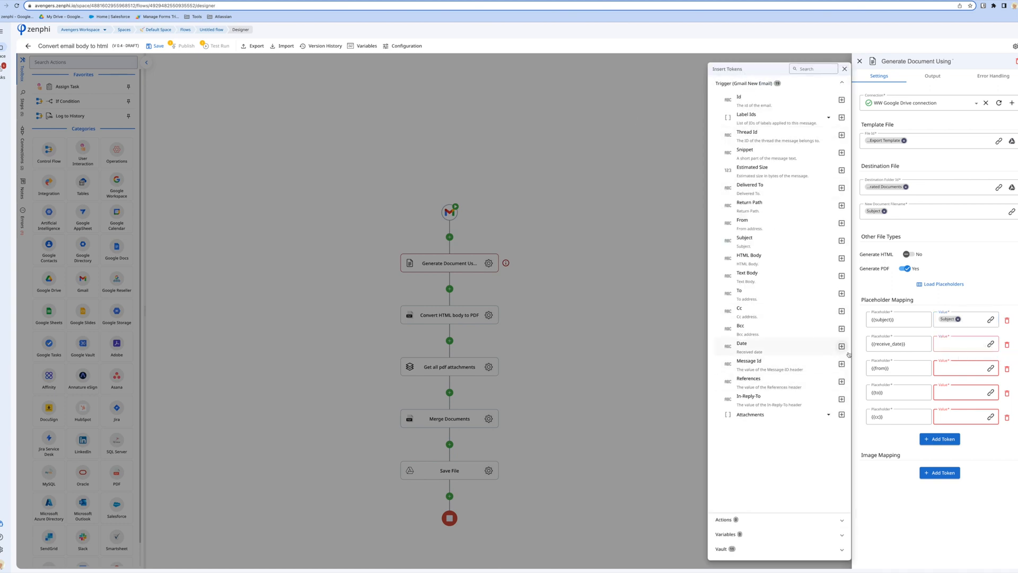
# Step: Map the date, from and to placeholders to the email's Date, From and To fields
pyautogui.click(843, 346)
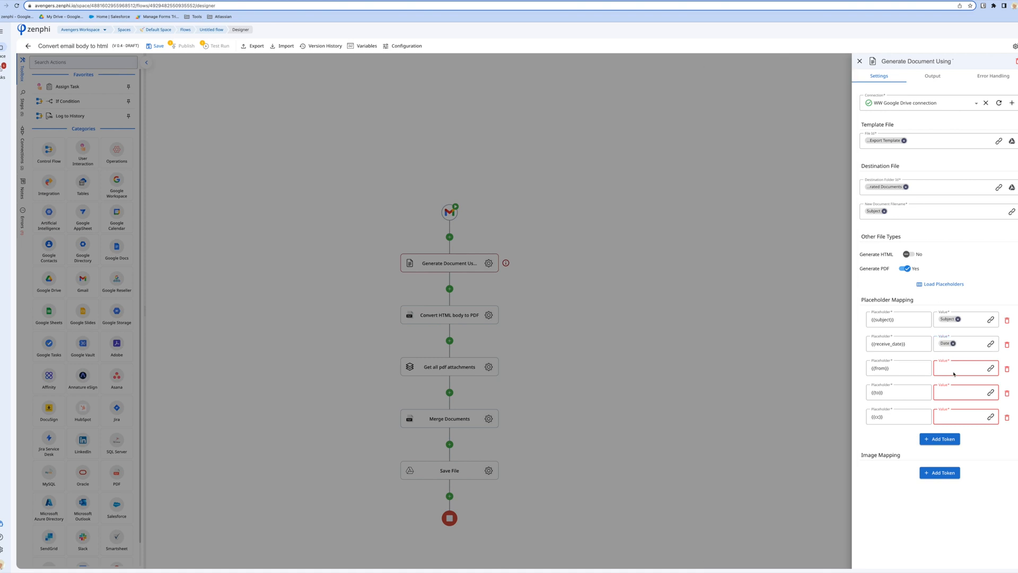
pyautogui.write('@from')
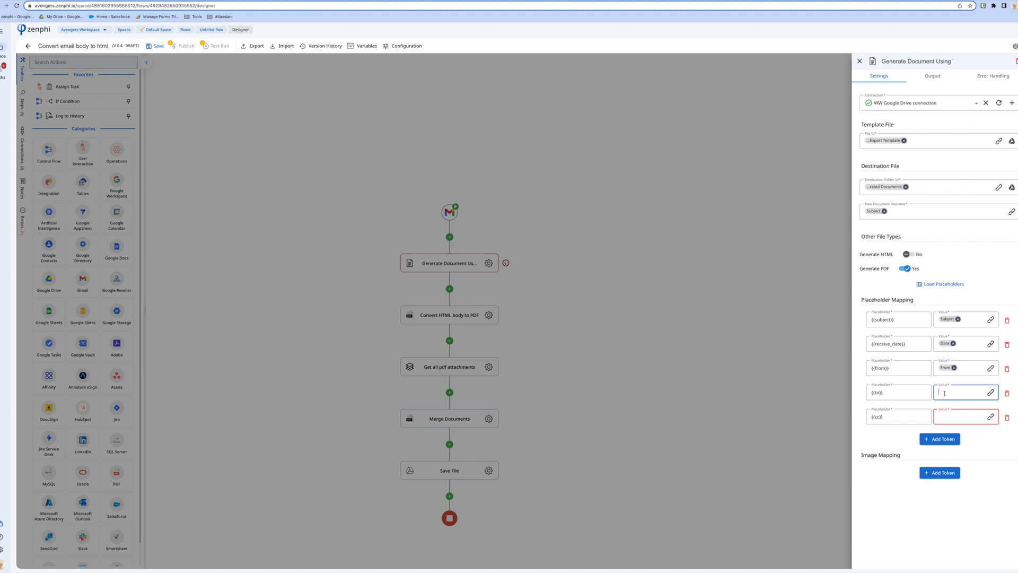
pyautogui.click(964, 393)
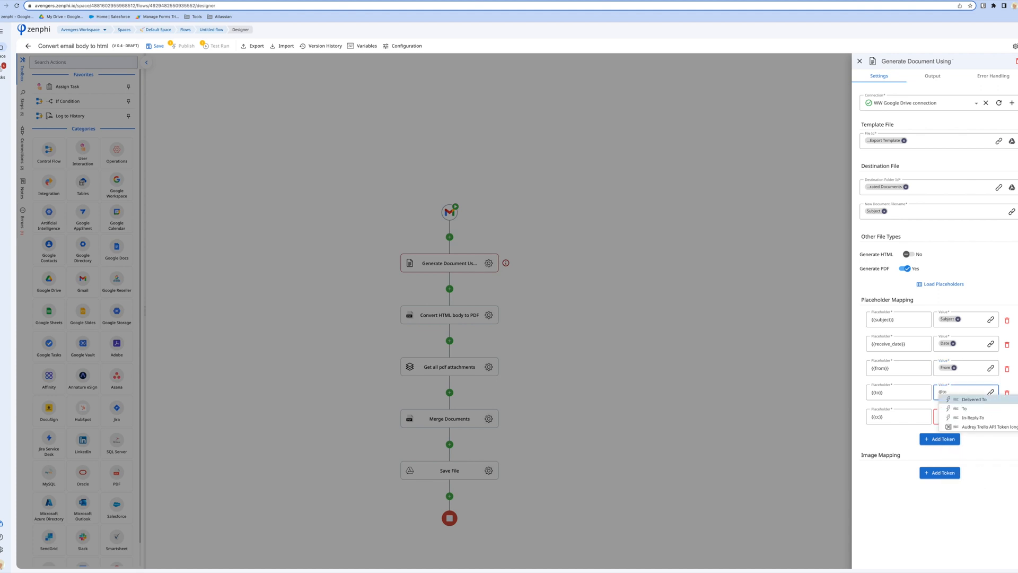
pyautogui.click(964, 408)
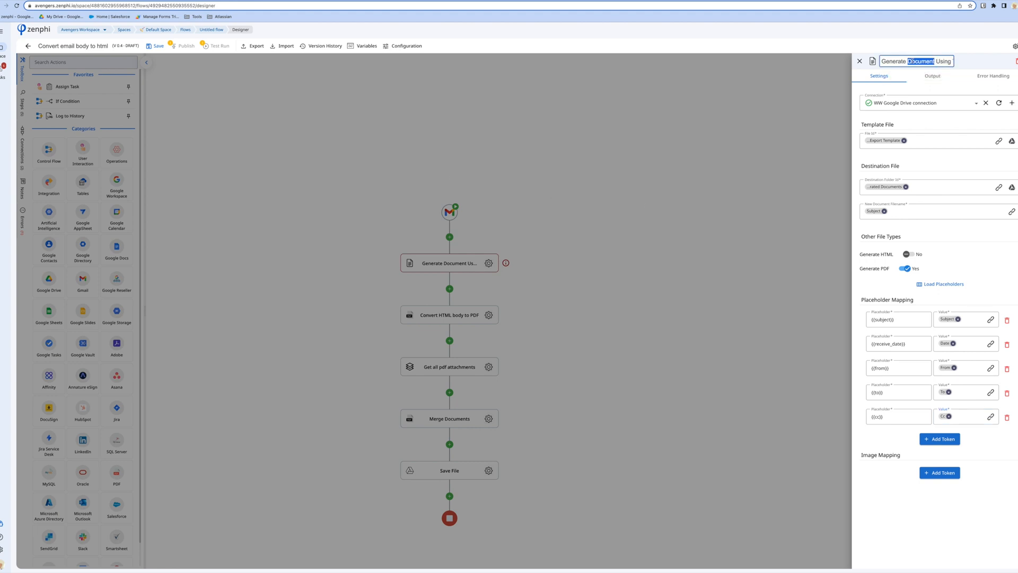
# Step: Retitle the step 'Generate email metadata doc' and close its settings panel
pyautogui.write('Ge')
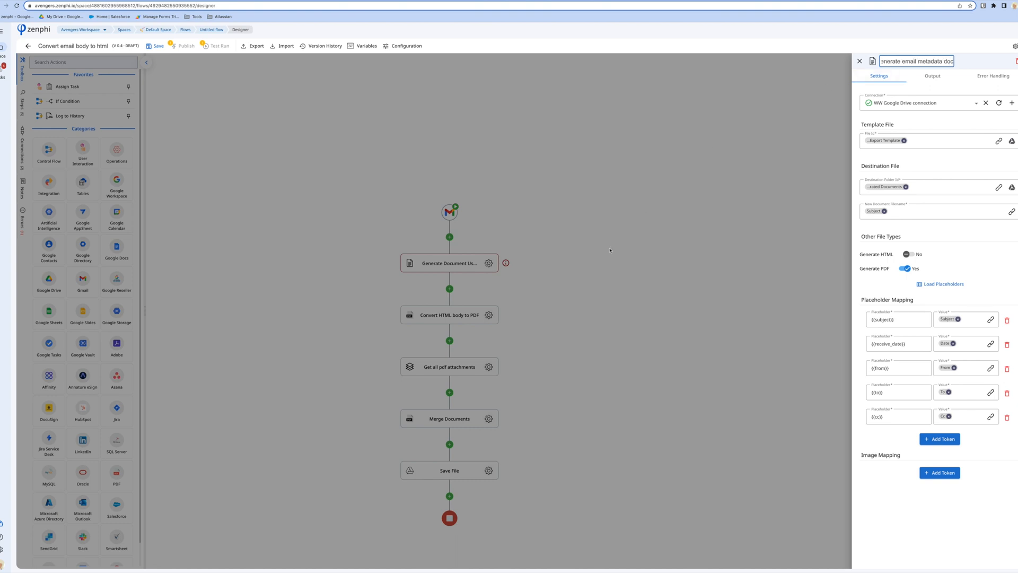
pyautogui.click(860, 61)
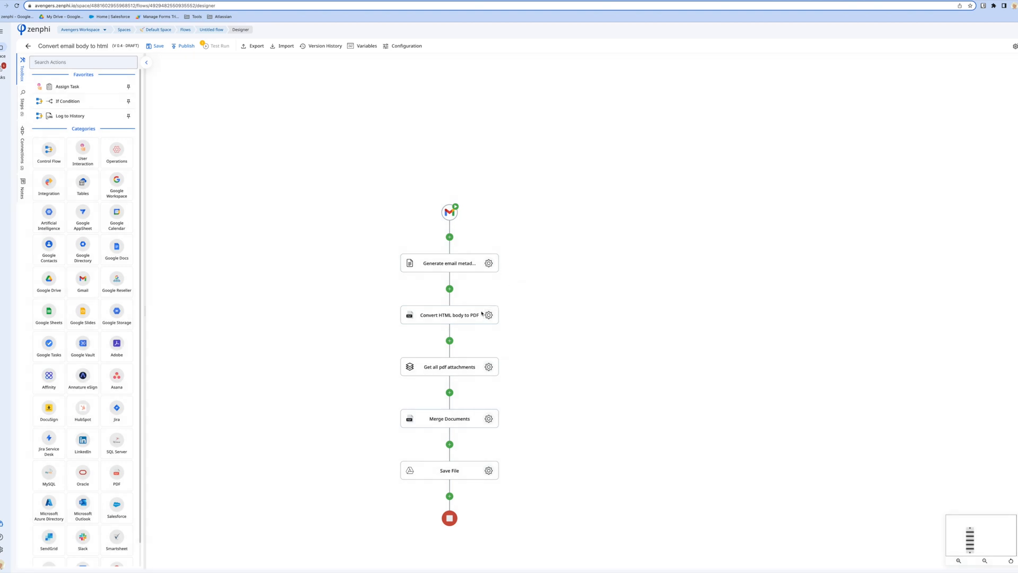
pyautogui.moveTo(478, 272)
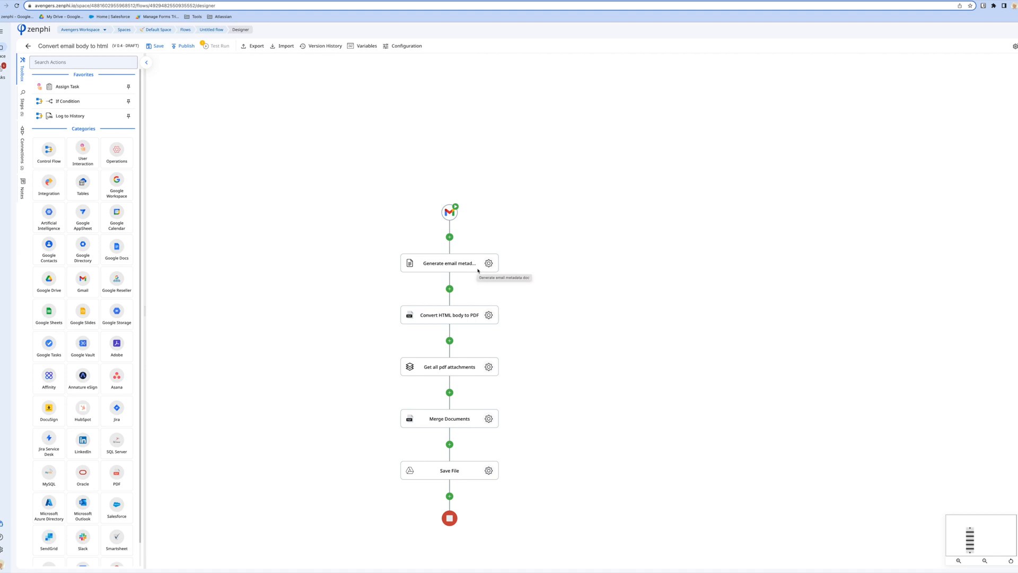
pyautogui.moveTo(479, 365)
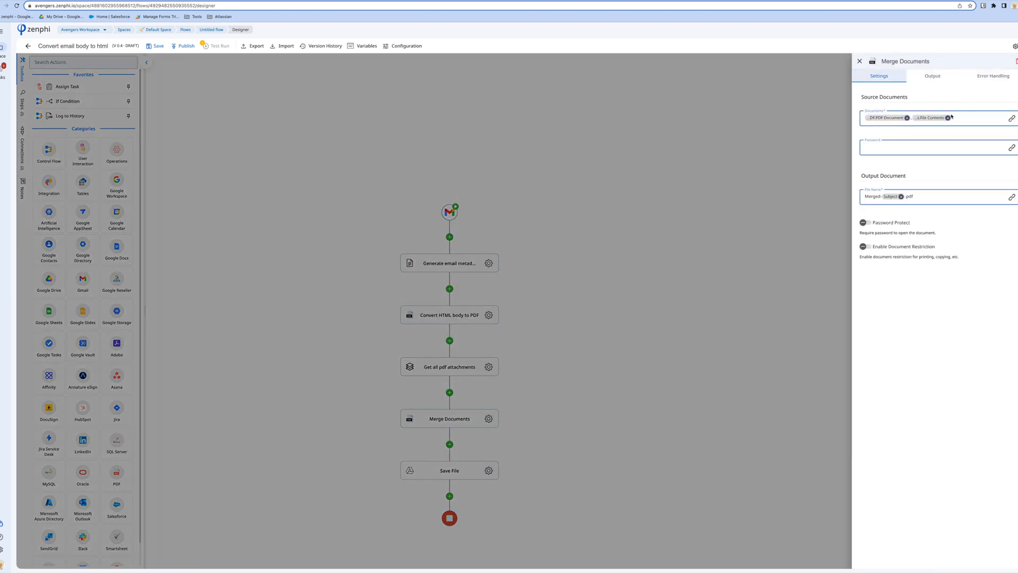
# Step: Add the metadata doc's PDF File to Merge Documents, then delete old NDA request outputs in Drive
pyautogui.click(928, 118)
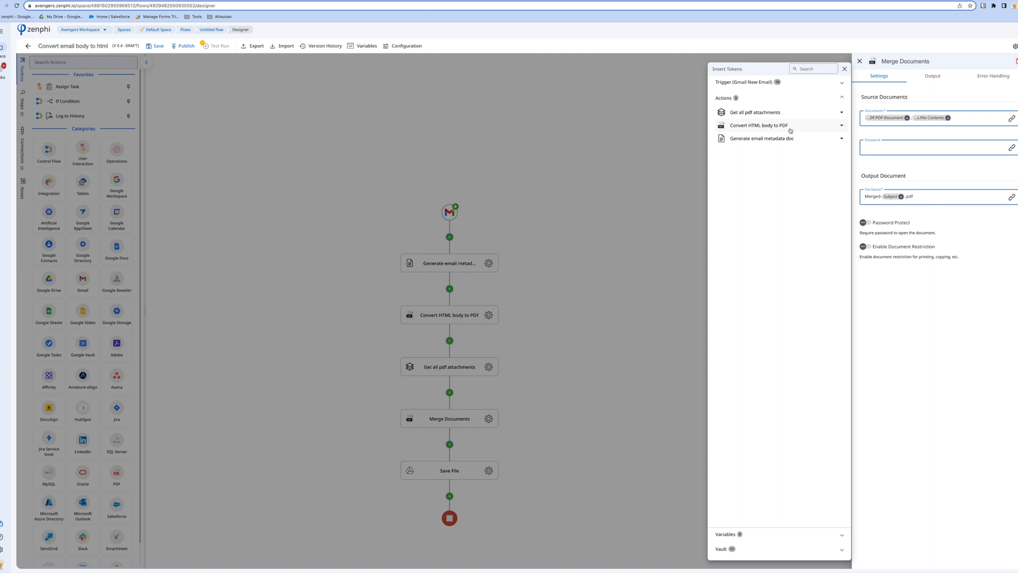
pyautogui.click(761, 138)
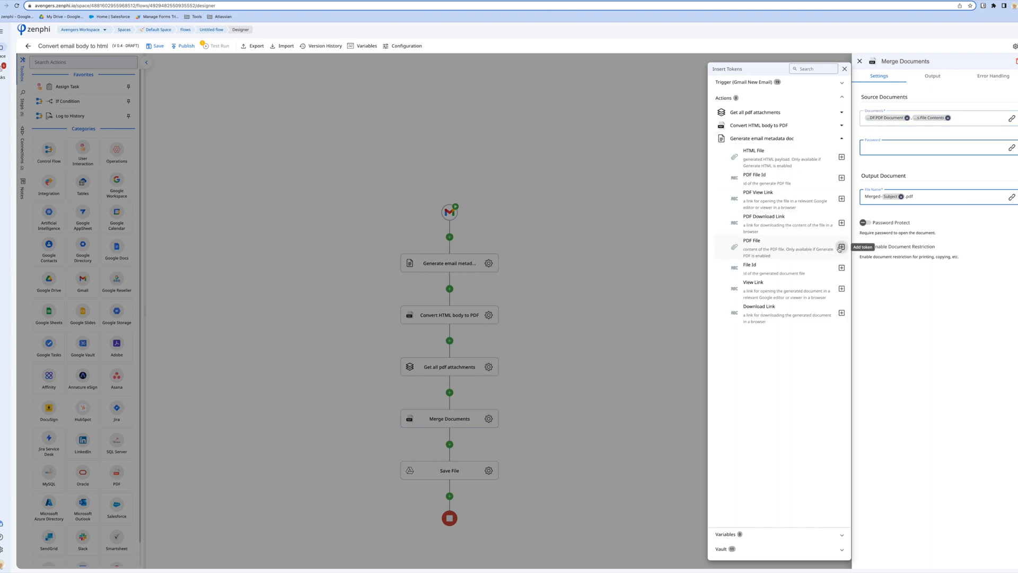
pyautogui.click(841, 248)
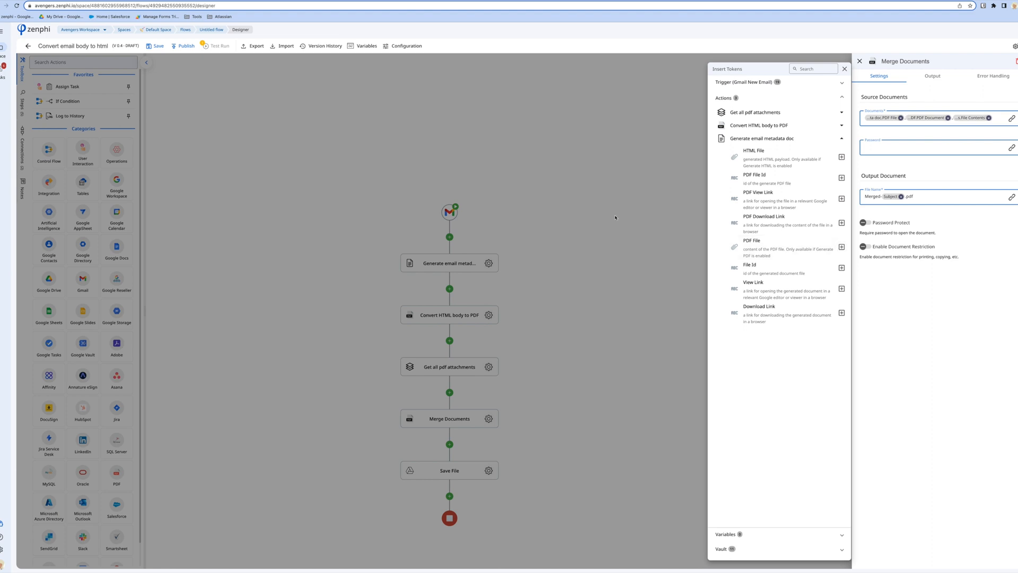
pyautogui.click(859, 61)
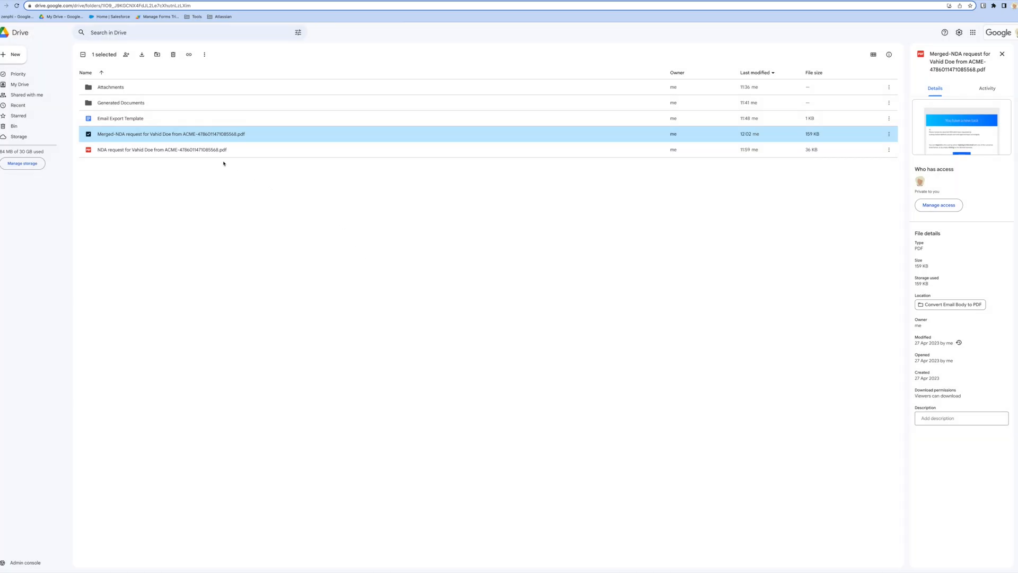
pyautogui.click(162, 150)
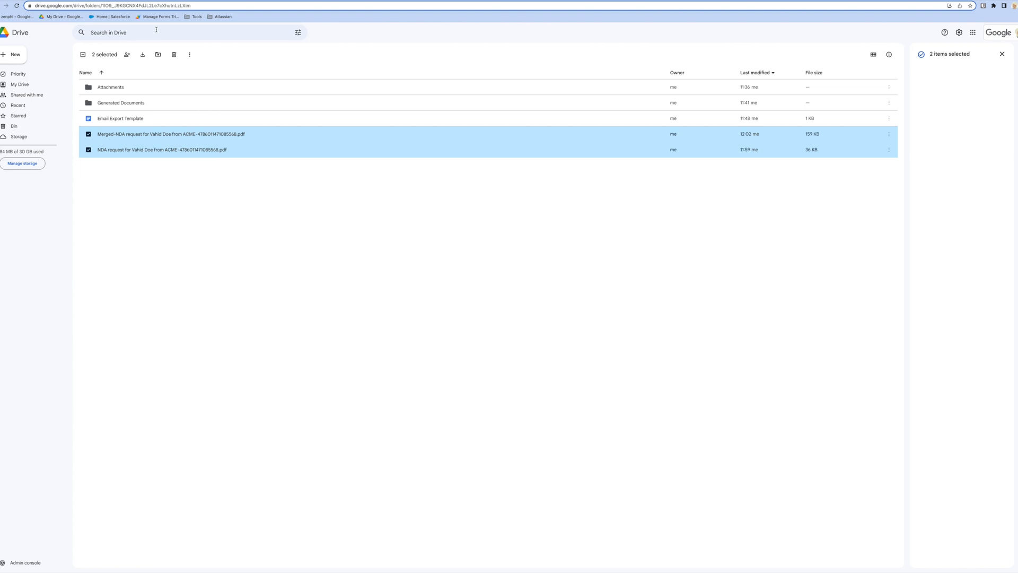
pyautogui.click(174, 54)
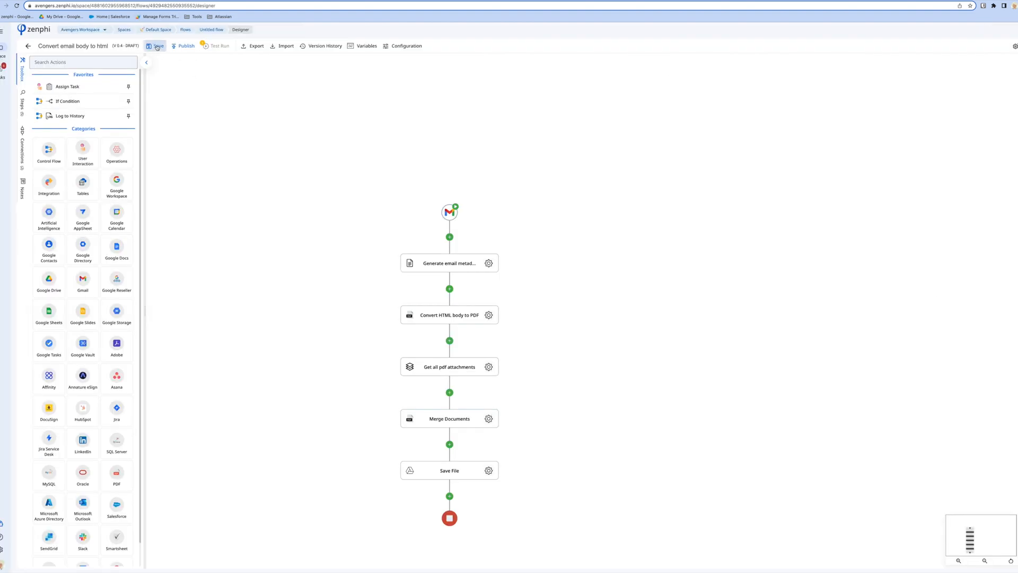
# Step: Save the flow draft and start a test run with the Zenphi Tasks NDA request email
pyautogui.click(219, 46)
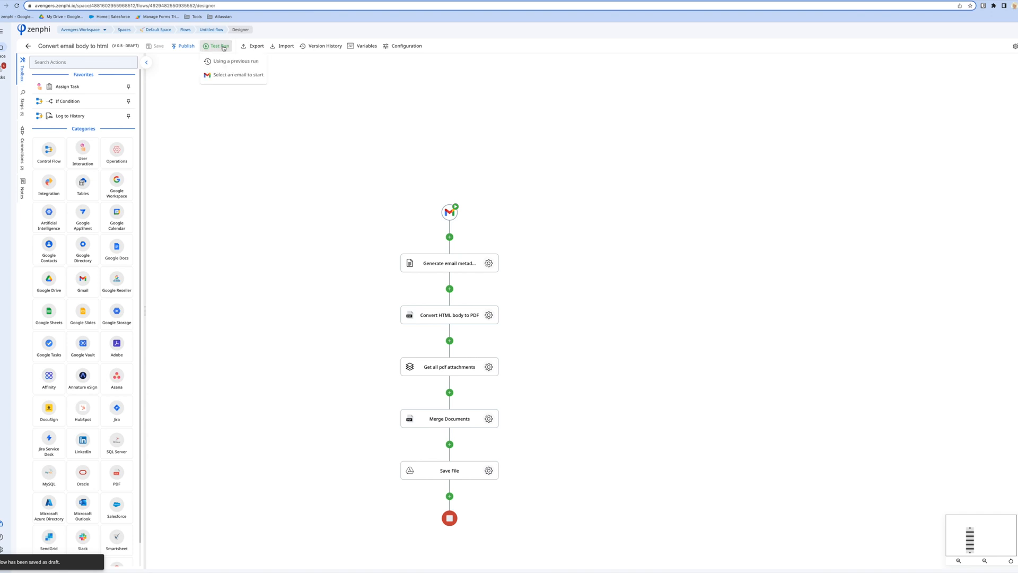
pyautogui.click(238, 74)
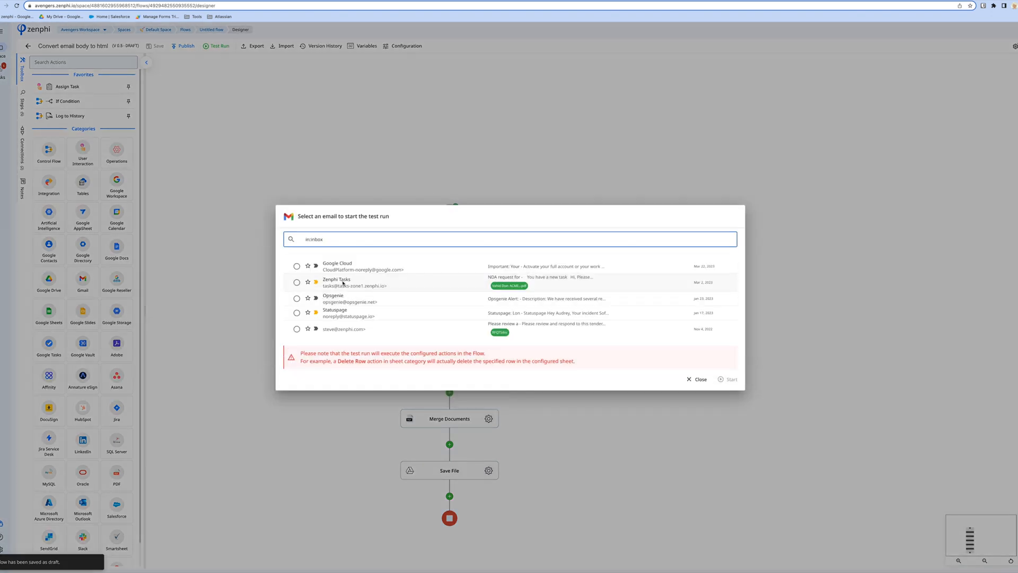
pyautogui.click(297, 282)
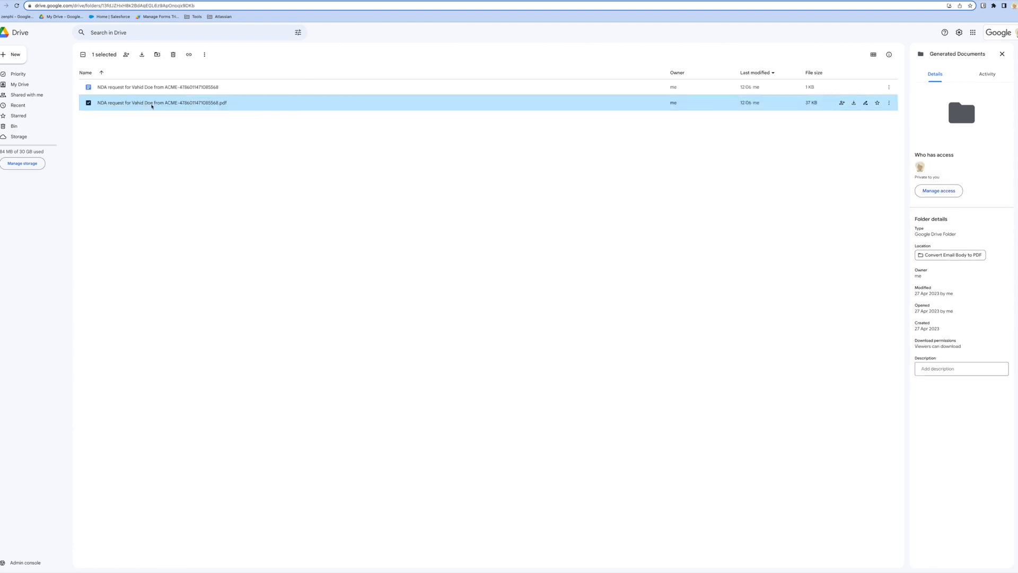
# Step: Open the generated NDA request PDF, then the new merged NDA request PDF
pyautogui.doubleClick(162, 102)
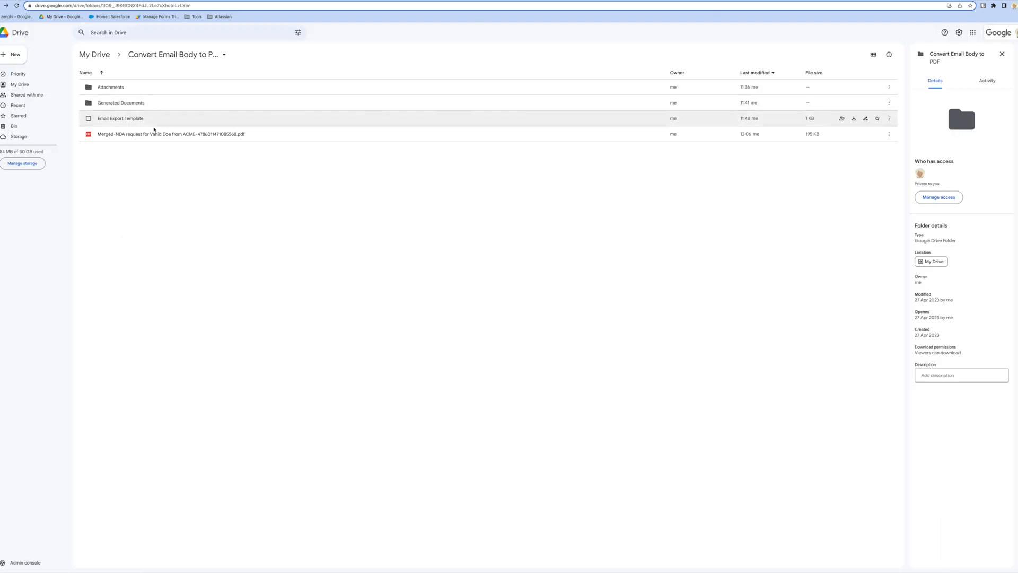
pyautogui.doubleClick(170, 133)
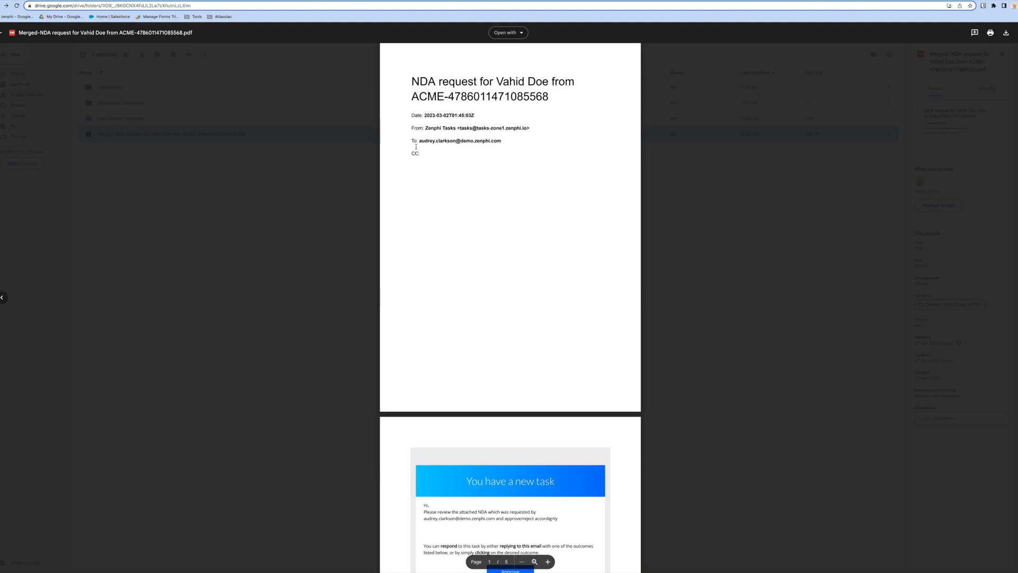
pyautogui.scroll(-3)
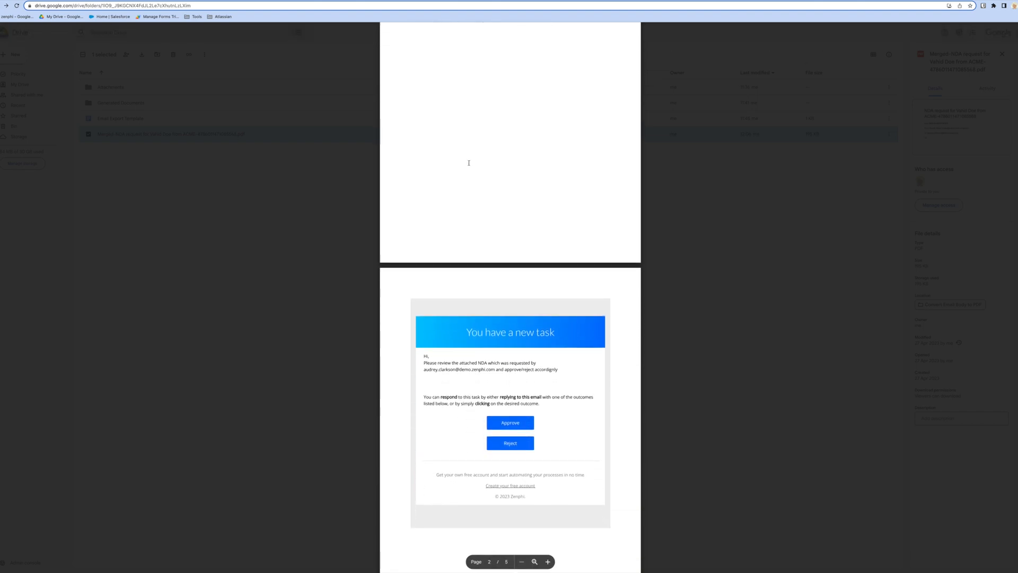
pyautogui.scroll(-3)
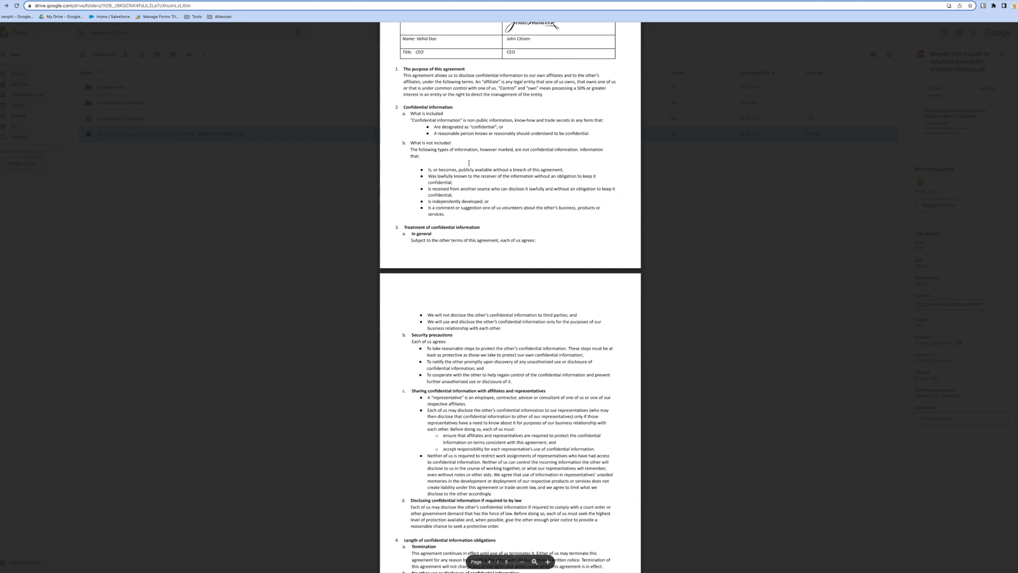